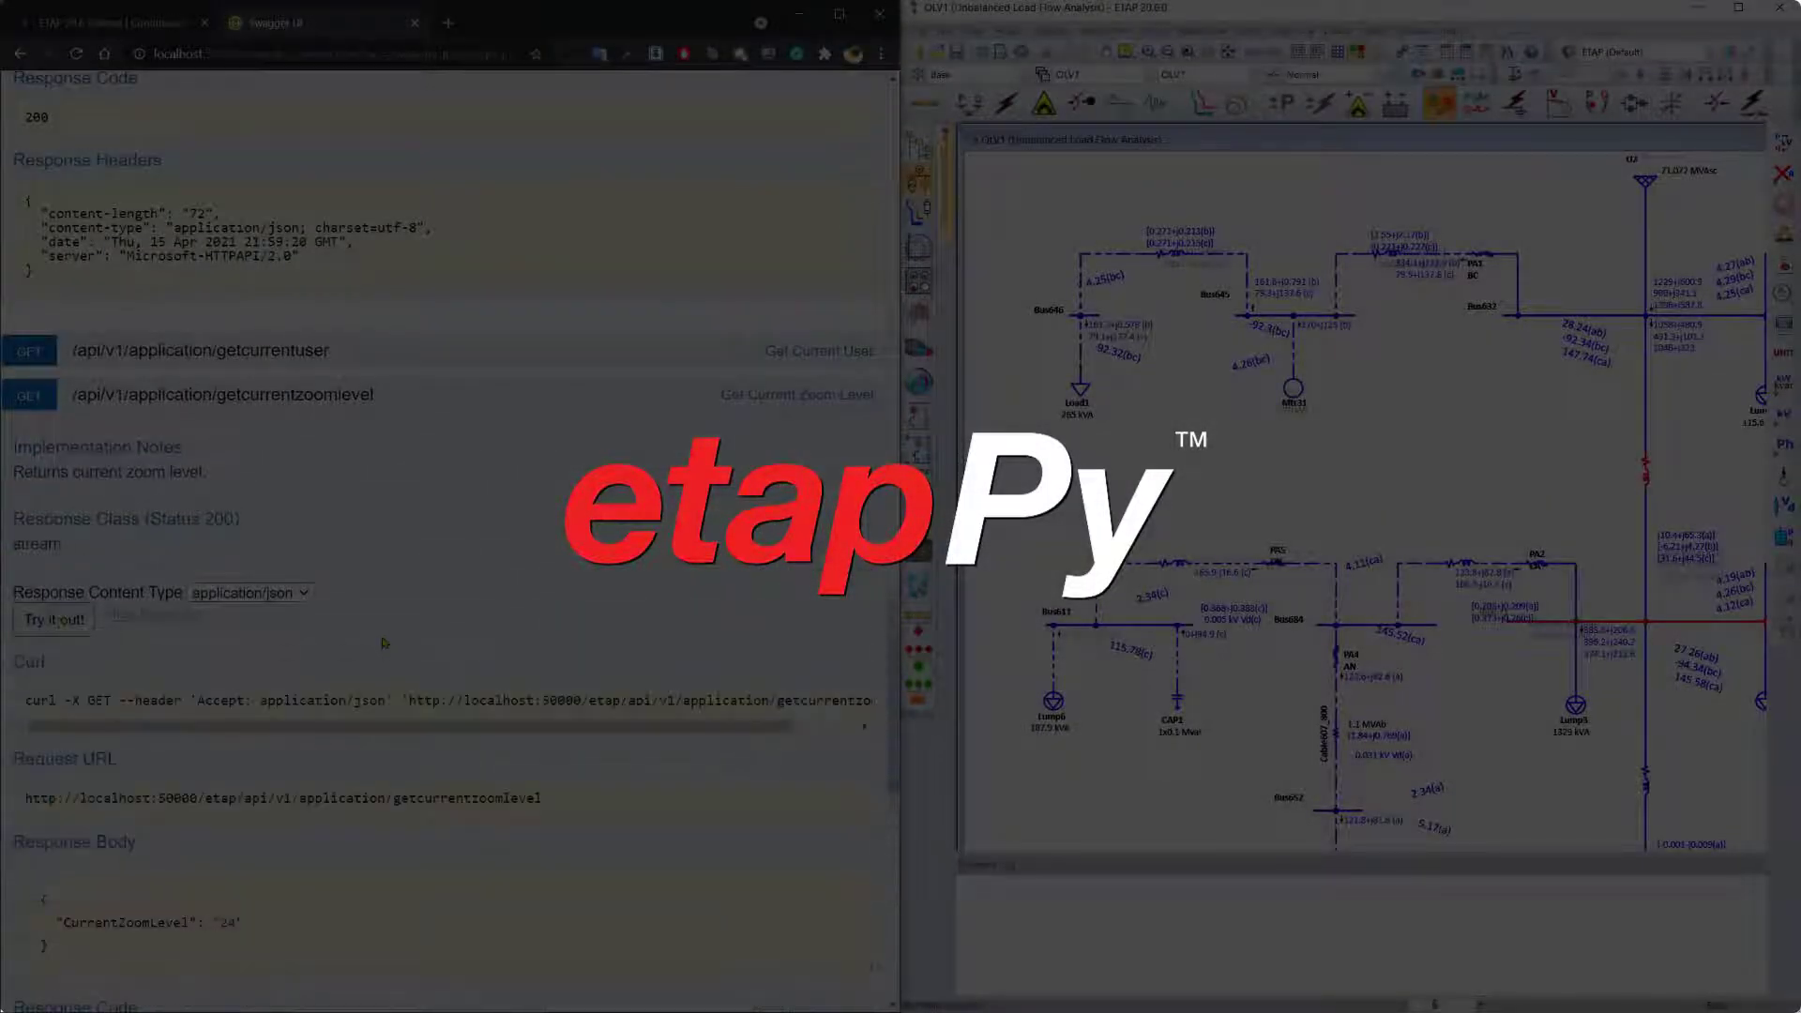
Step: Collapse the Clear Message Log details and expand the Get Active Scenario operation
{"action": "scroll", "scroll_direction": "down", "scroll_amount": 3}
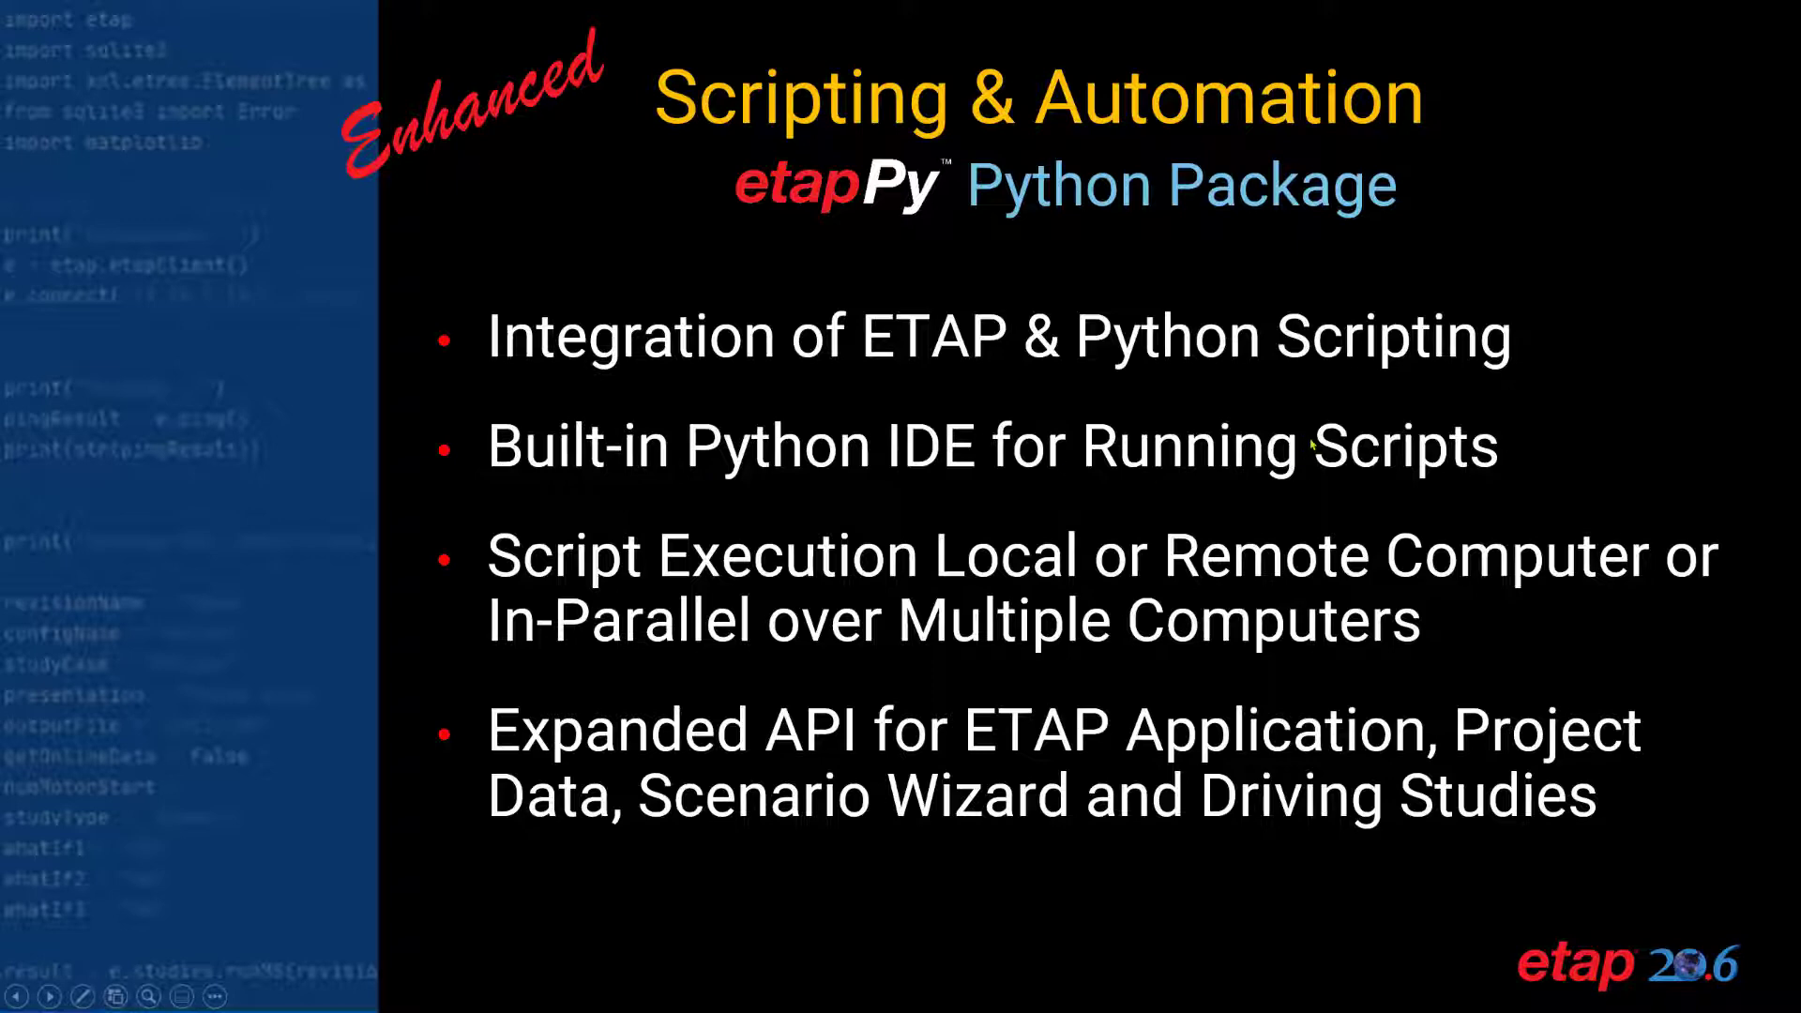
{"action": "mouse_move", "coordinate": [1114, 578]}
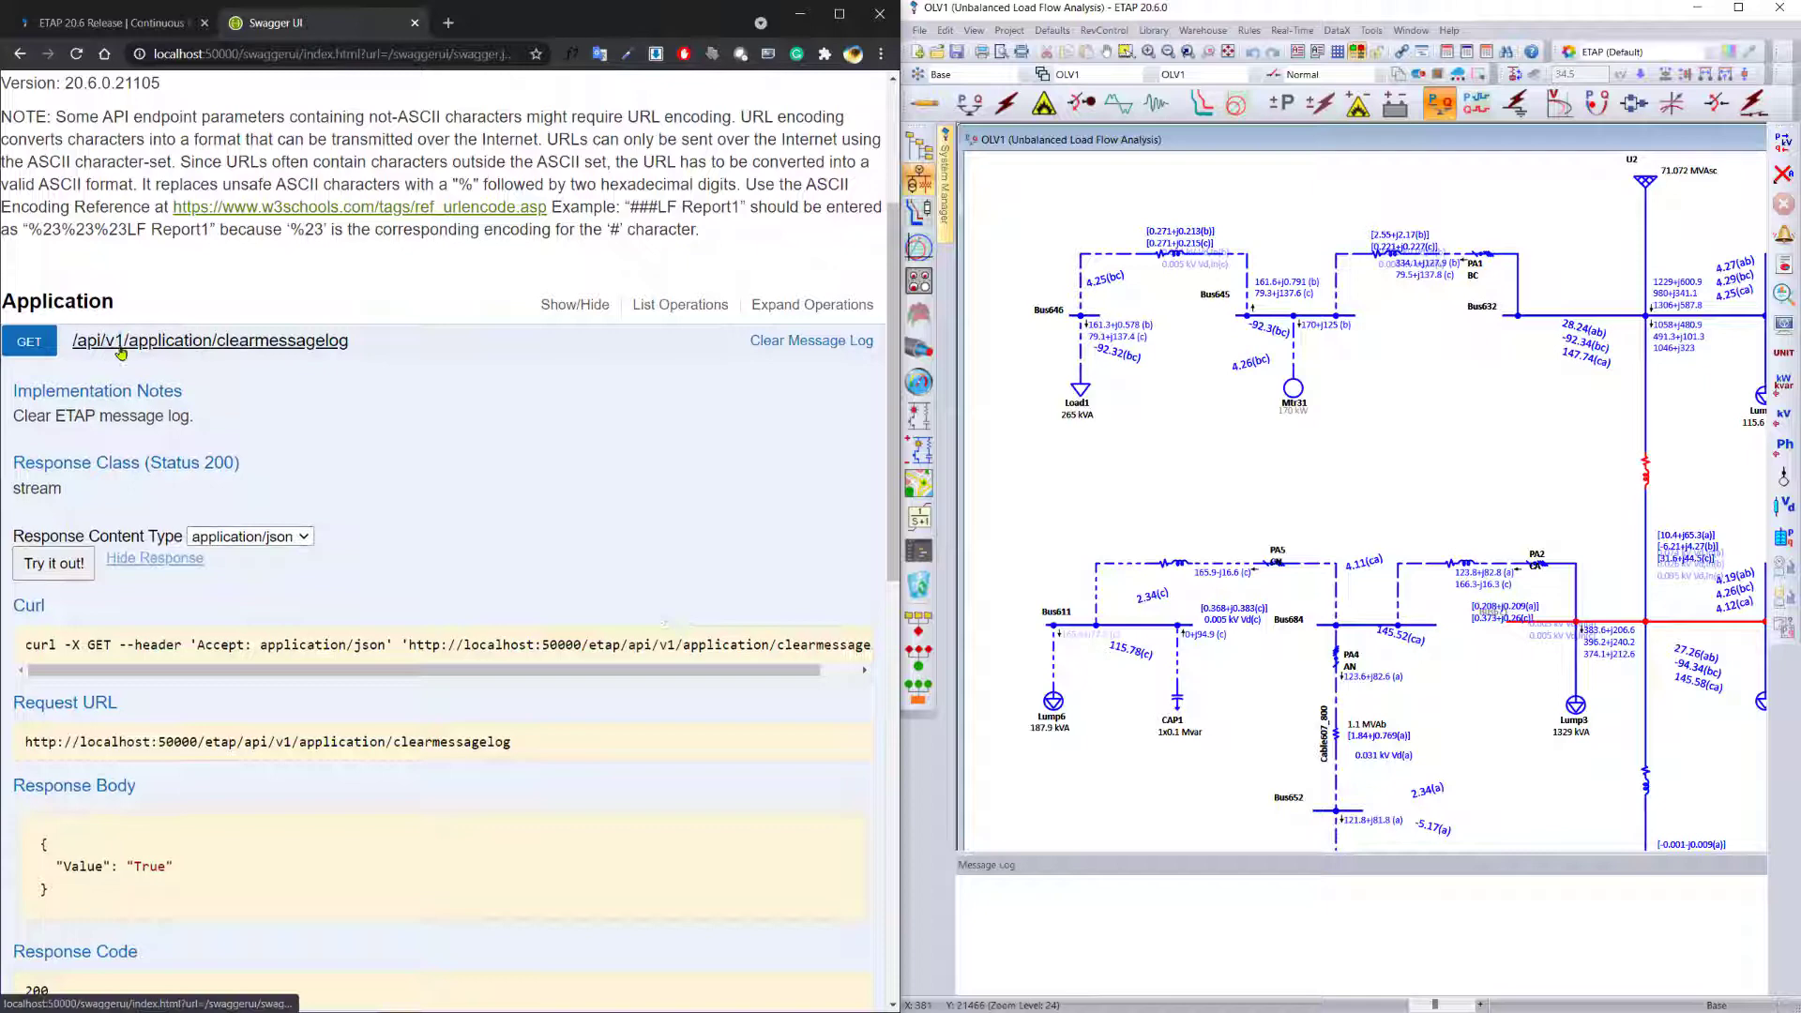
{"action": "left_click", "coordinate": [680, 304]}
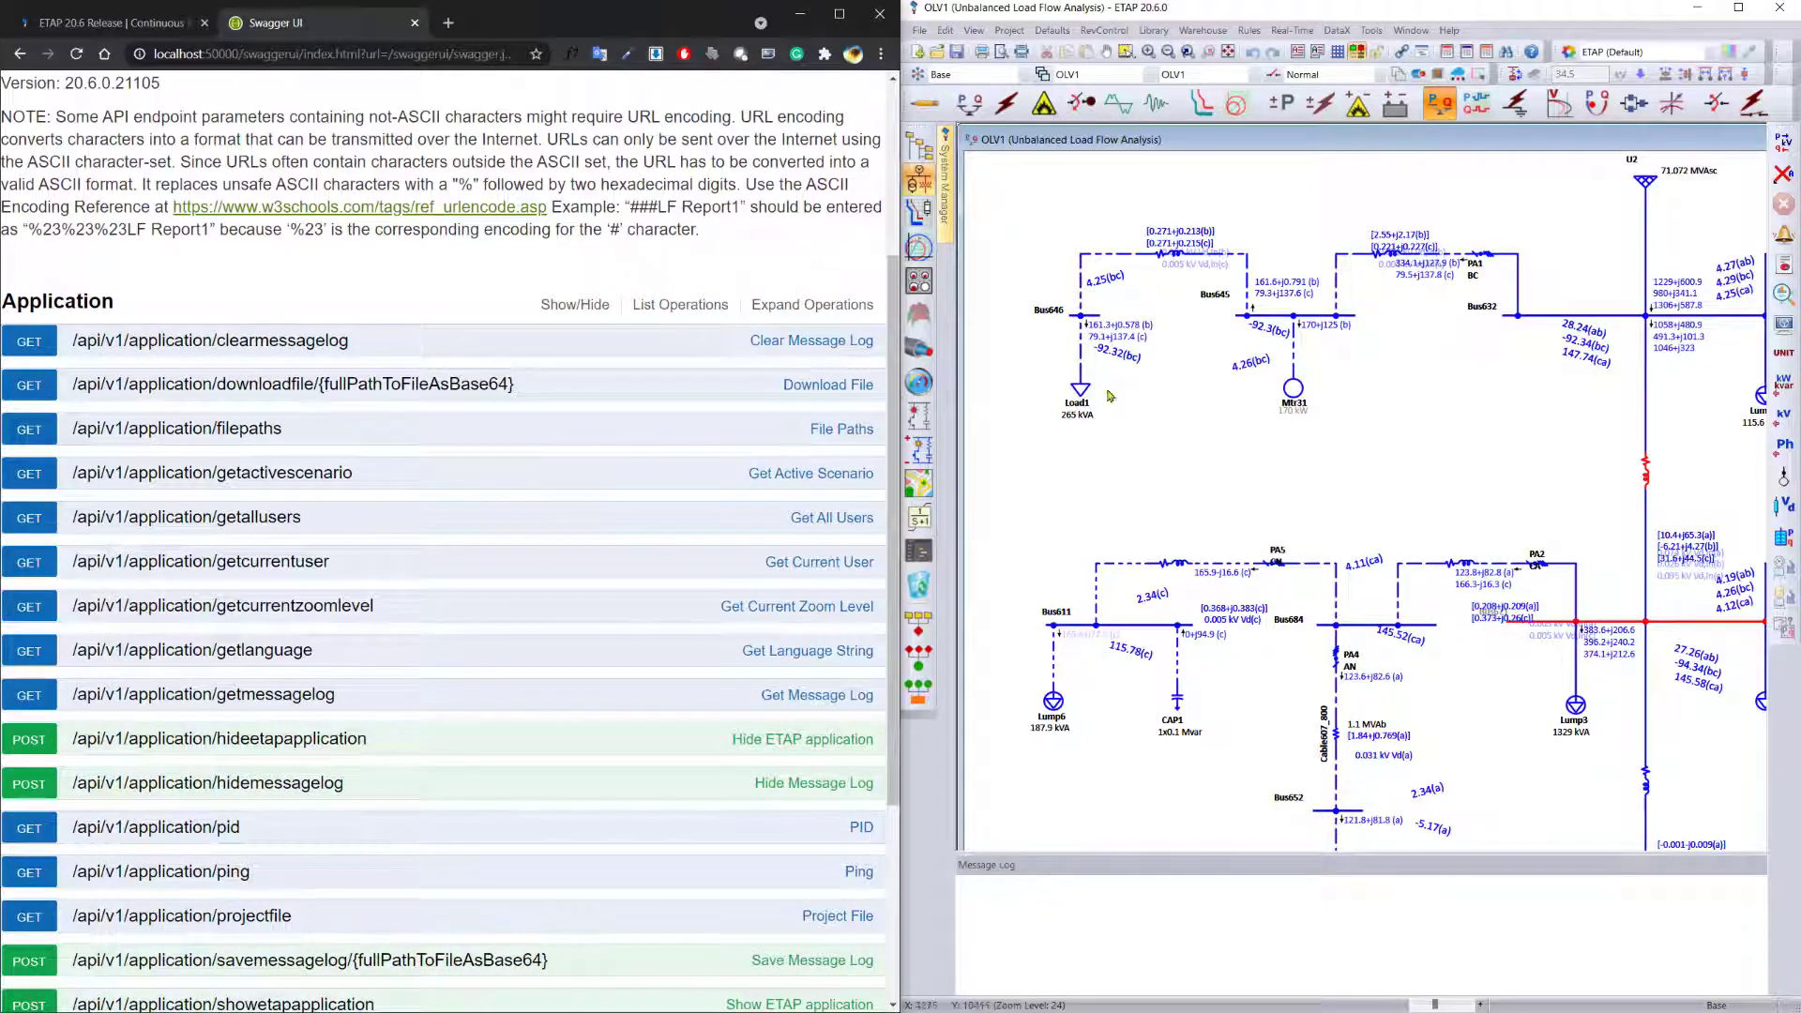
{"action": "mouse_move", "coordinate": [1089, 455]}
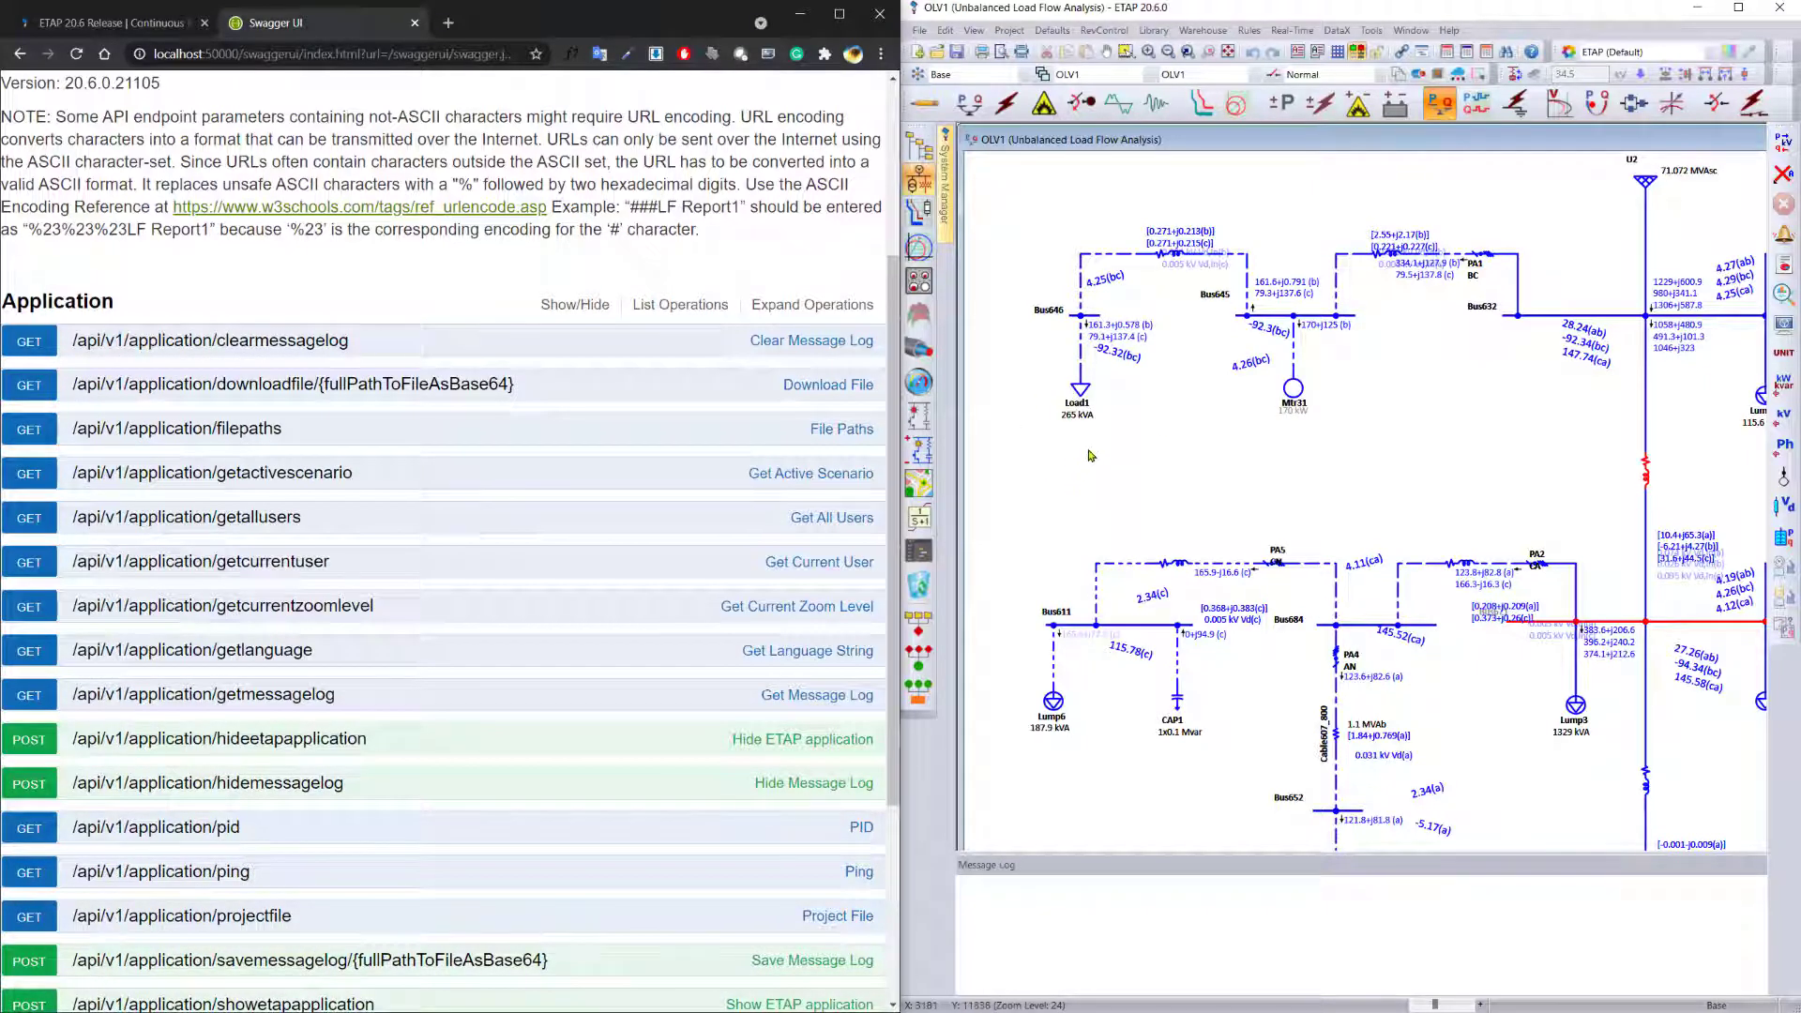
{"action": "left_click", "coordinate": [211, 472]}
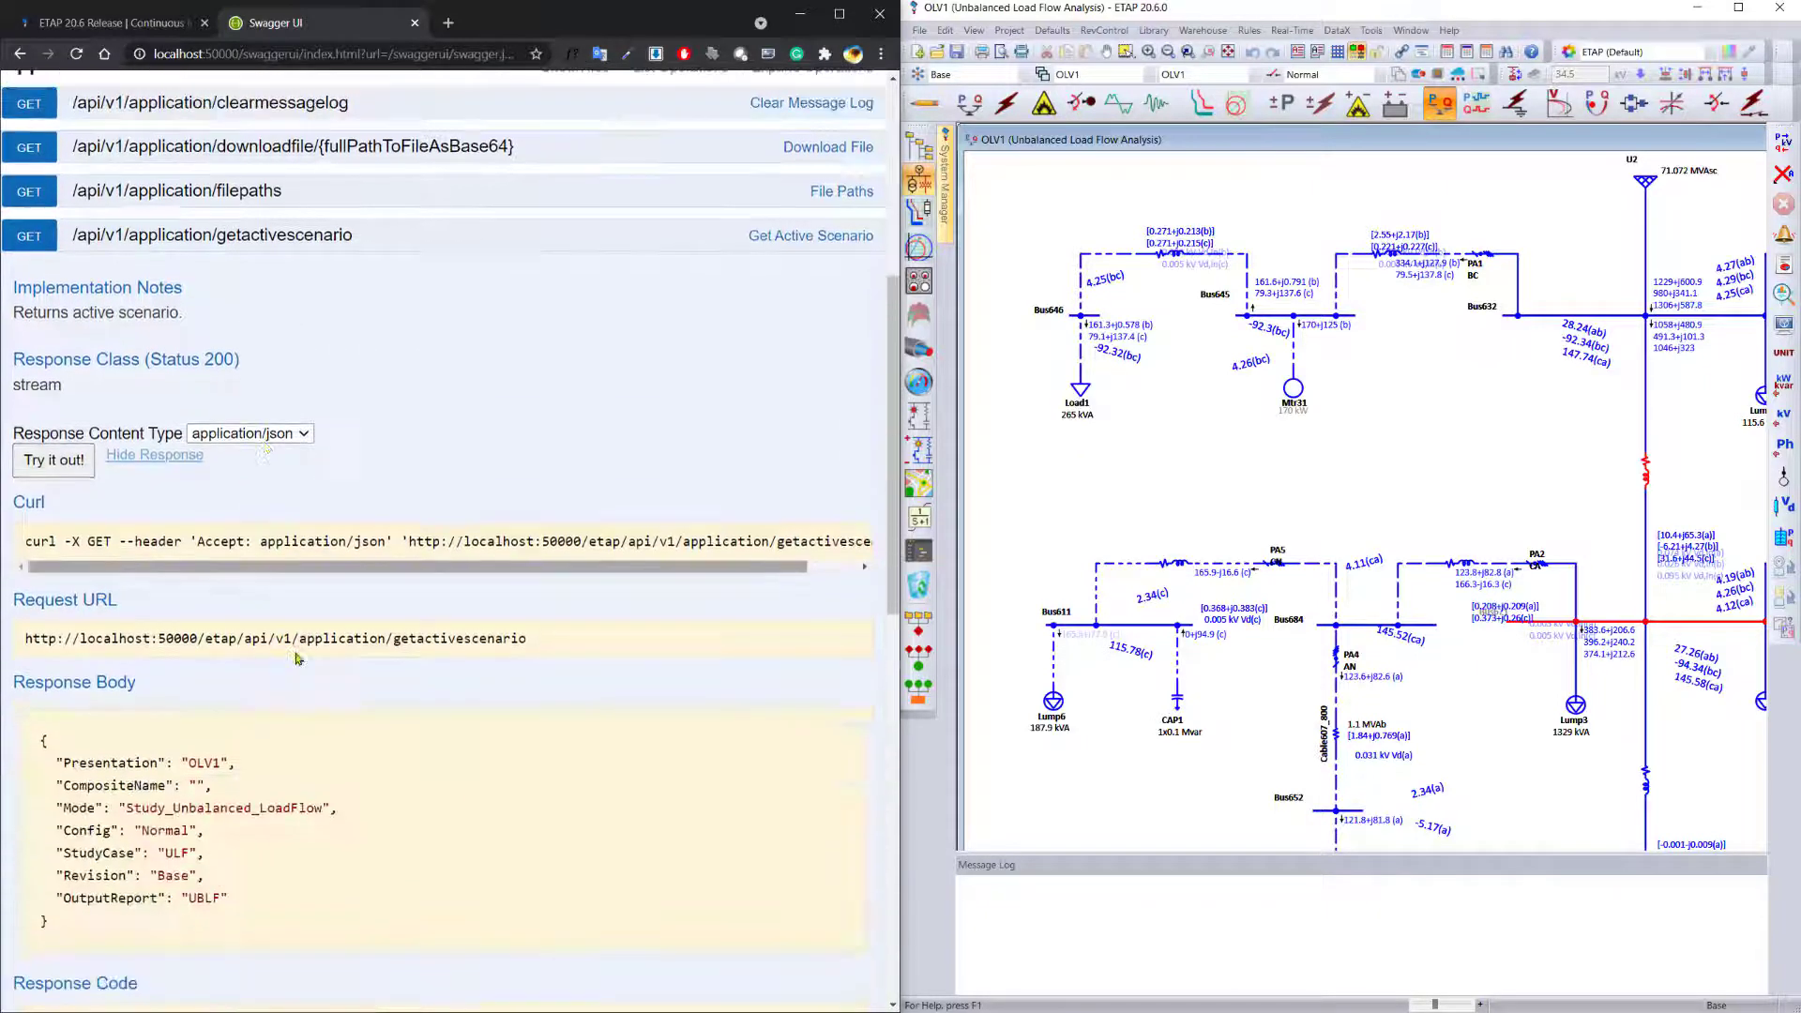
{"action": "scroll", "scroll_direction": "down", "scroll_amount": 3}
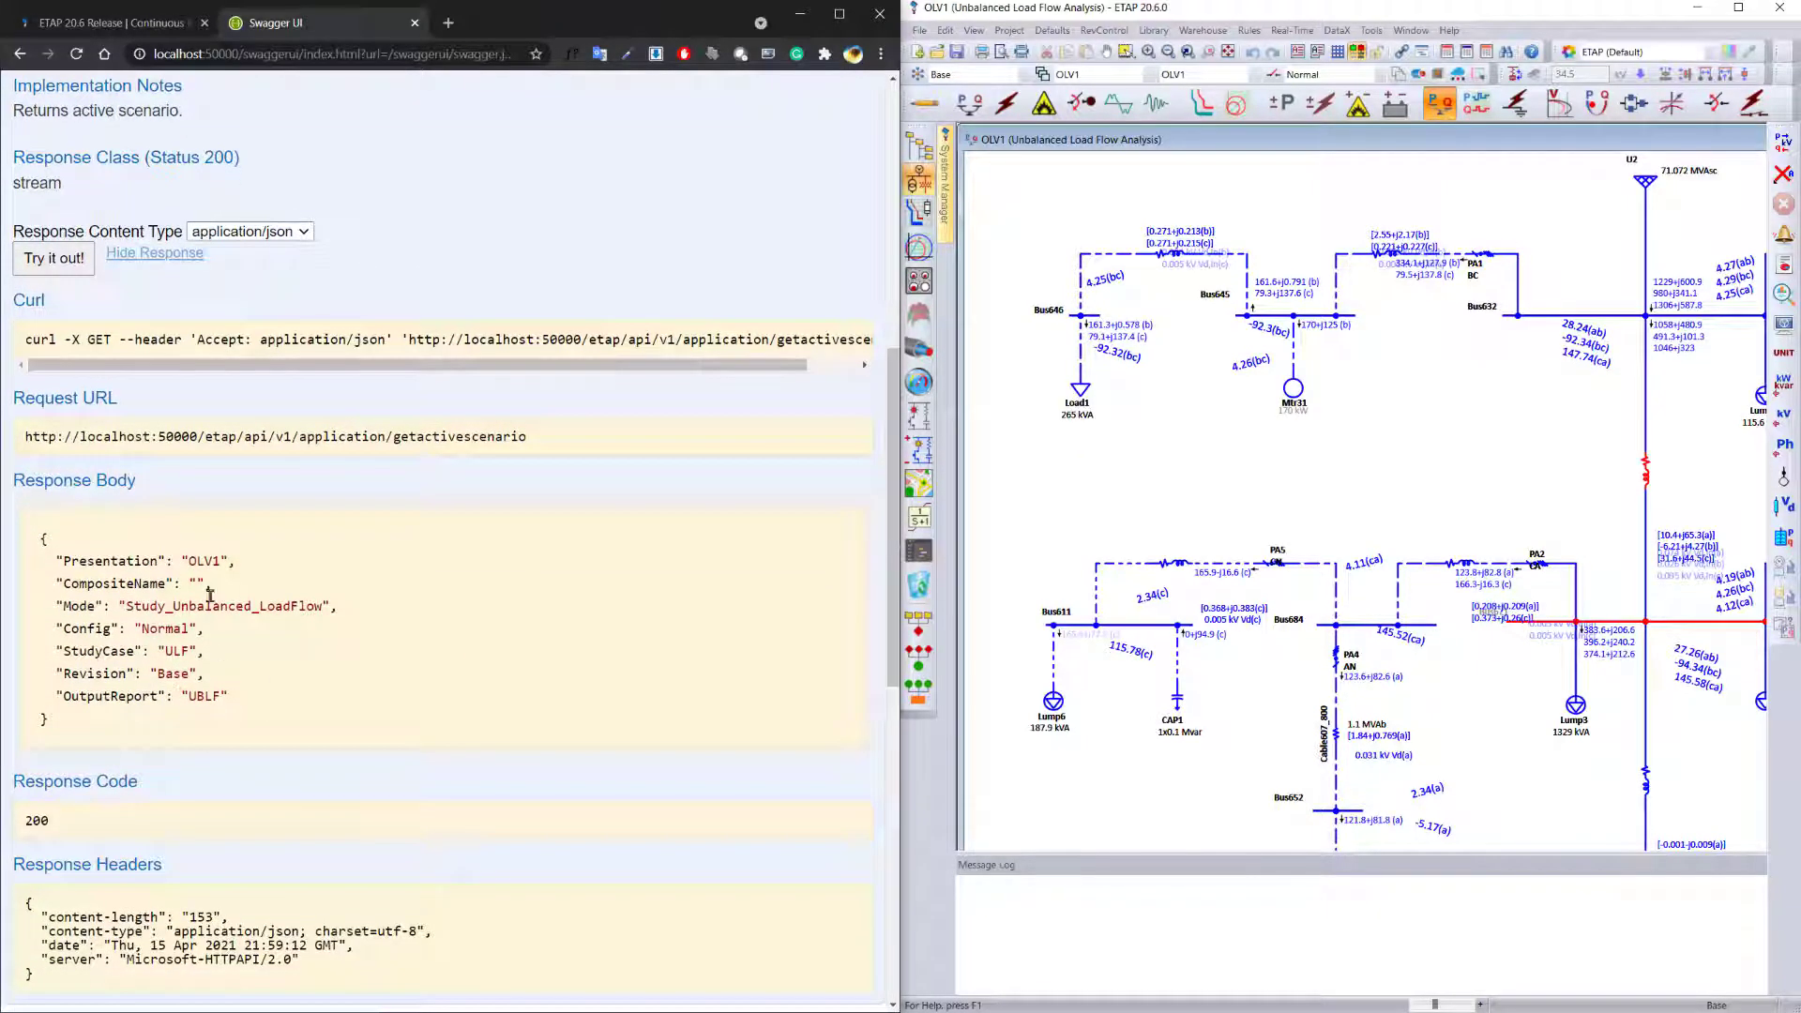
{"action": "scroll", "scroll_direction": "down", "scroll_amount": 3}
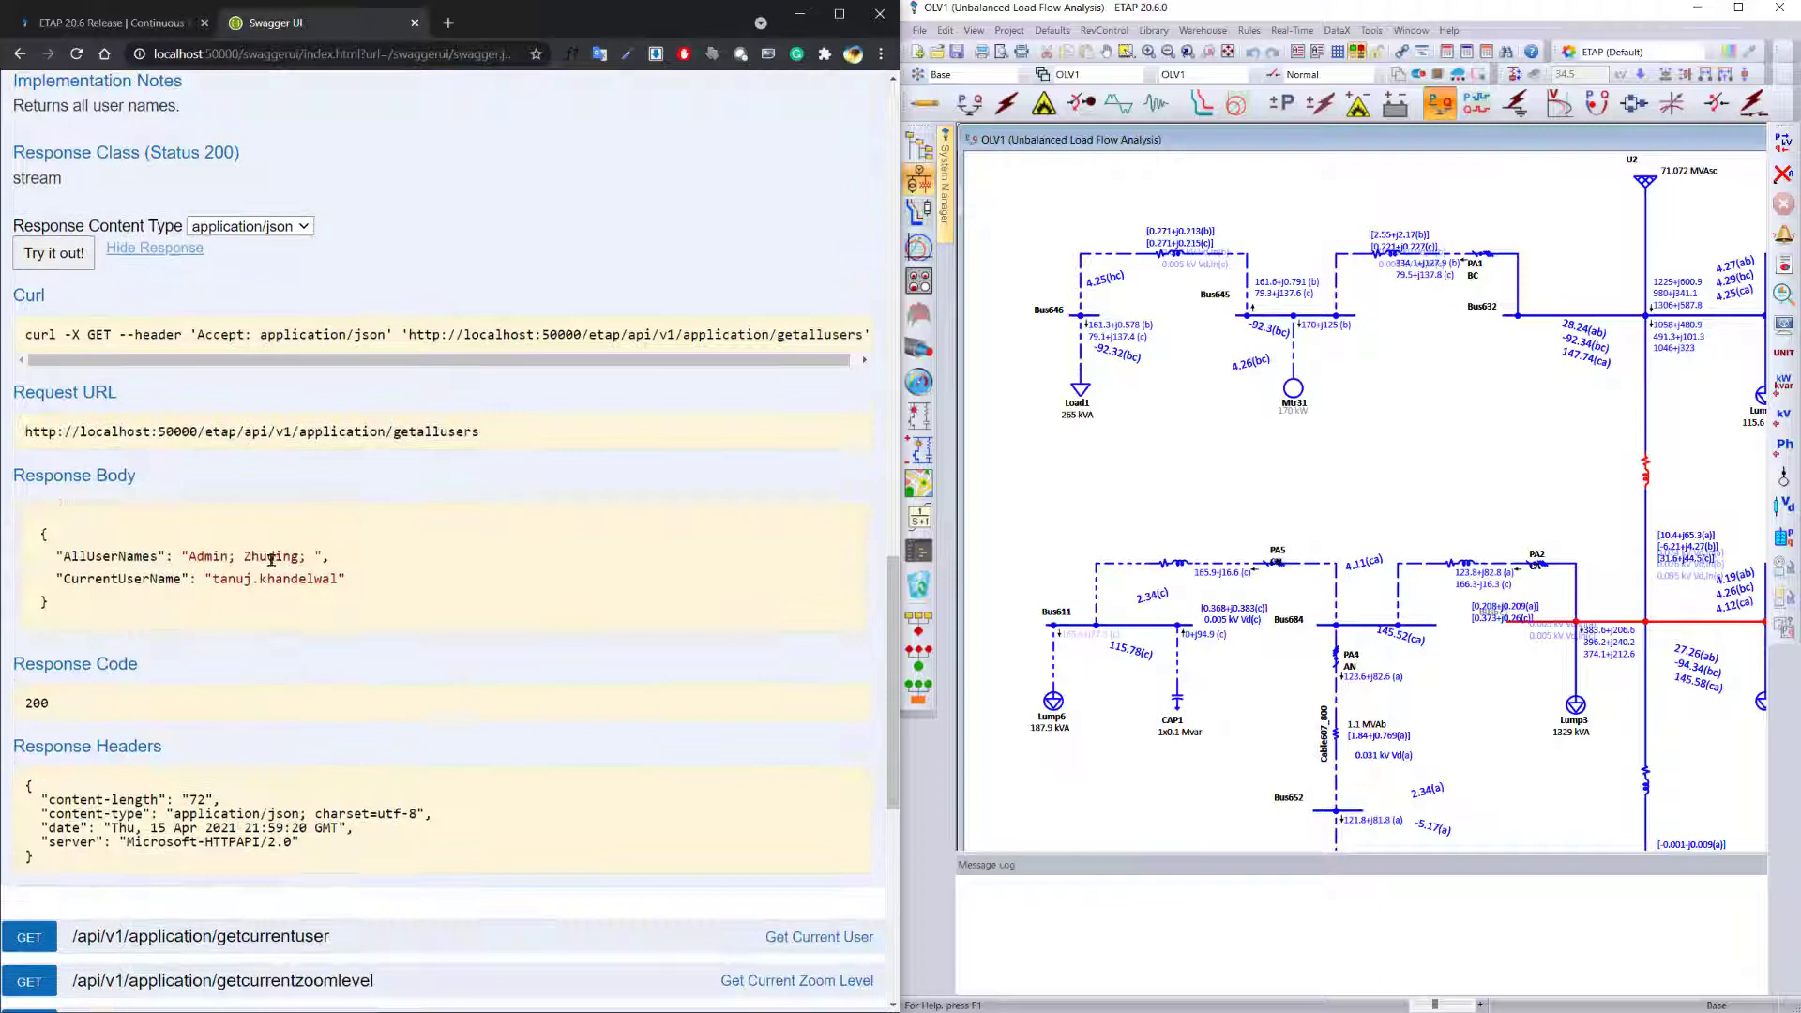
Step: Fetch ETAP's current zoom level with getcurrentzoomlevel, which returns 24
{"action": "scroll", "scroll_direction": "down", "scroll_amount": 3}
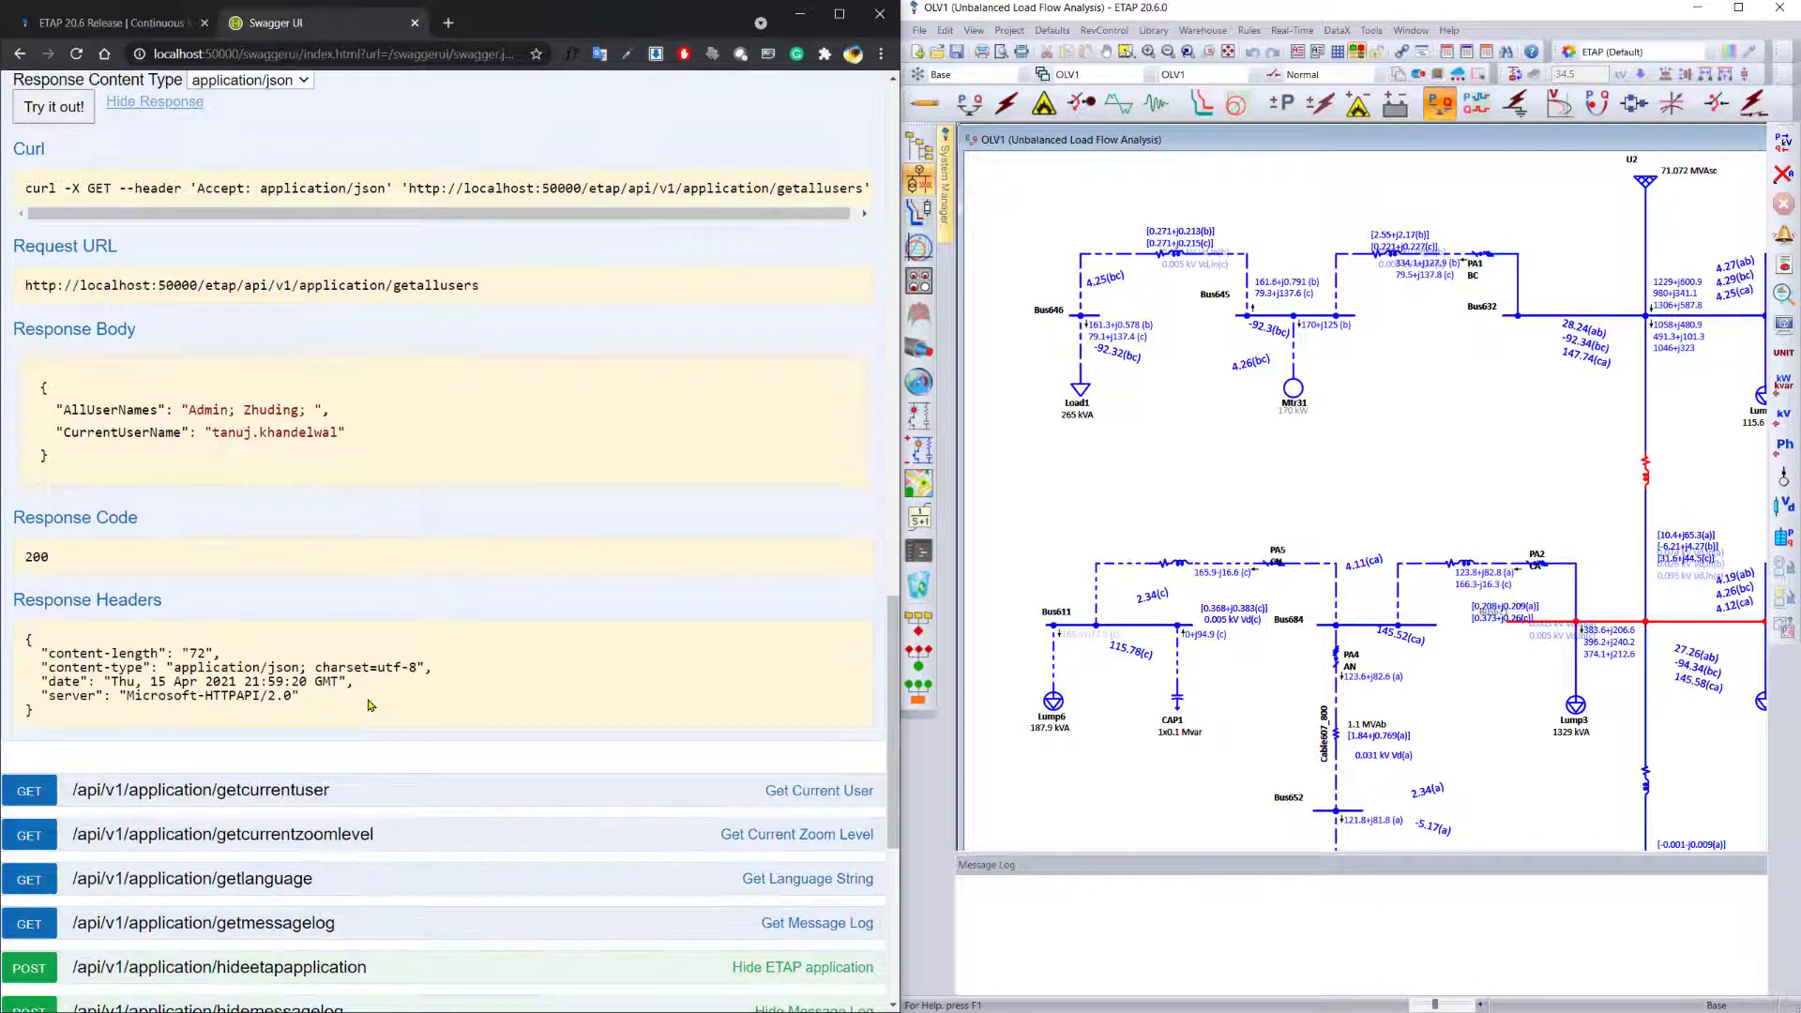
{"action": "scroll", "scroll_direction": "down", "scroll_amount": 3}
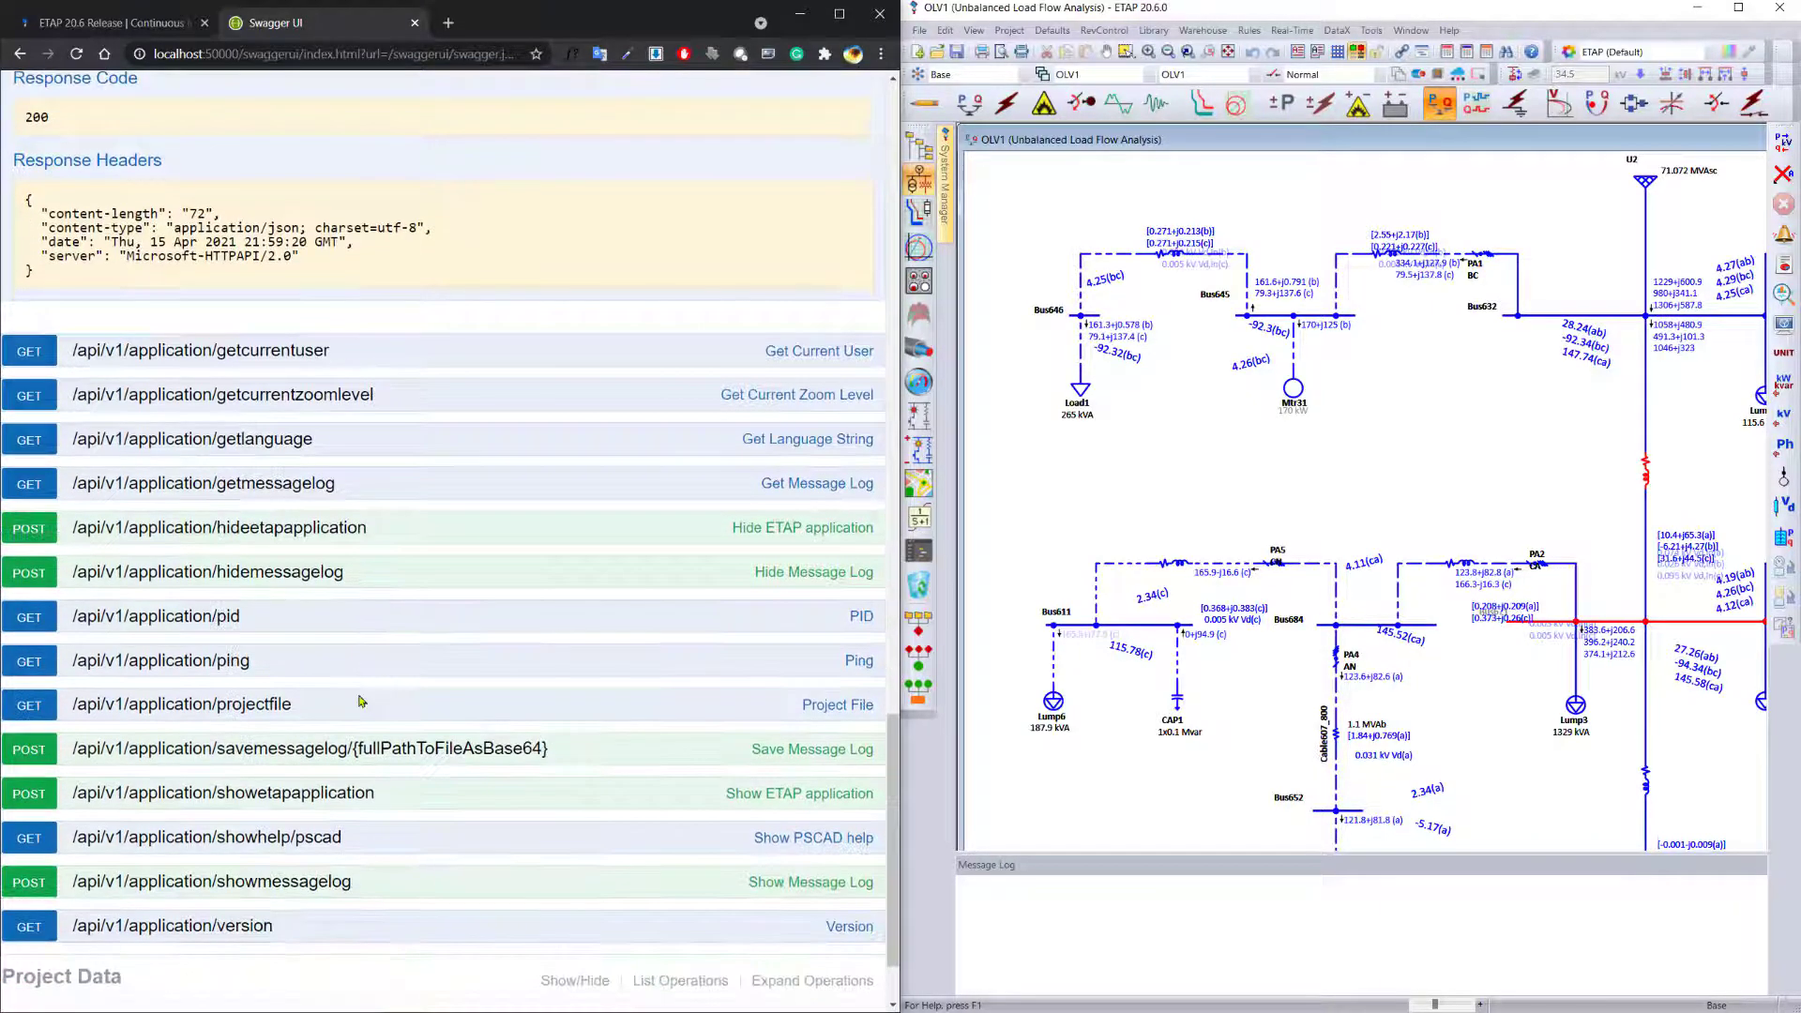
{"action": "left_click", "coordinate": [222, 393]}
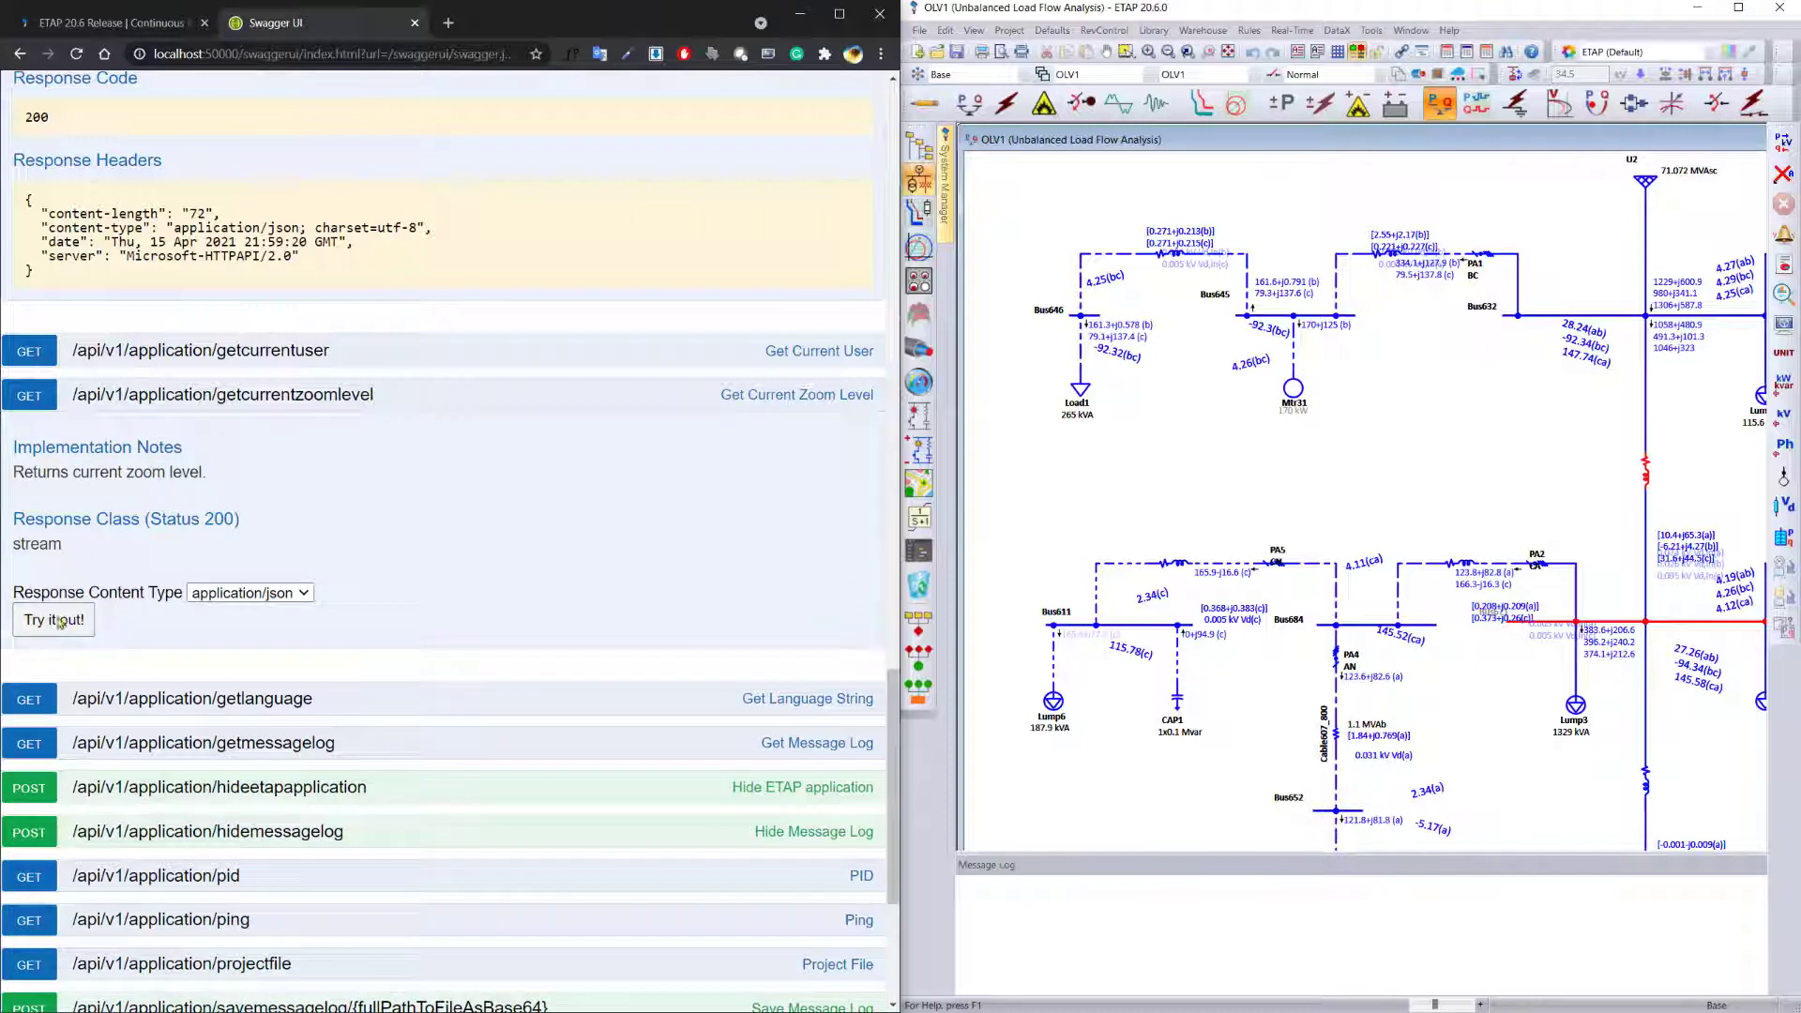
{"action": "left_click", "coordinate": [53, 619]}
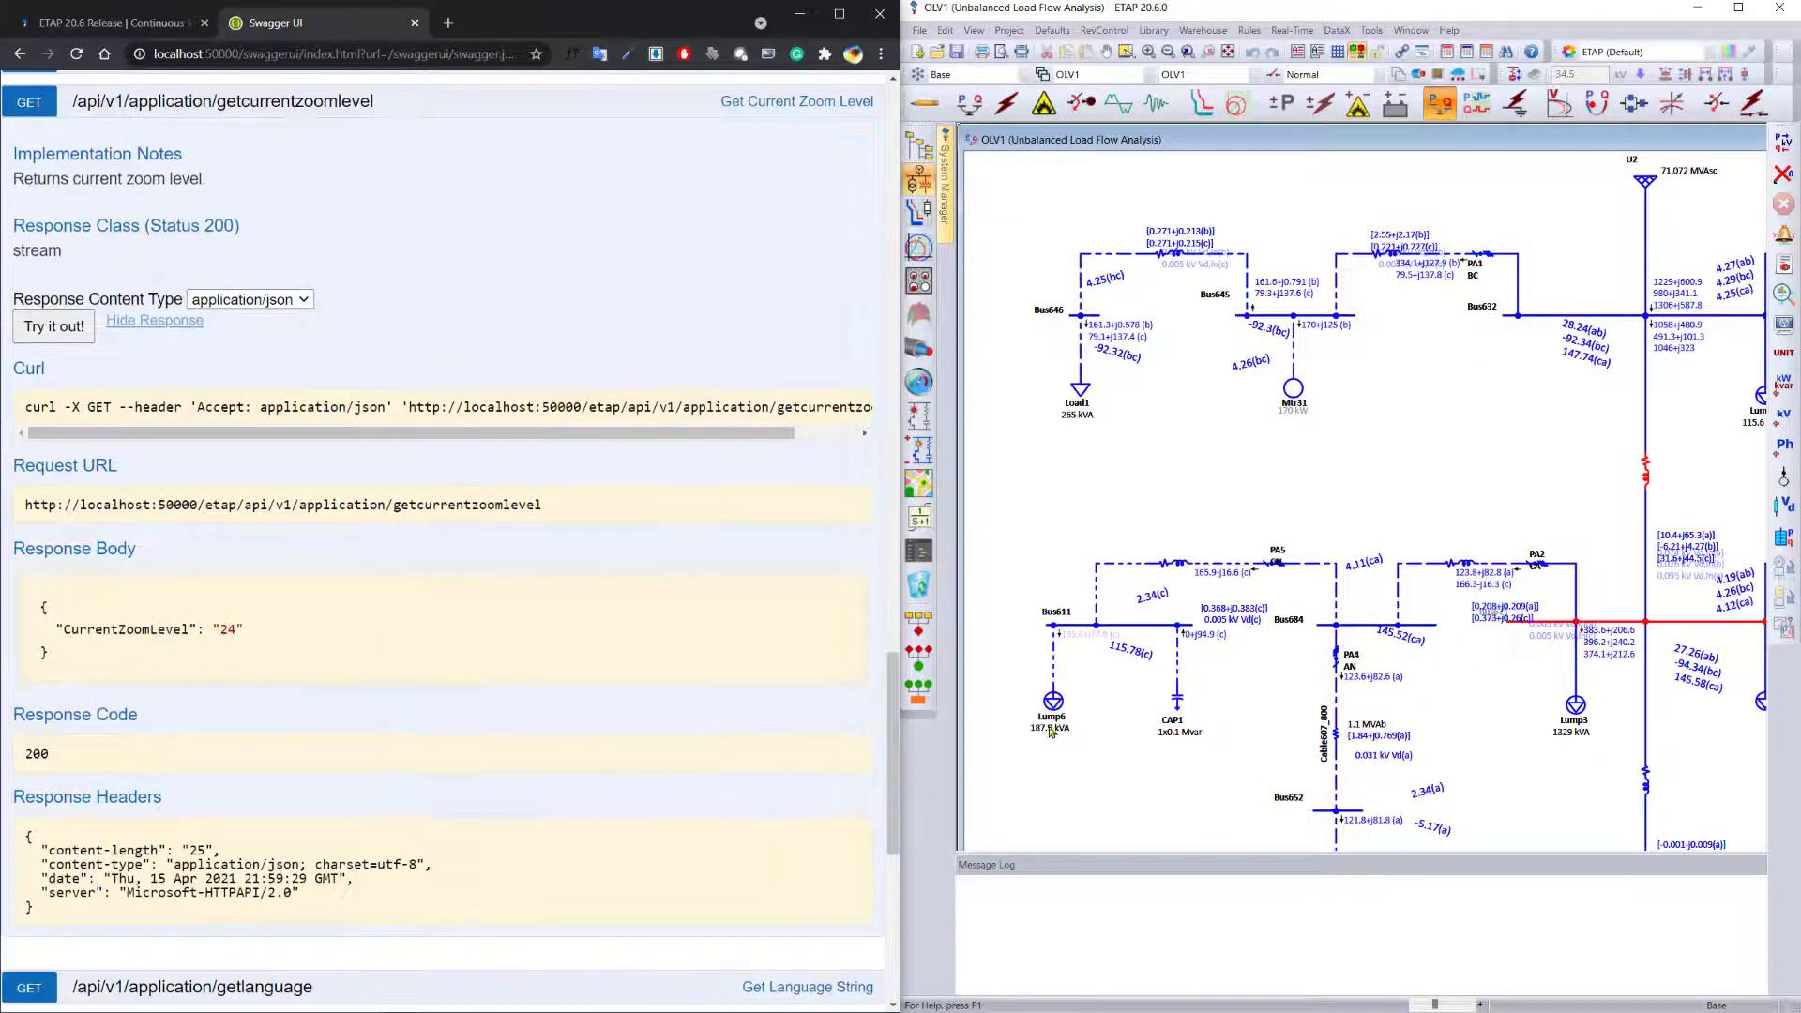
{"action": "scroll", "scroll_direction": "down", "scroll_amount": 3}
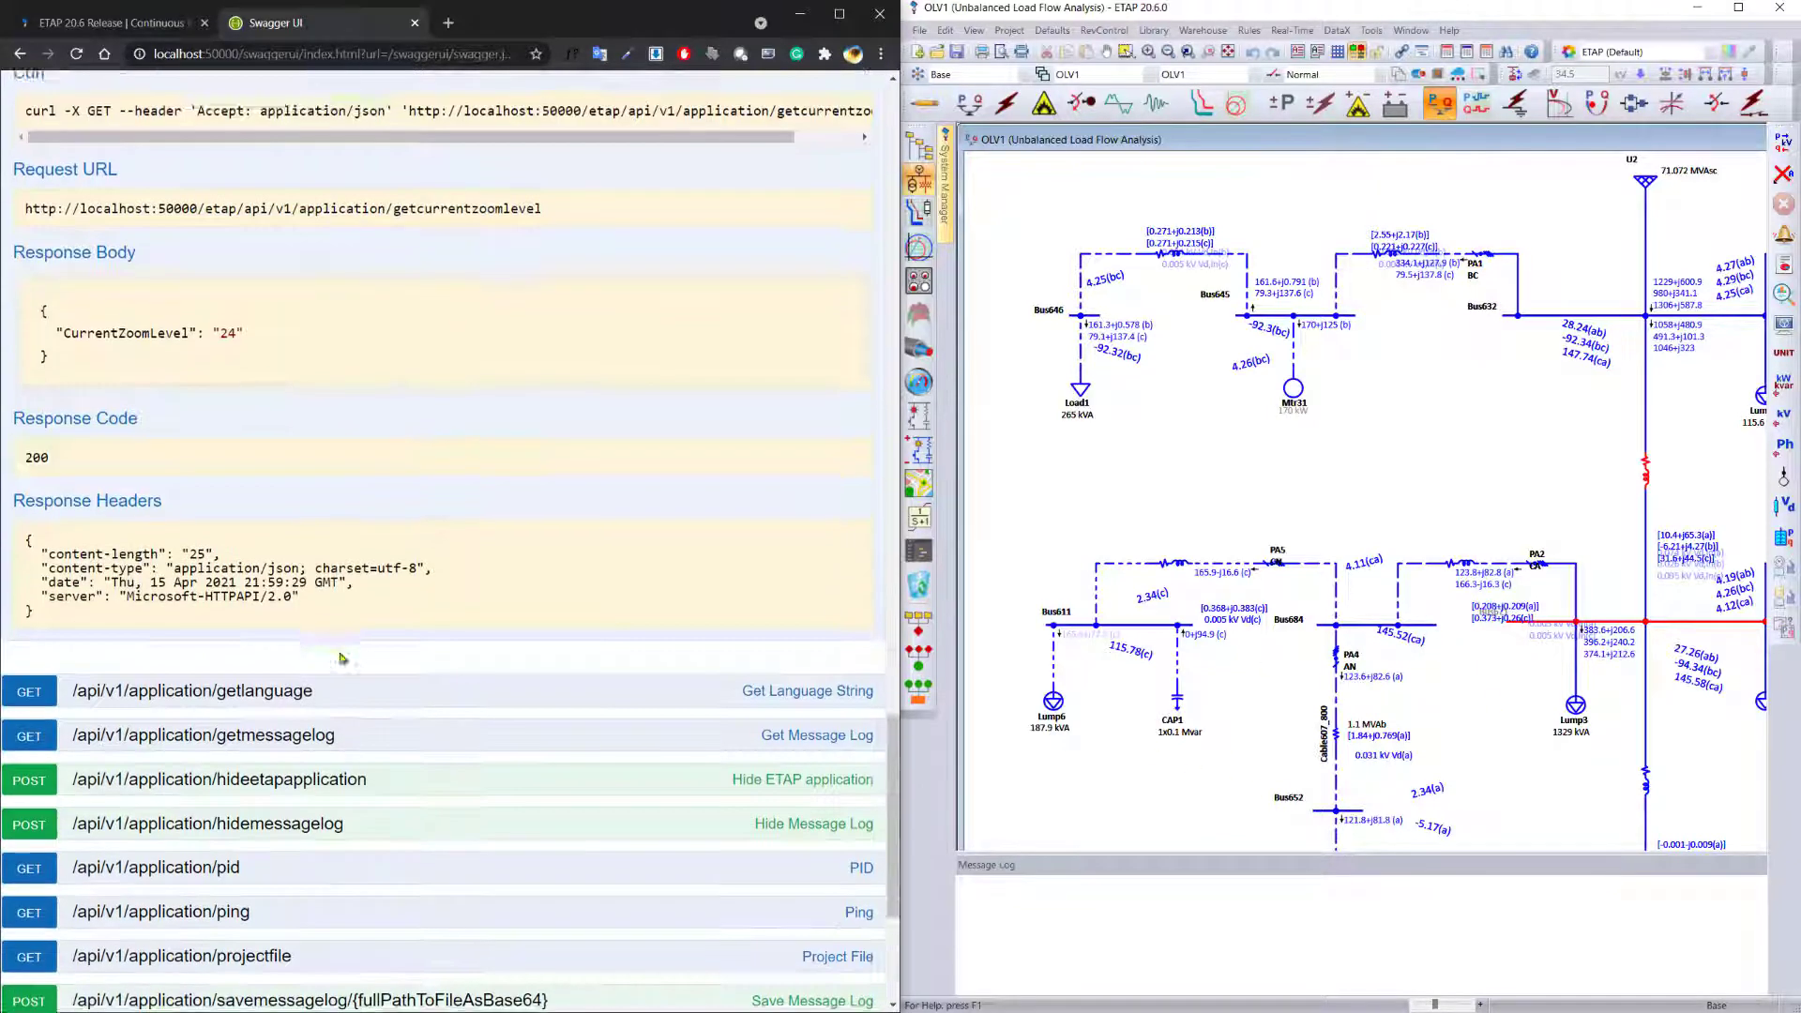
{"action": "left_click", "coordinate": [218, 778]}
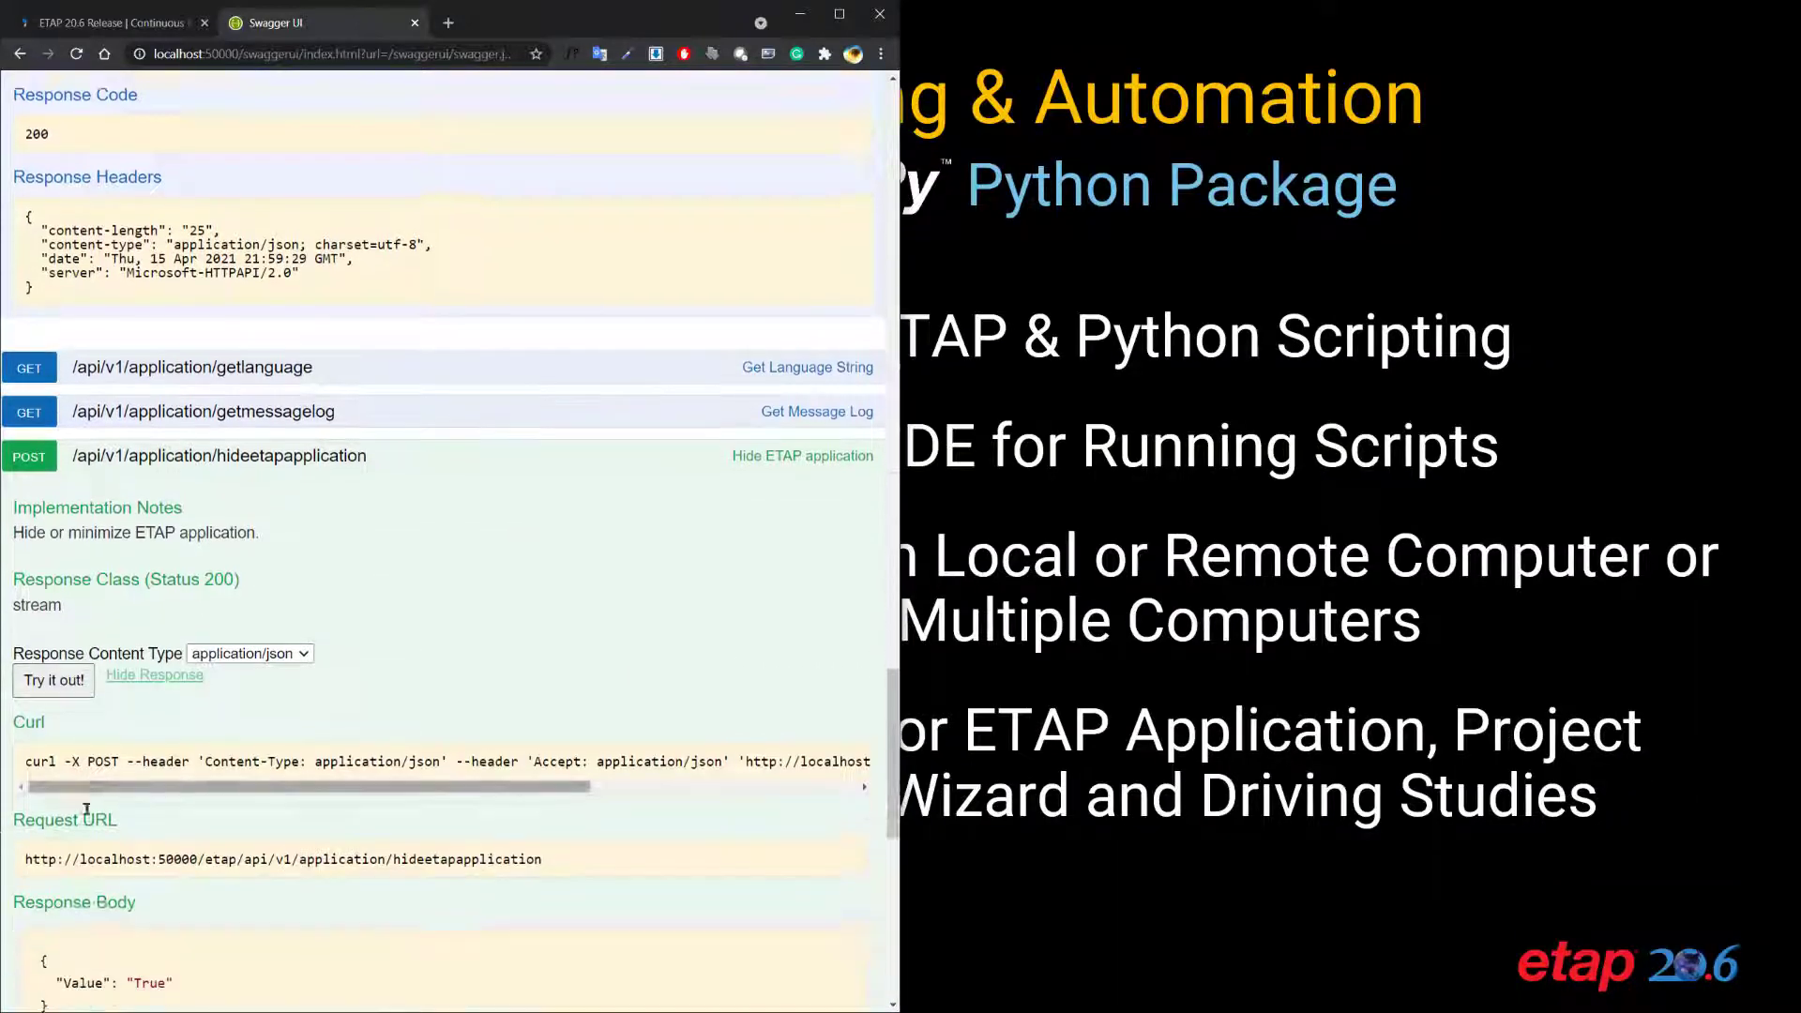
Step: Hide the ETAP window with hideetapapplication, then restore it with showetapapplication
{"action": "scroll", "scroll_direction": "down", "scroll_amount": 3}
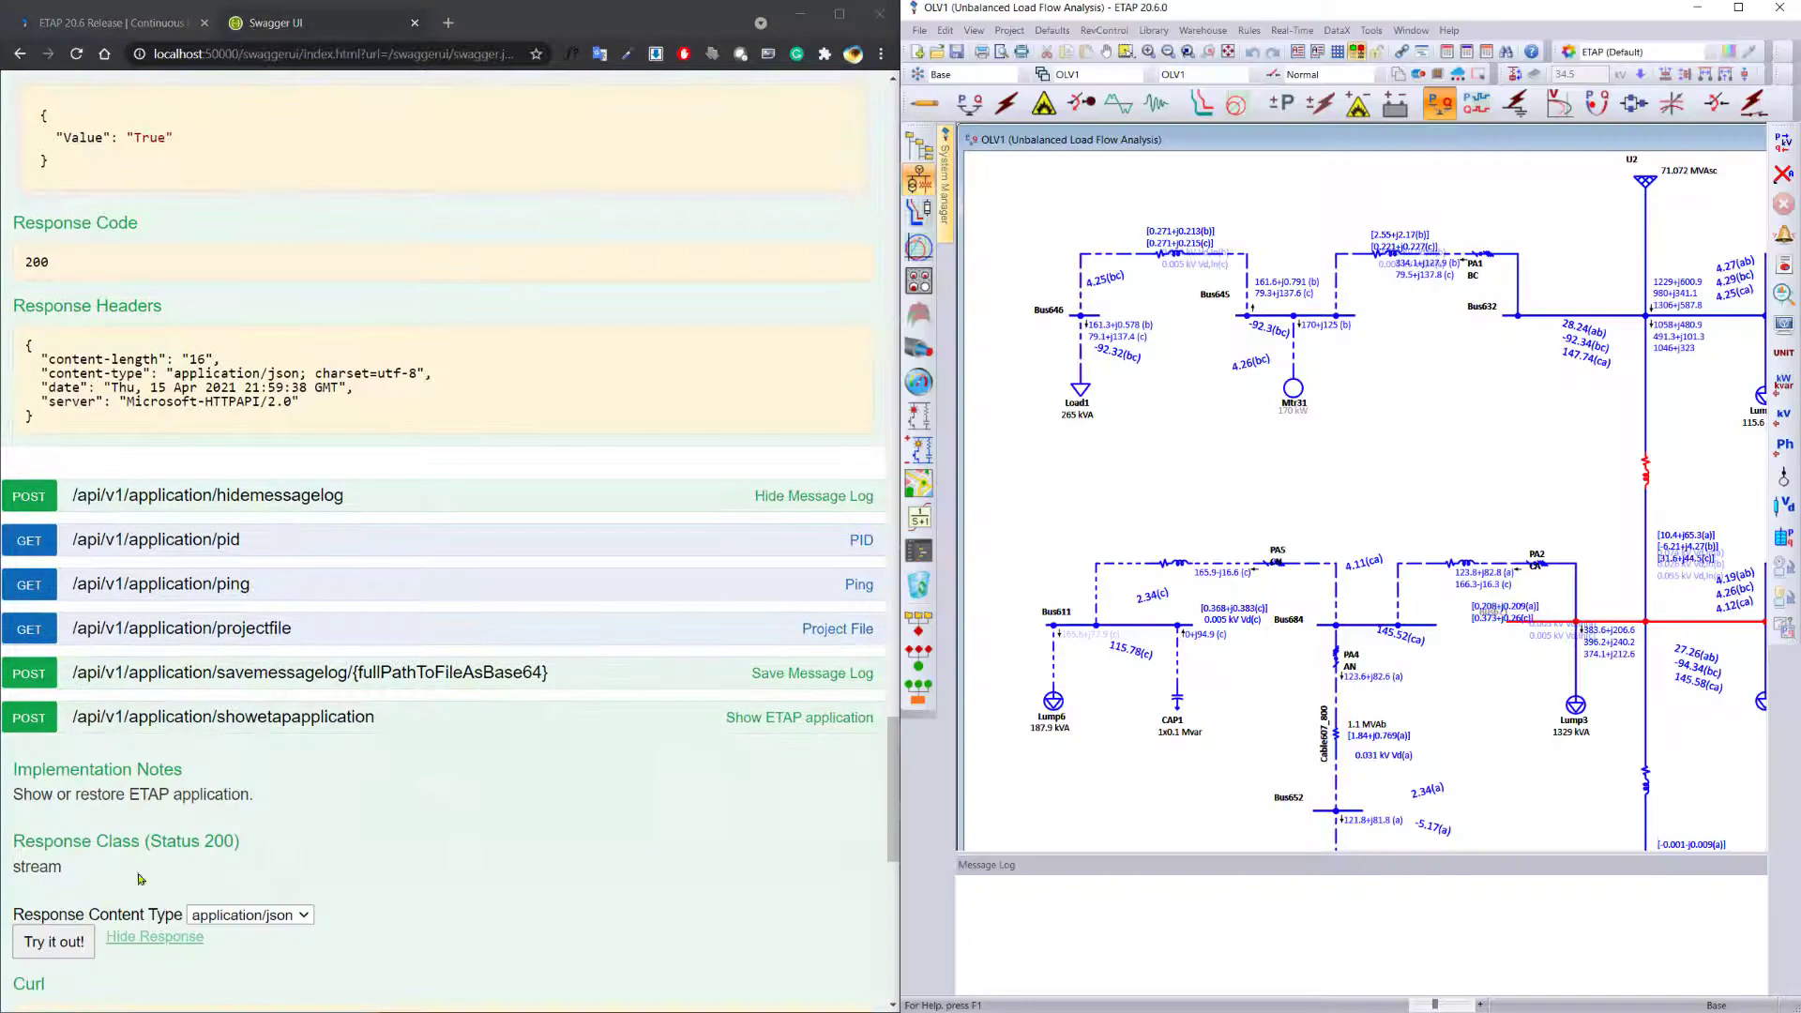
{"action": "scroll", "scroll_direction": "down", "scroll_amount": 3}
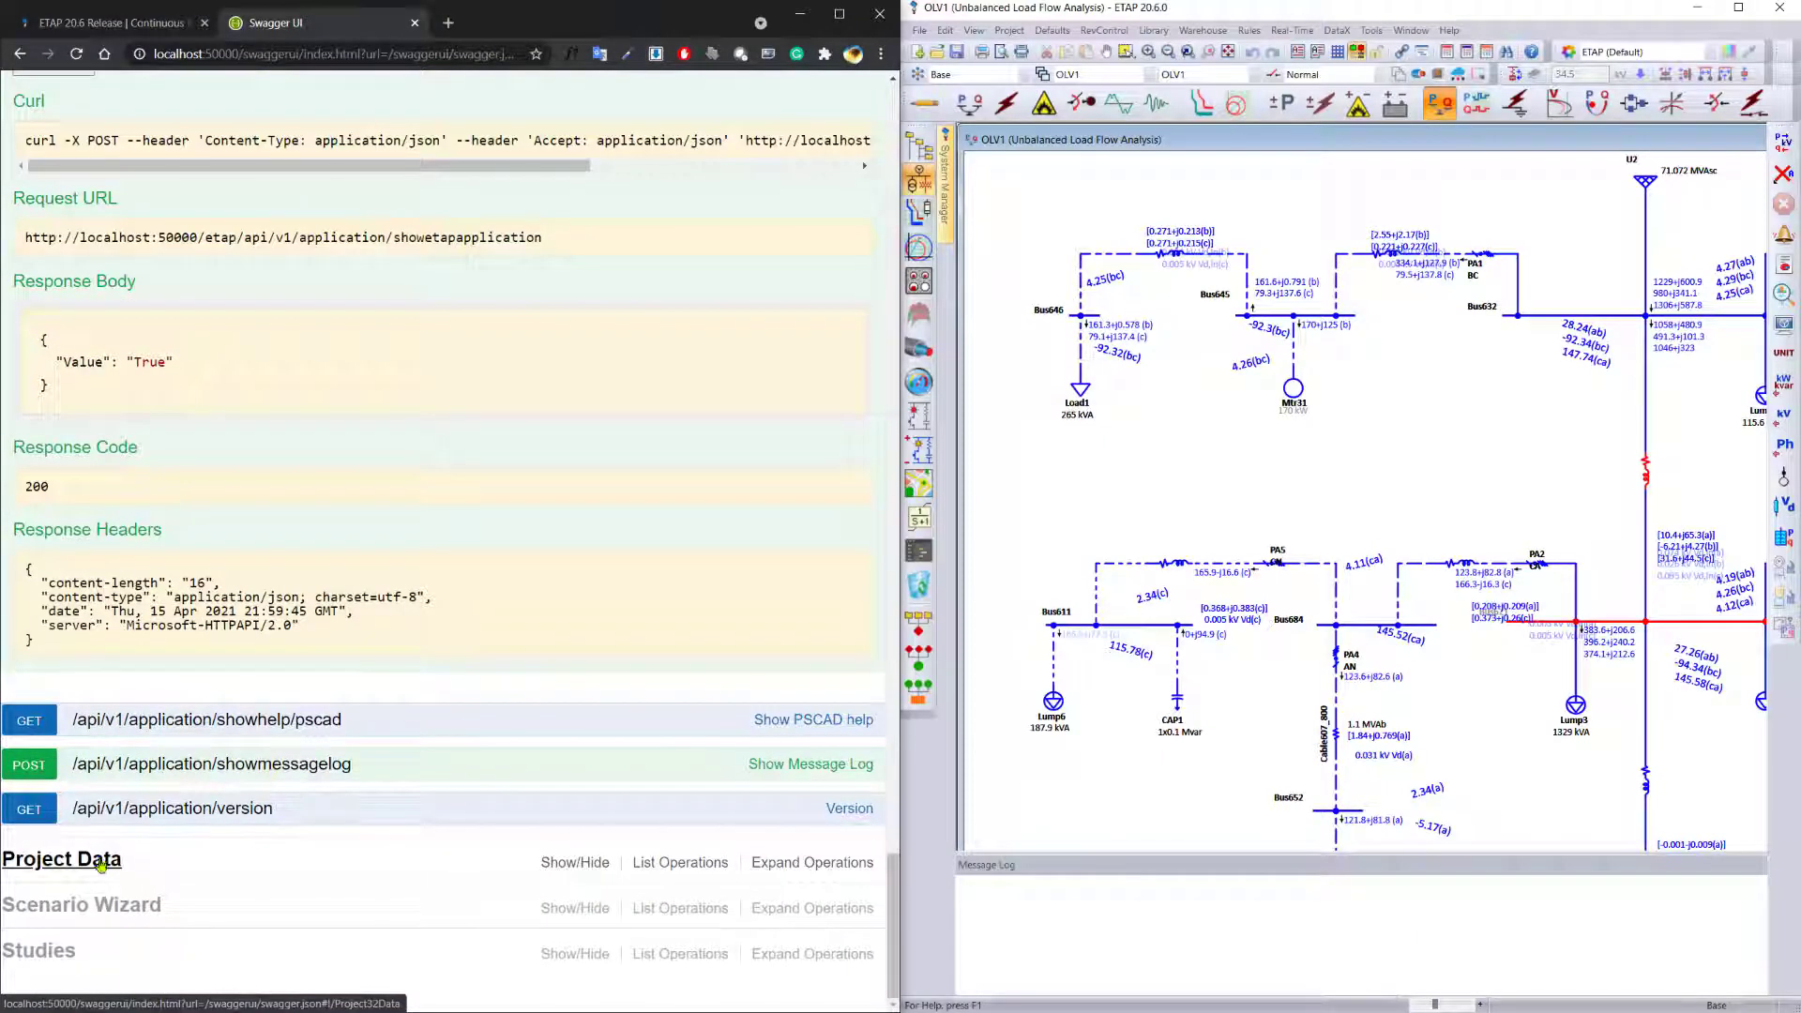
Step: Fetch getallelementdata for elementType BUS, returning XML for 12 bus elements
{"action": "left_click", "coordinate": [62, 858]}
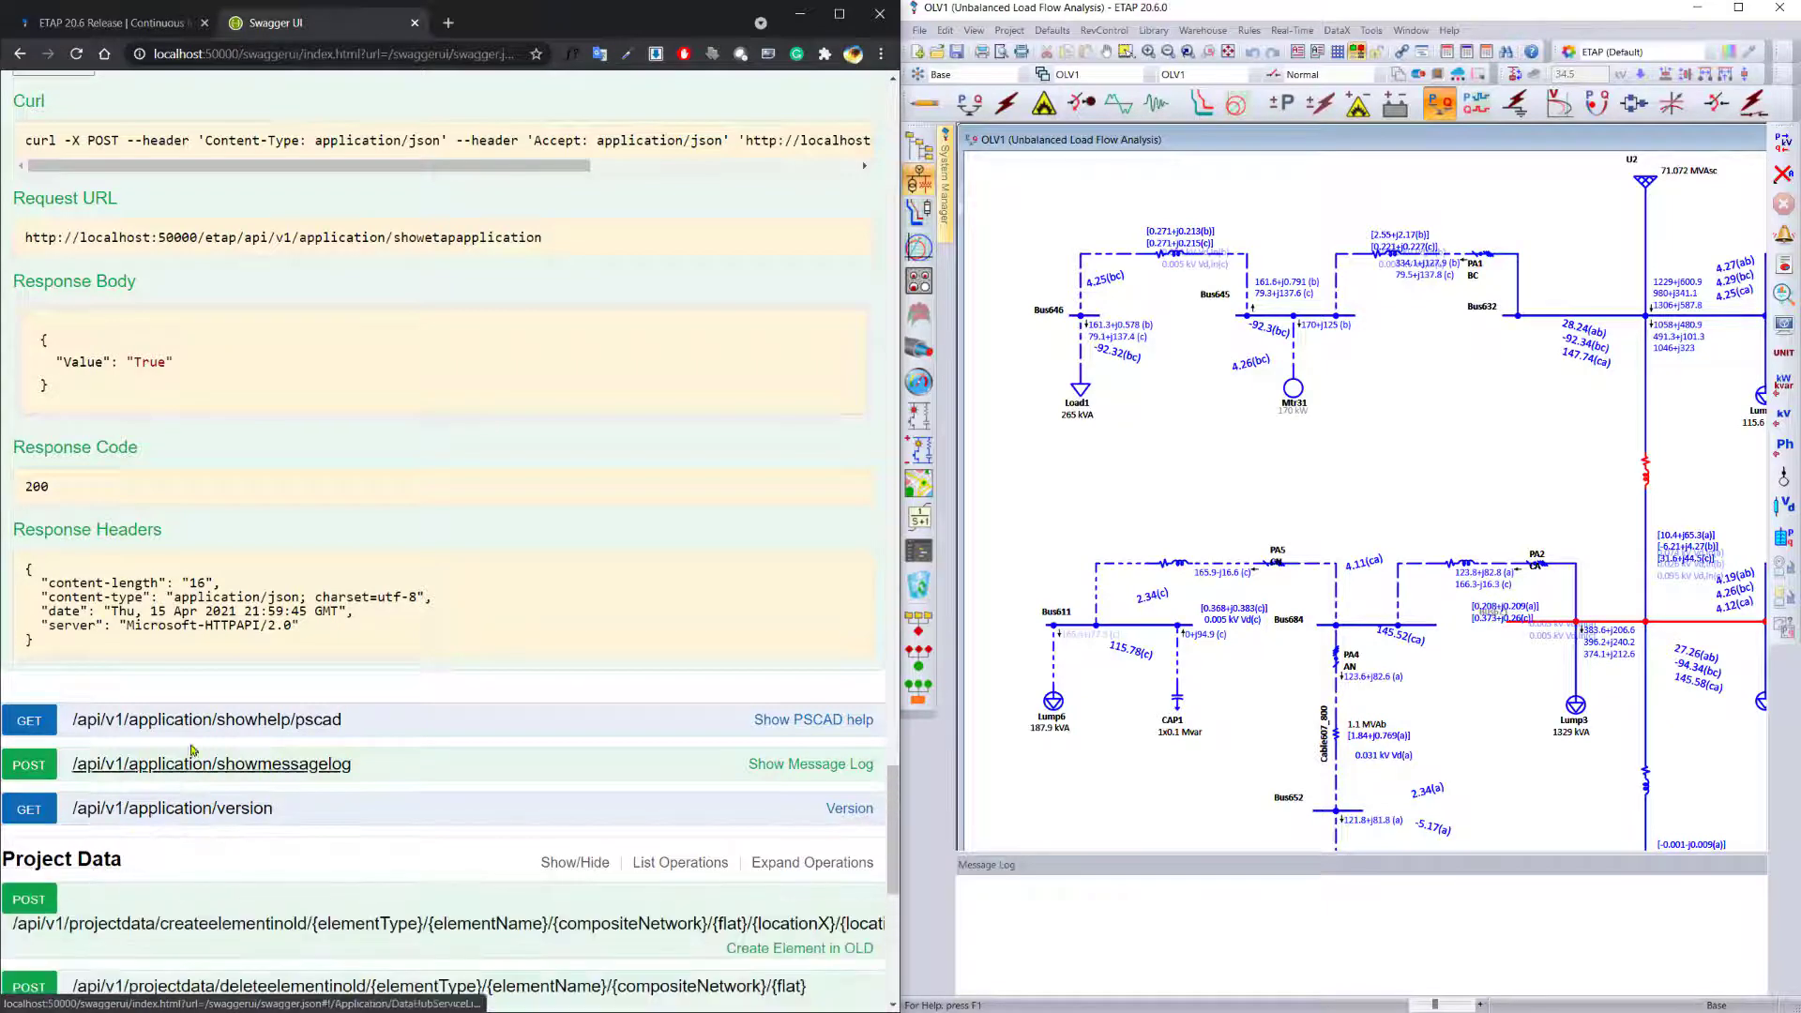
{"action": "scroll", "scroll_direction": "down", "scroll_amount": 3}
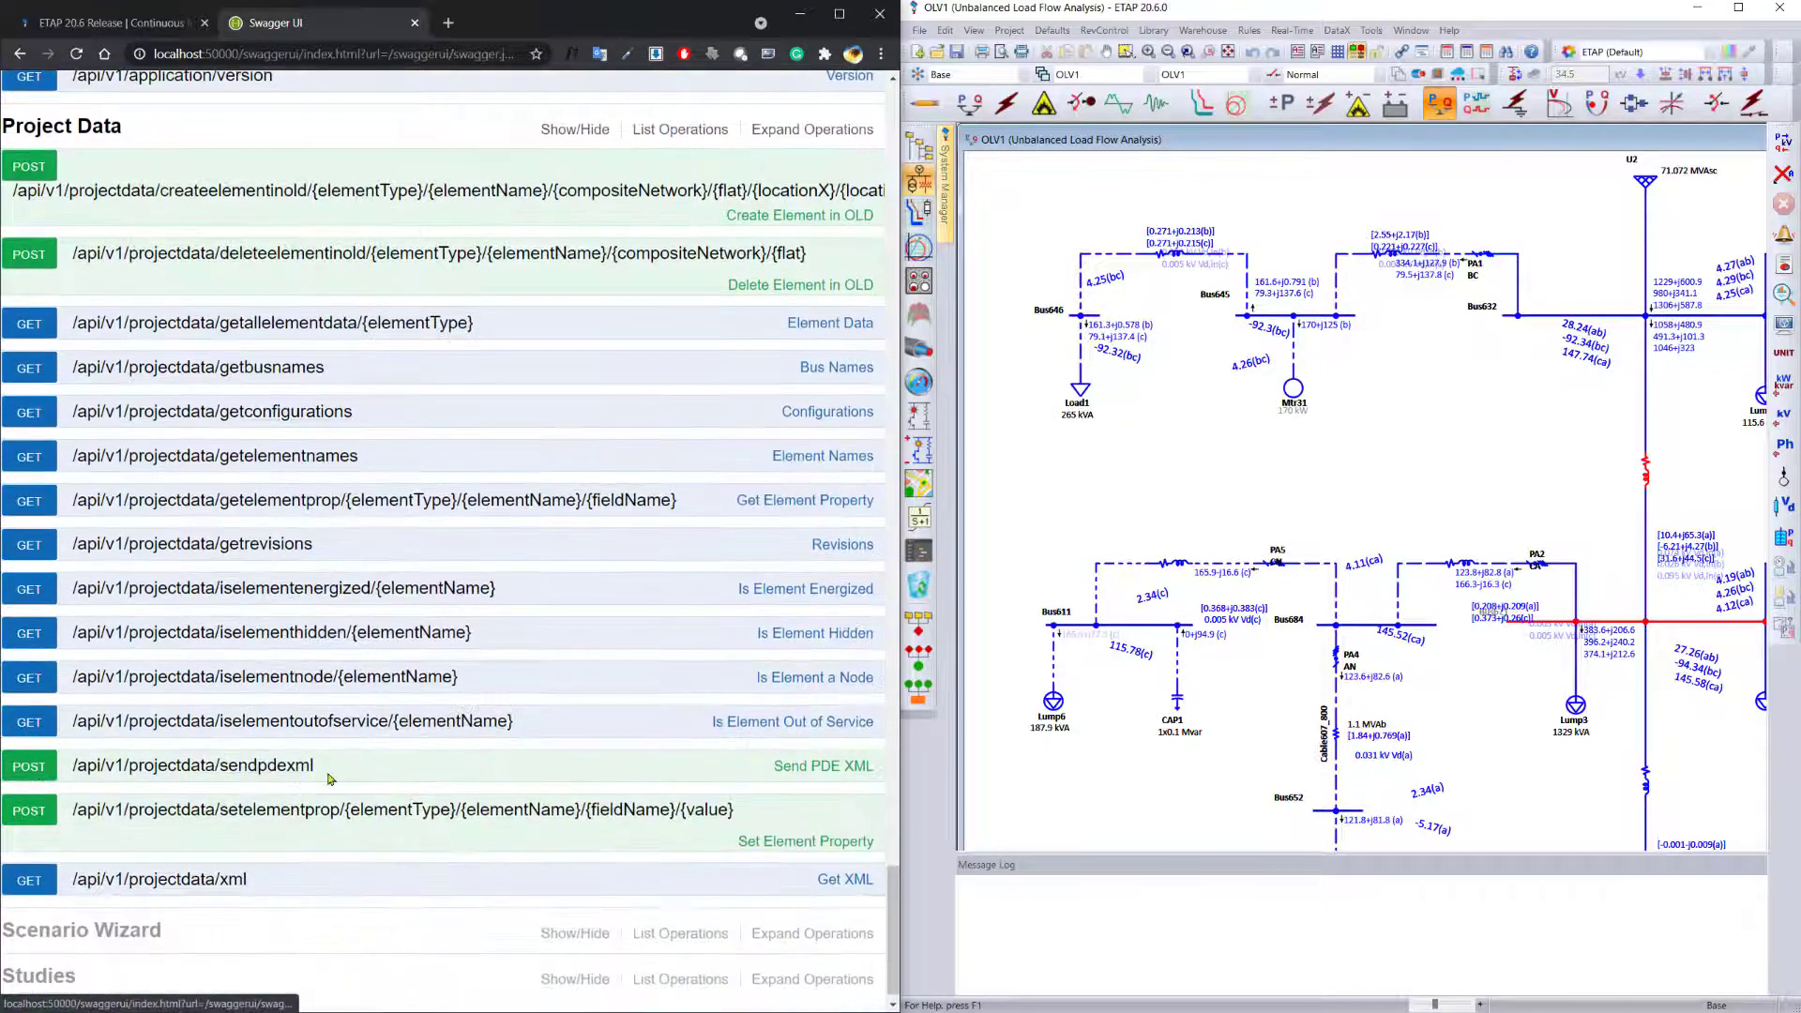
{"action": "left_click", "coordinate": [270, 323]}
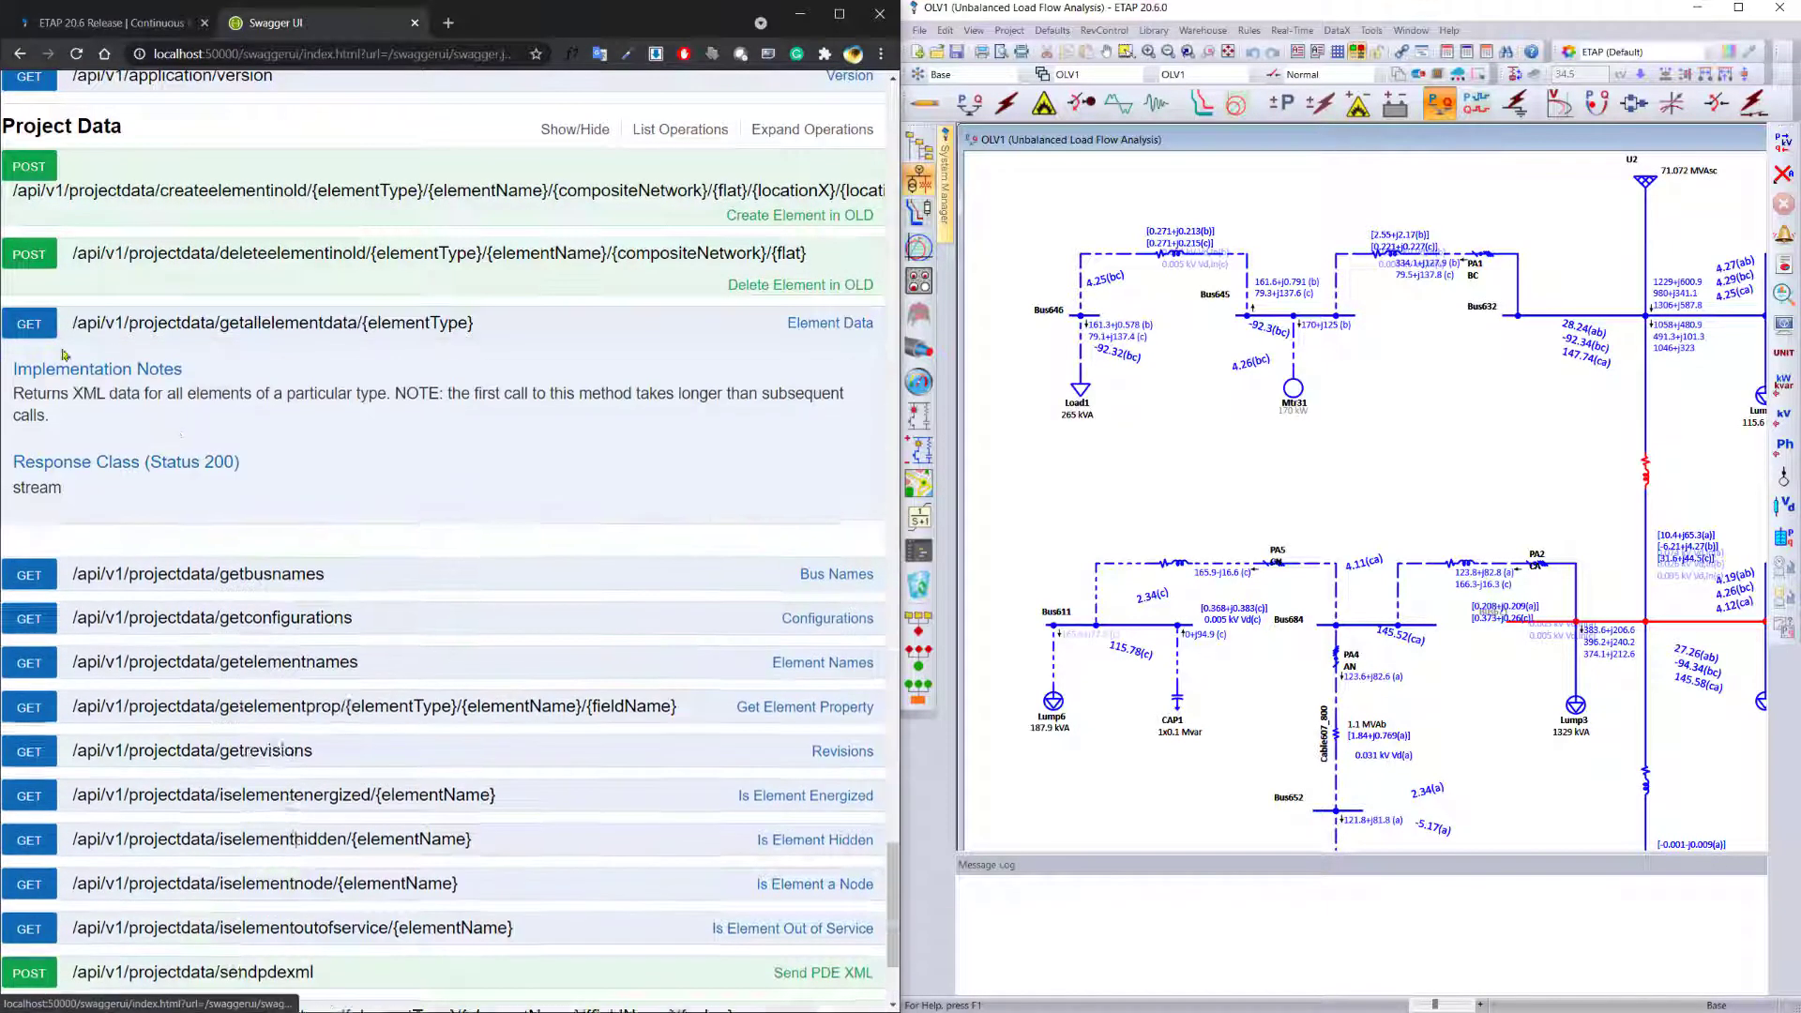
{"action": "left_click", "coordinate": [272, 322]}
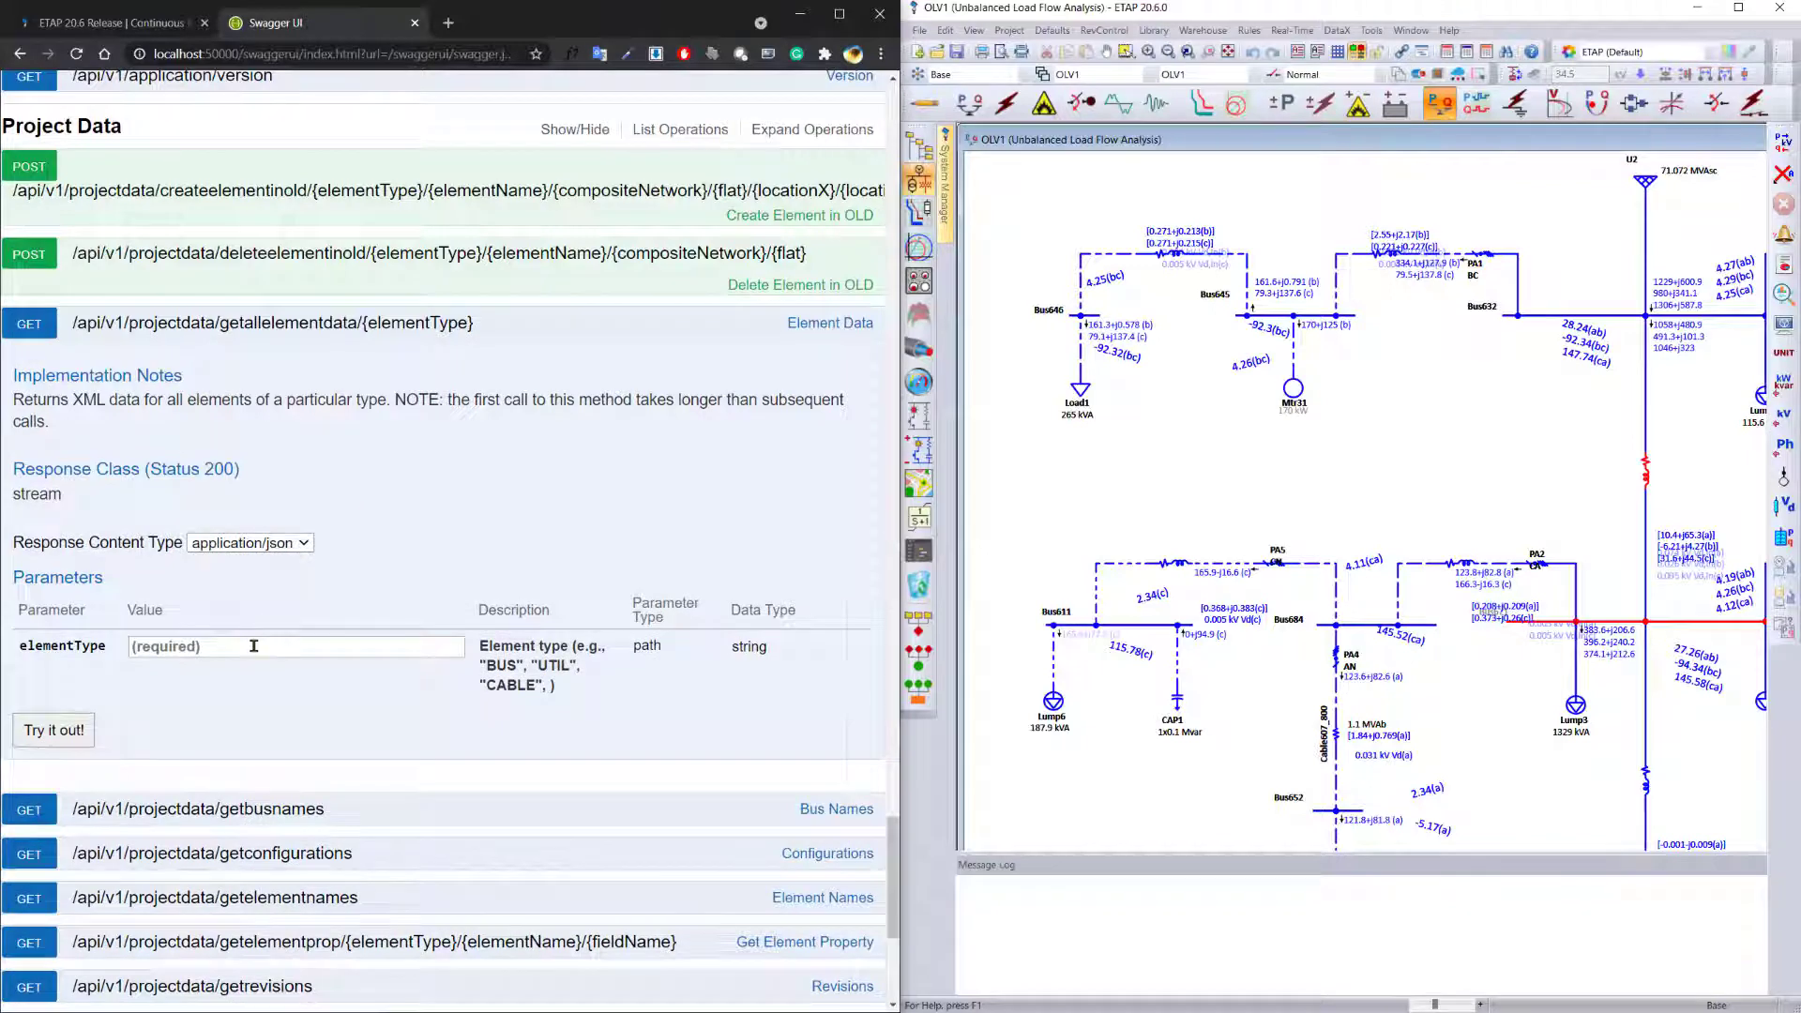
{"action": "type", "text": "BU"}
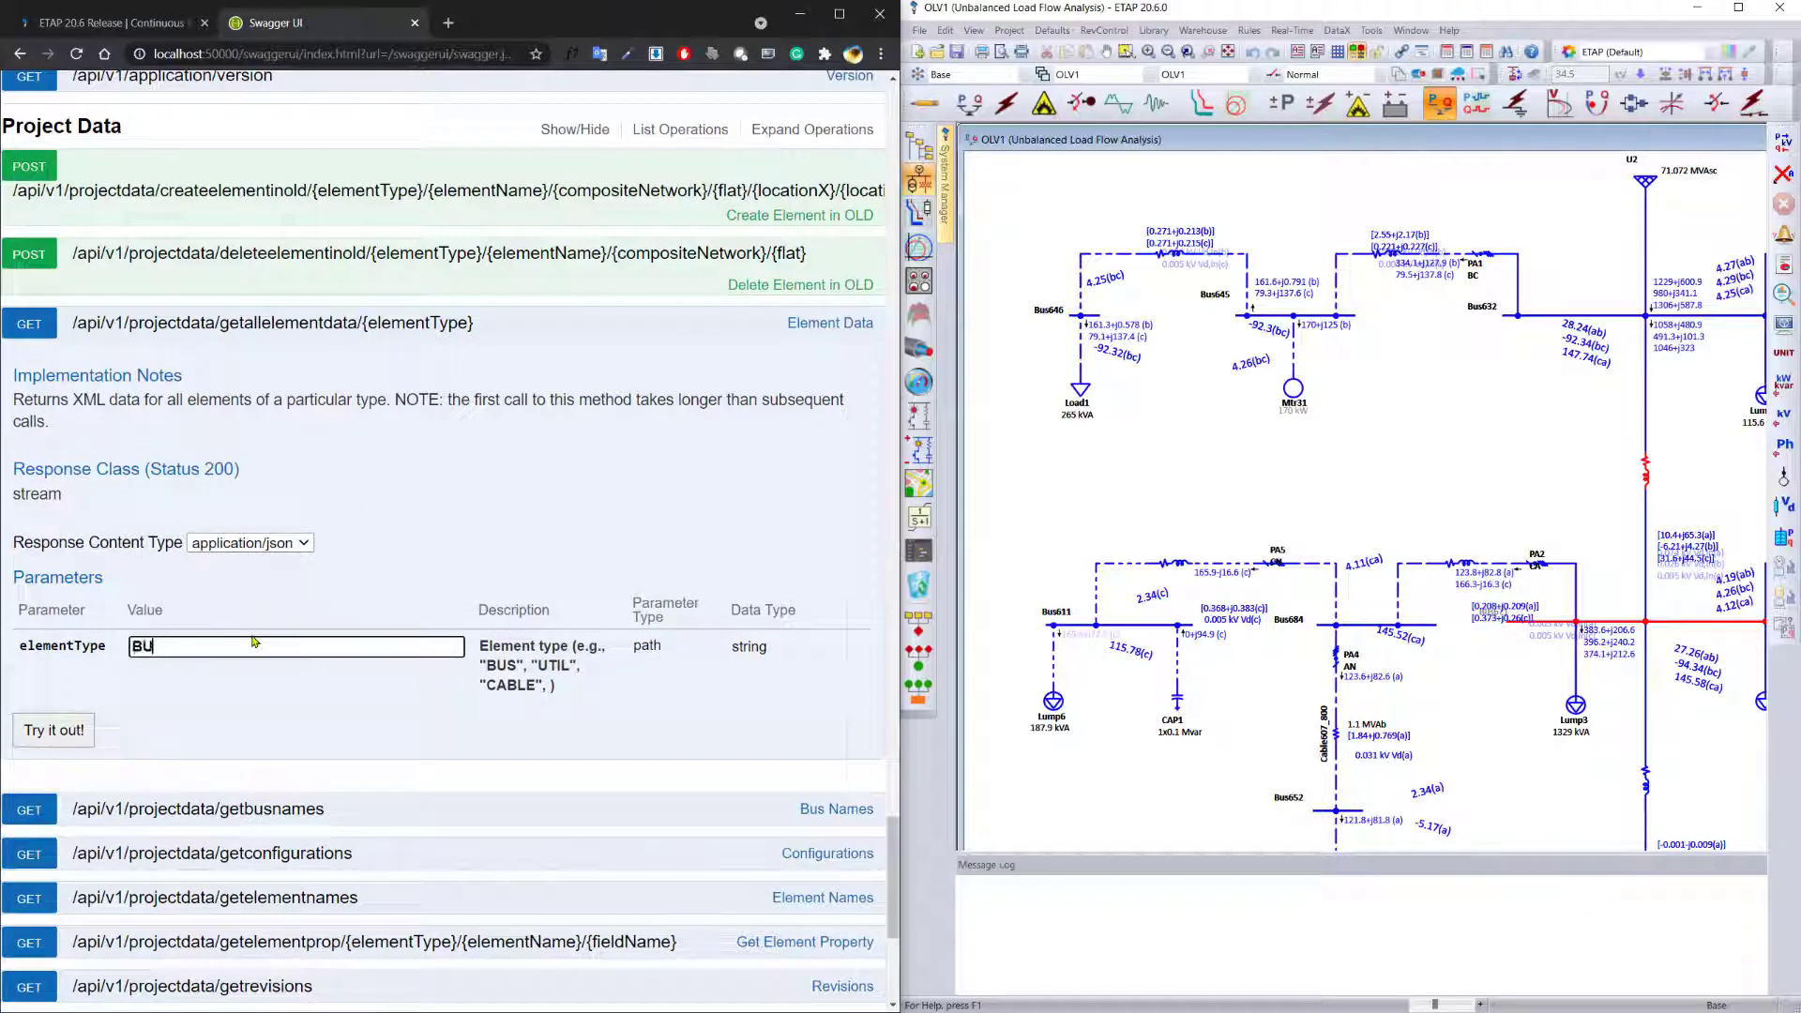
{"action": "left_click", "coordinate": [52, 729]}
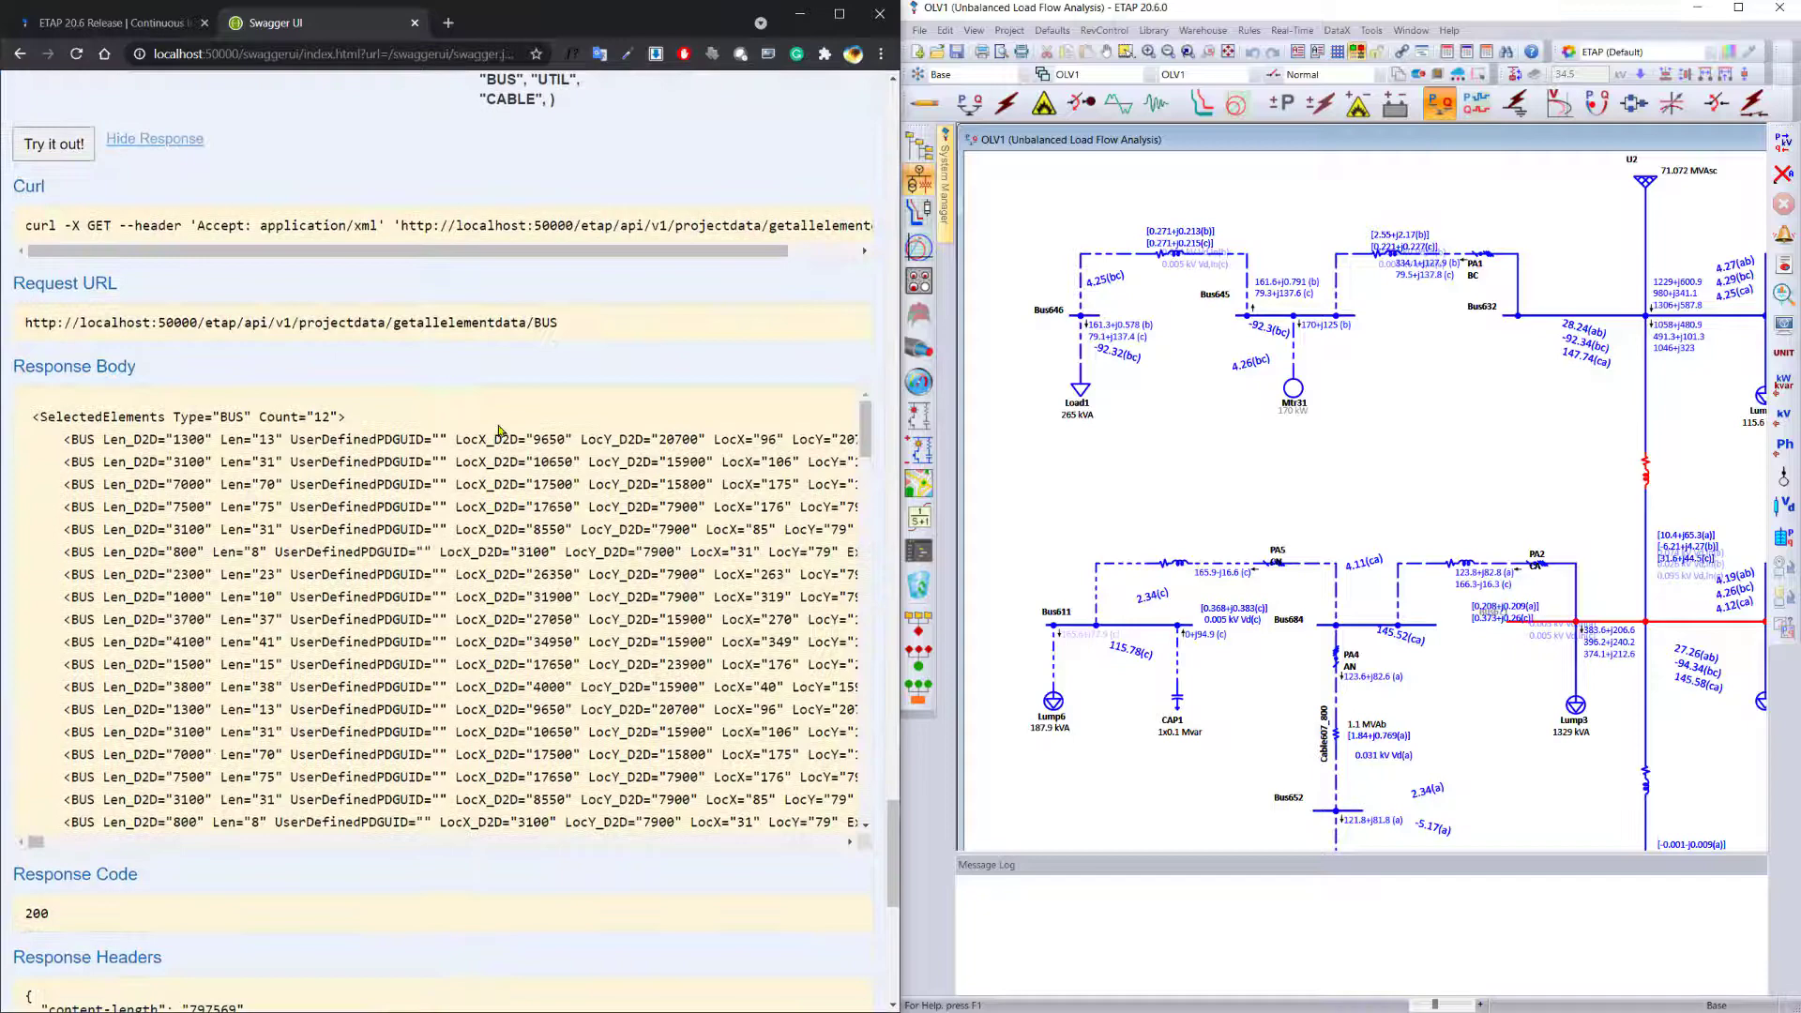
{"action": "mouse_move", "coordinate": [401, 875]}
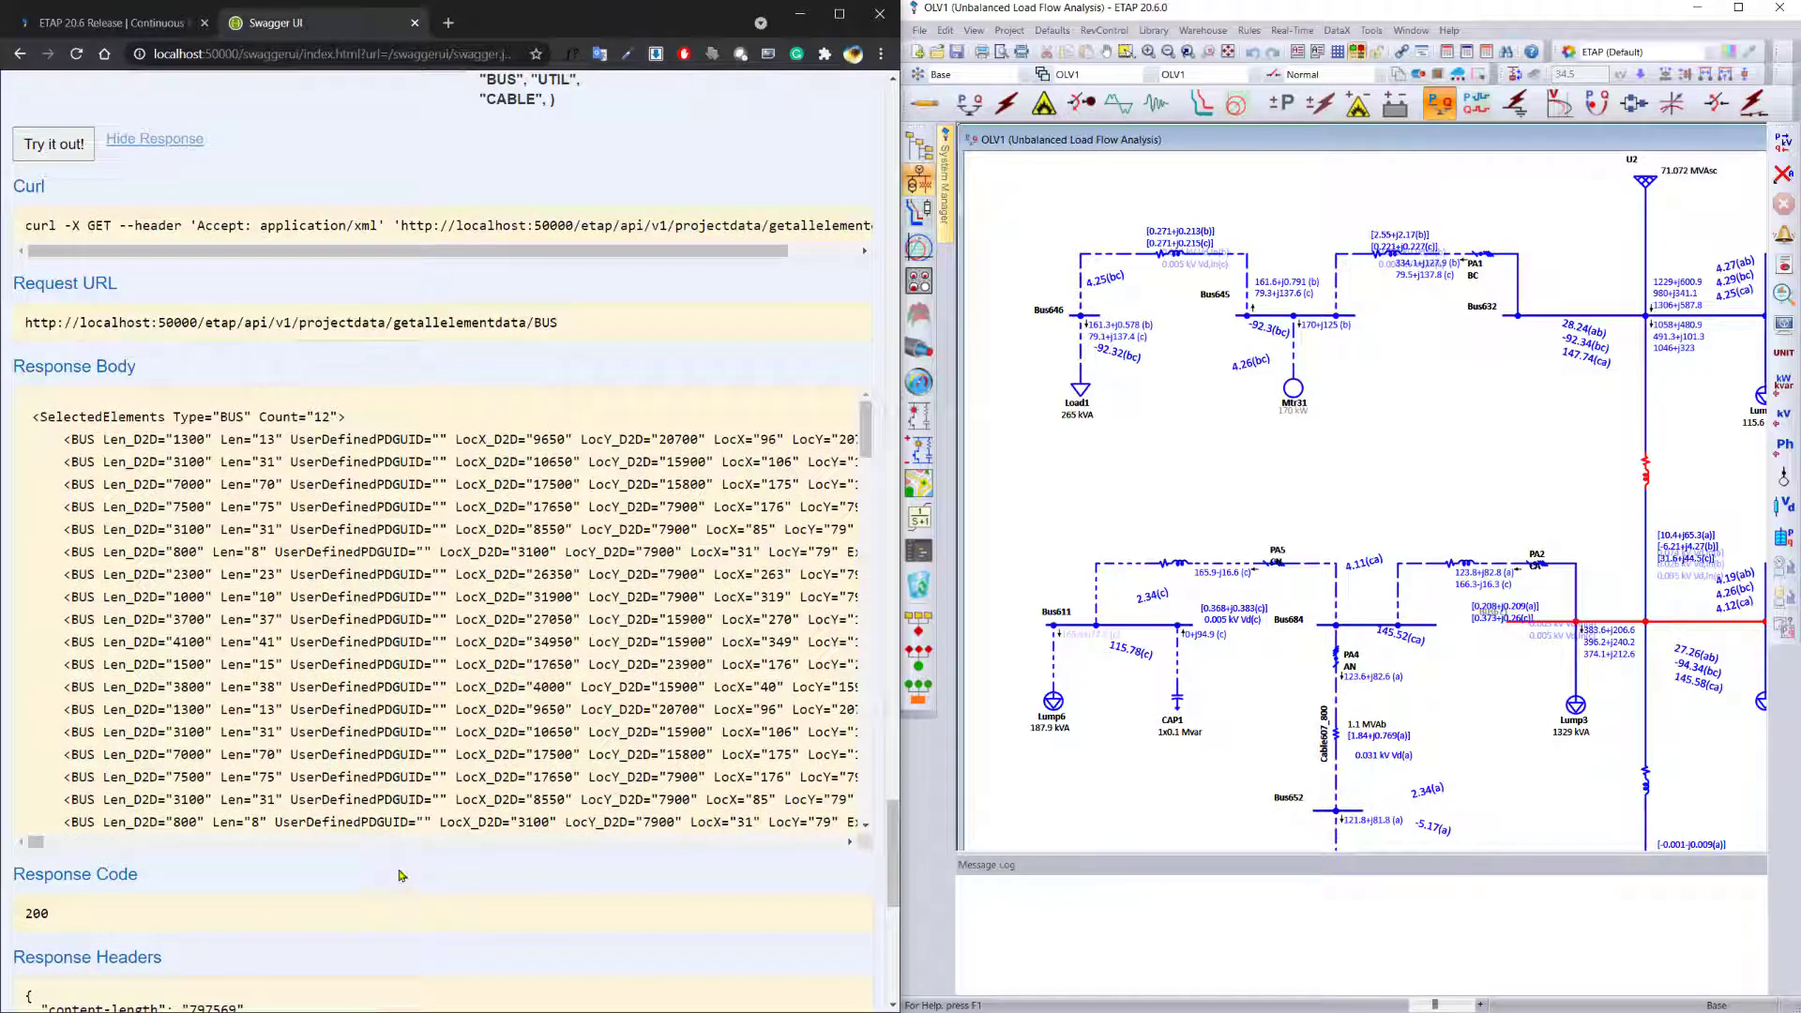
Step: Get XFORM2W T2's AnsiPosZ (2.28) via getelementprop and confirm %Z 2.28 in ETAP
{"action": "scroll", "scroll_direction": "down", "scroll_amount": 3}
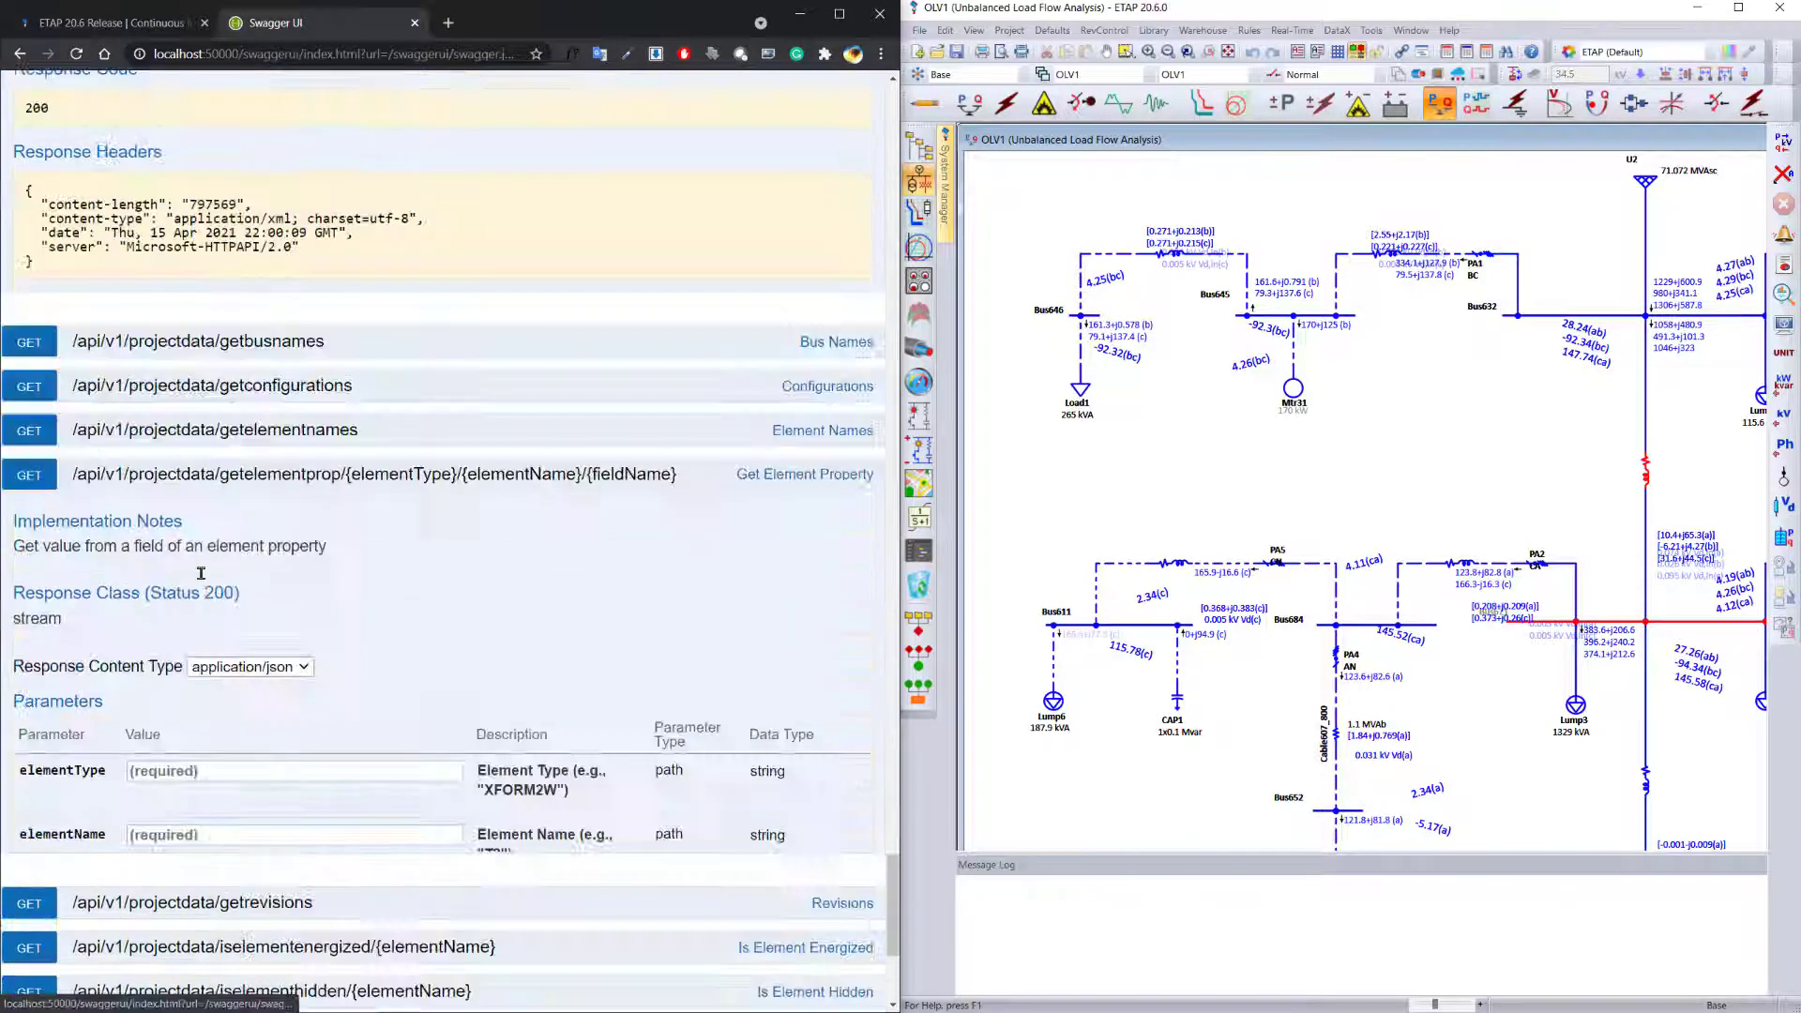
{"action": "scroll", "scroll_direction": "down", "scroll_amount": 3}
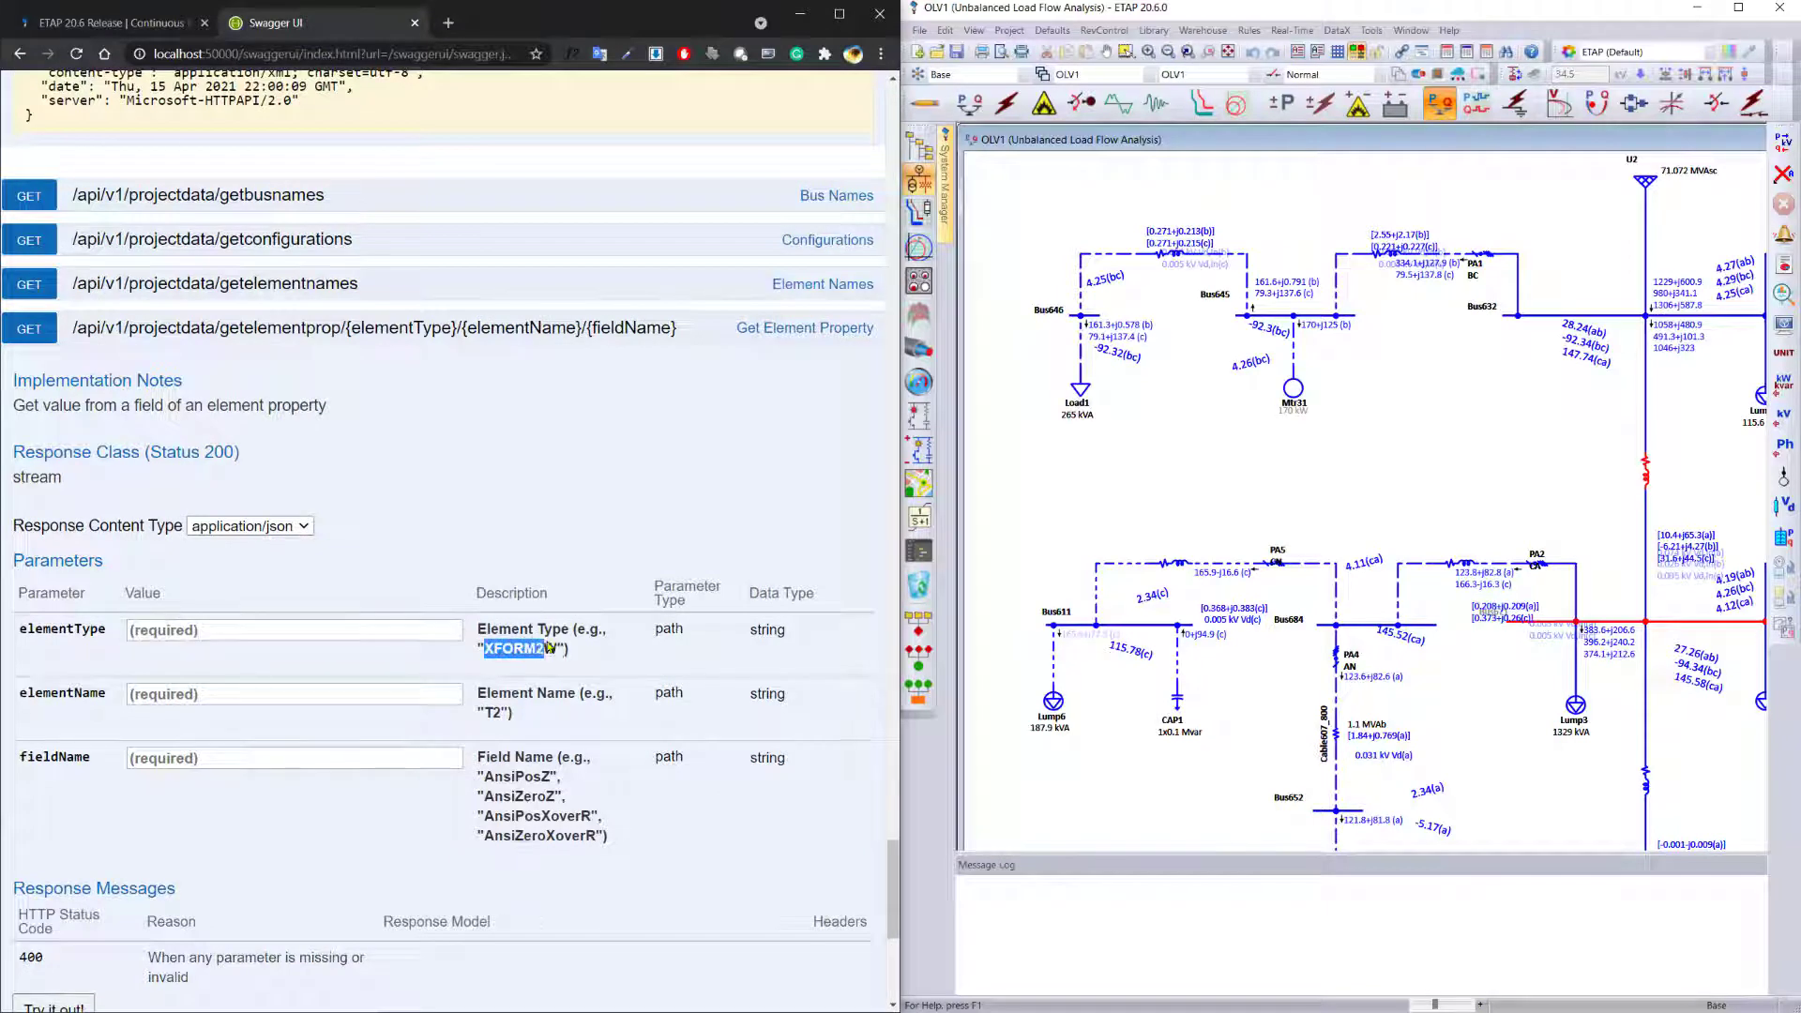
{"action": "left_click", "coordinate": [293, 629]}
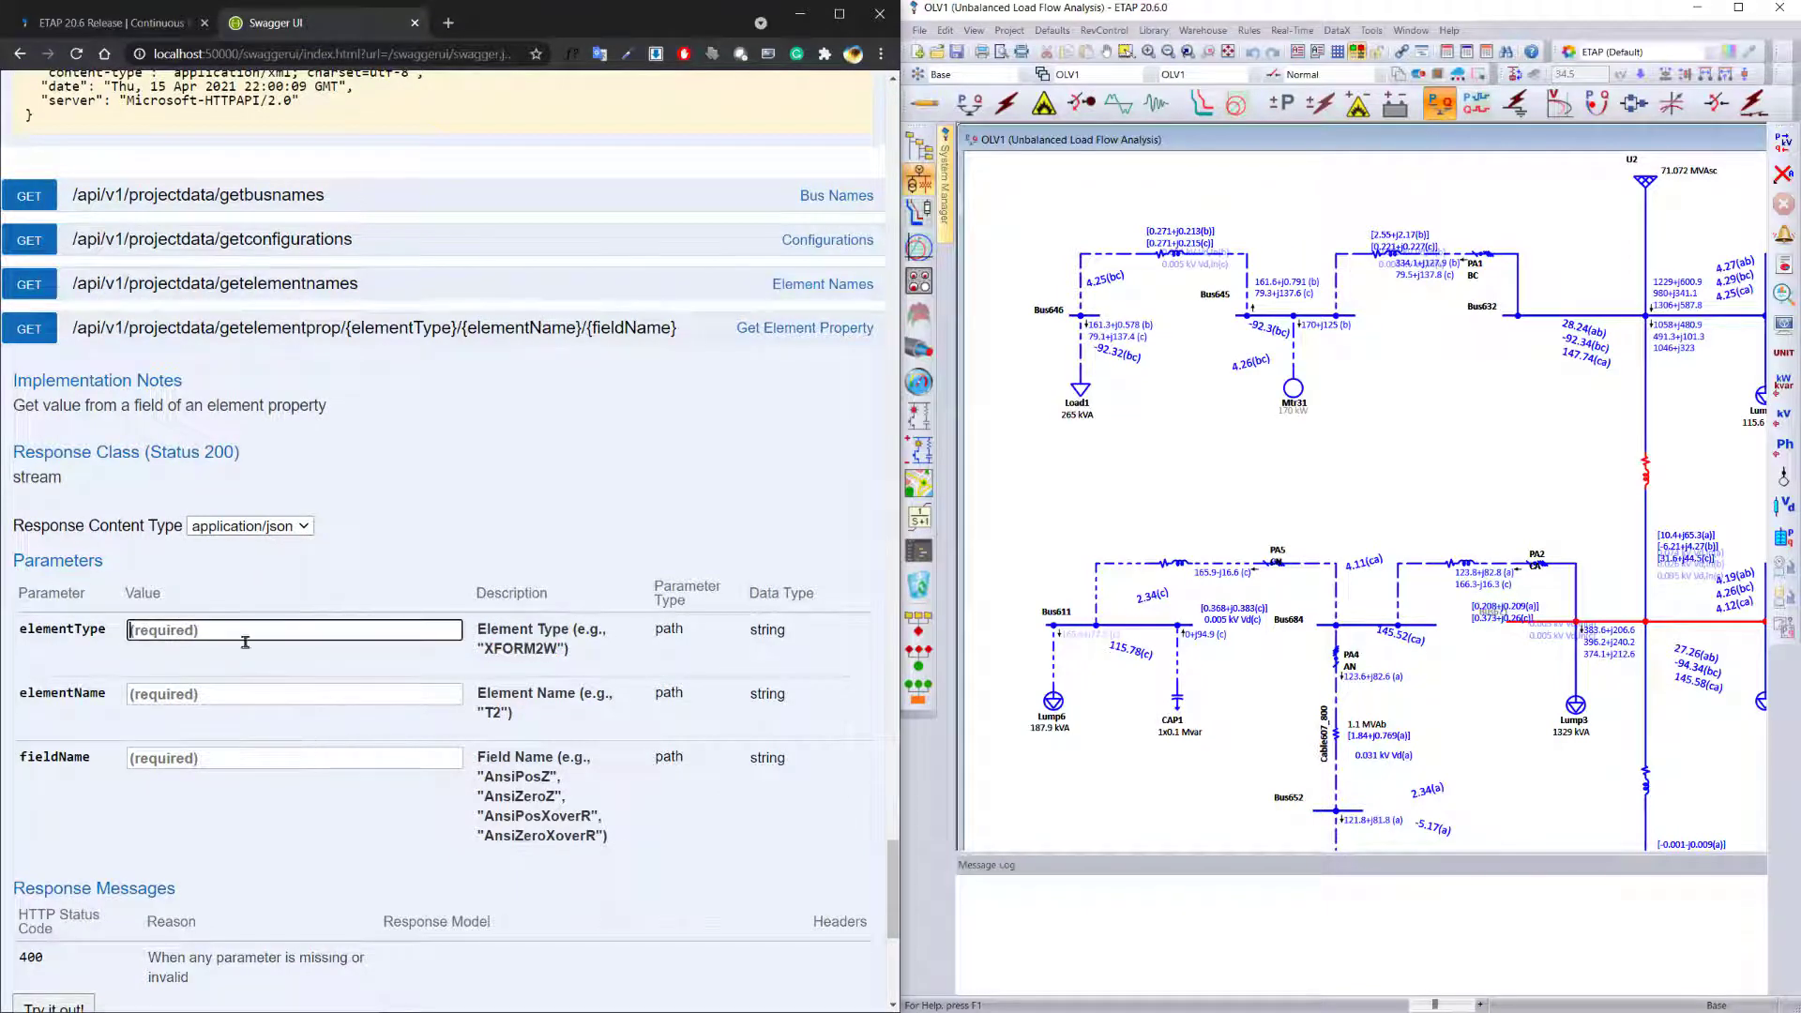
{"action": "type", "text": "XFORM2W"}
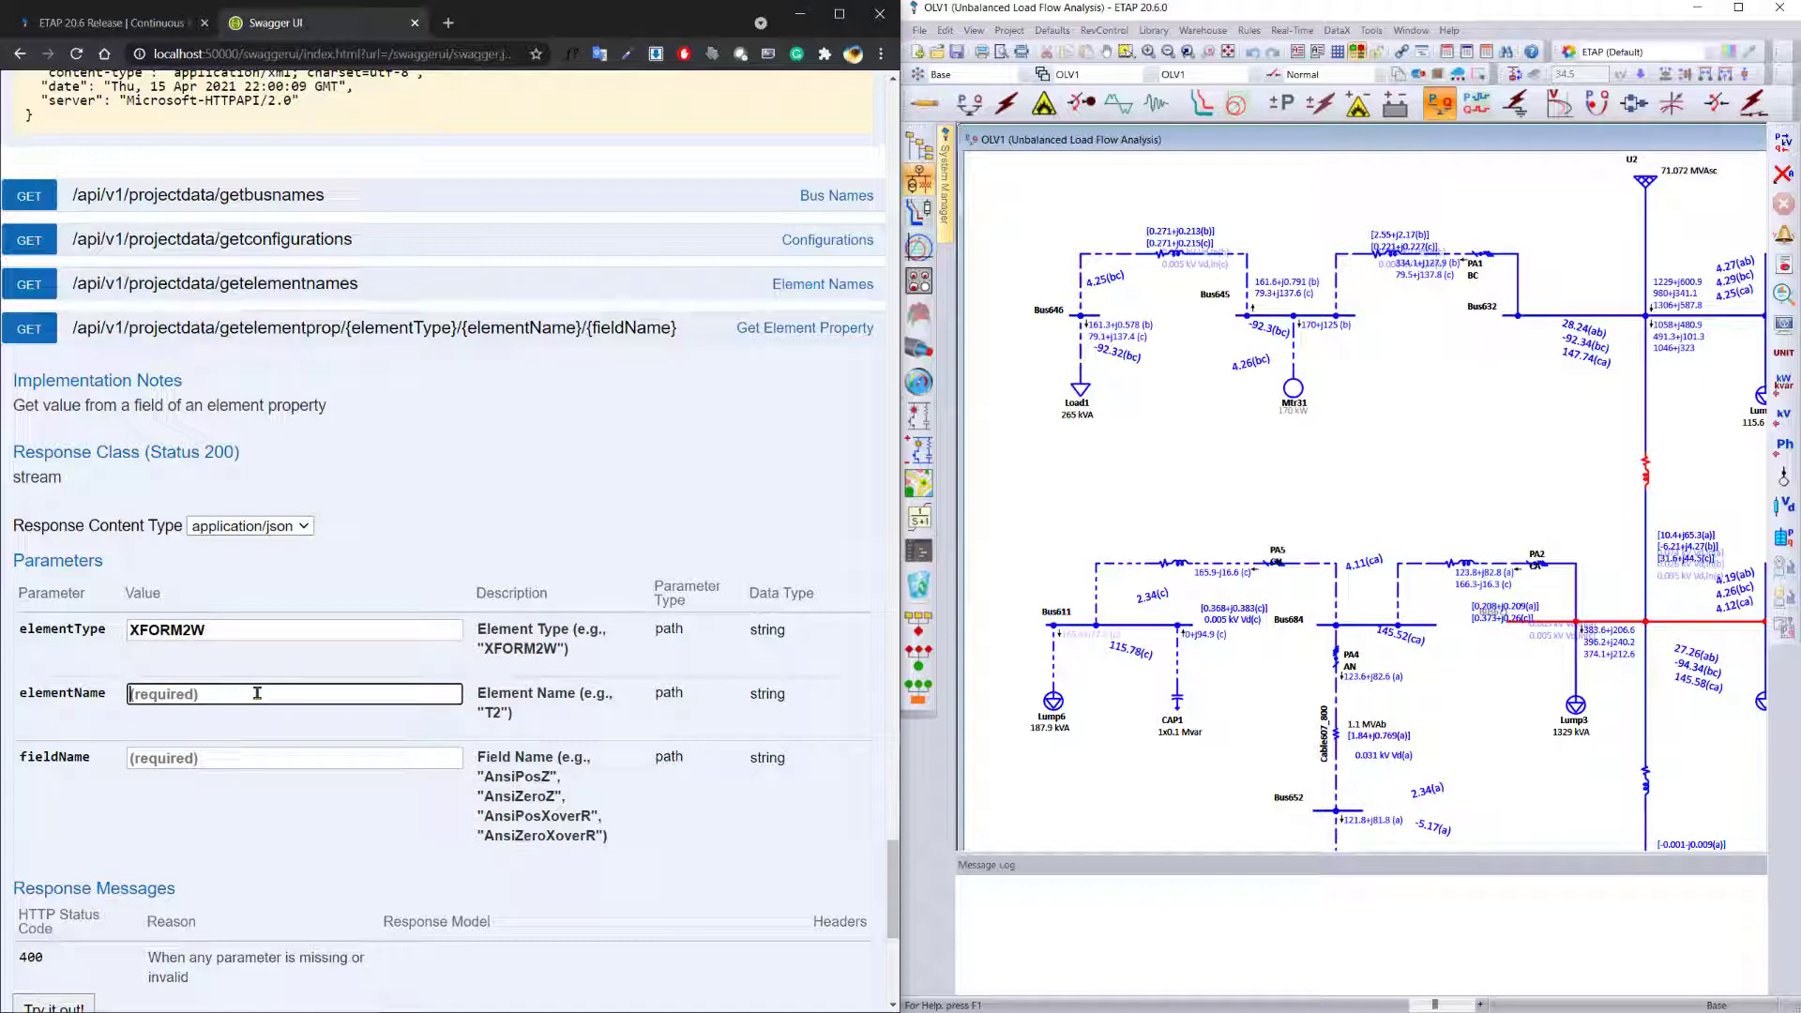
{"action": "type", "text": "T2"}
{"action": "left_click", "coordinate": [293, 758]}
{"action": "type", "text": "AnsiPosZ"}
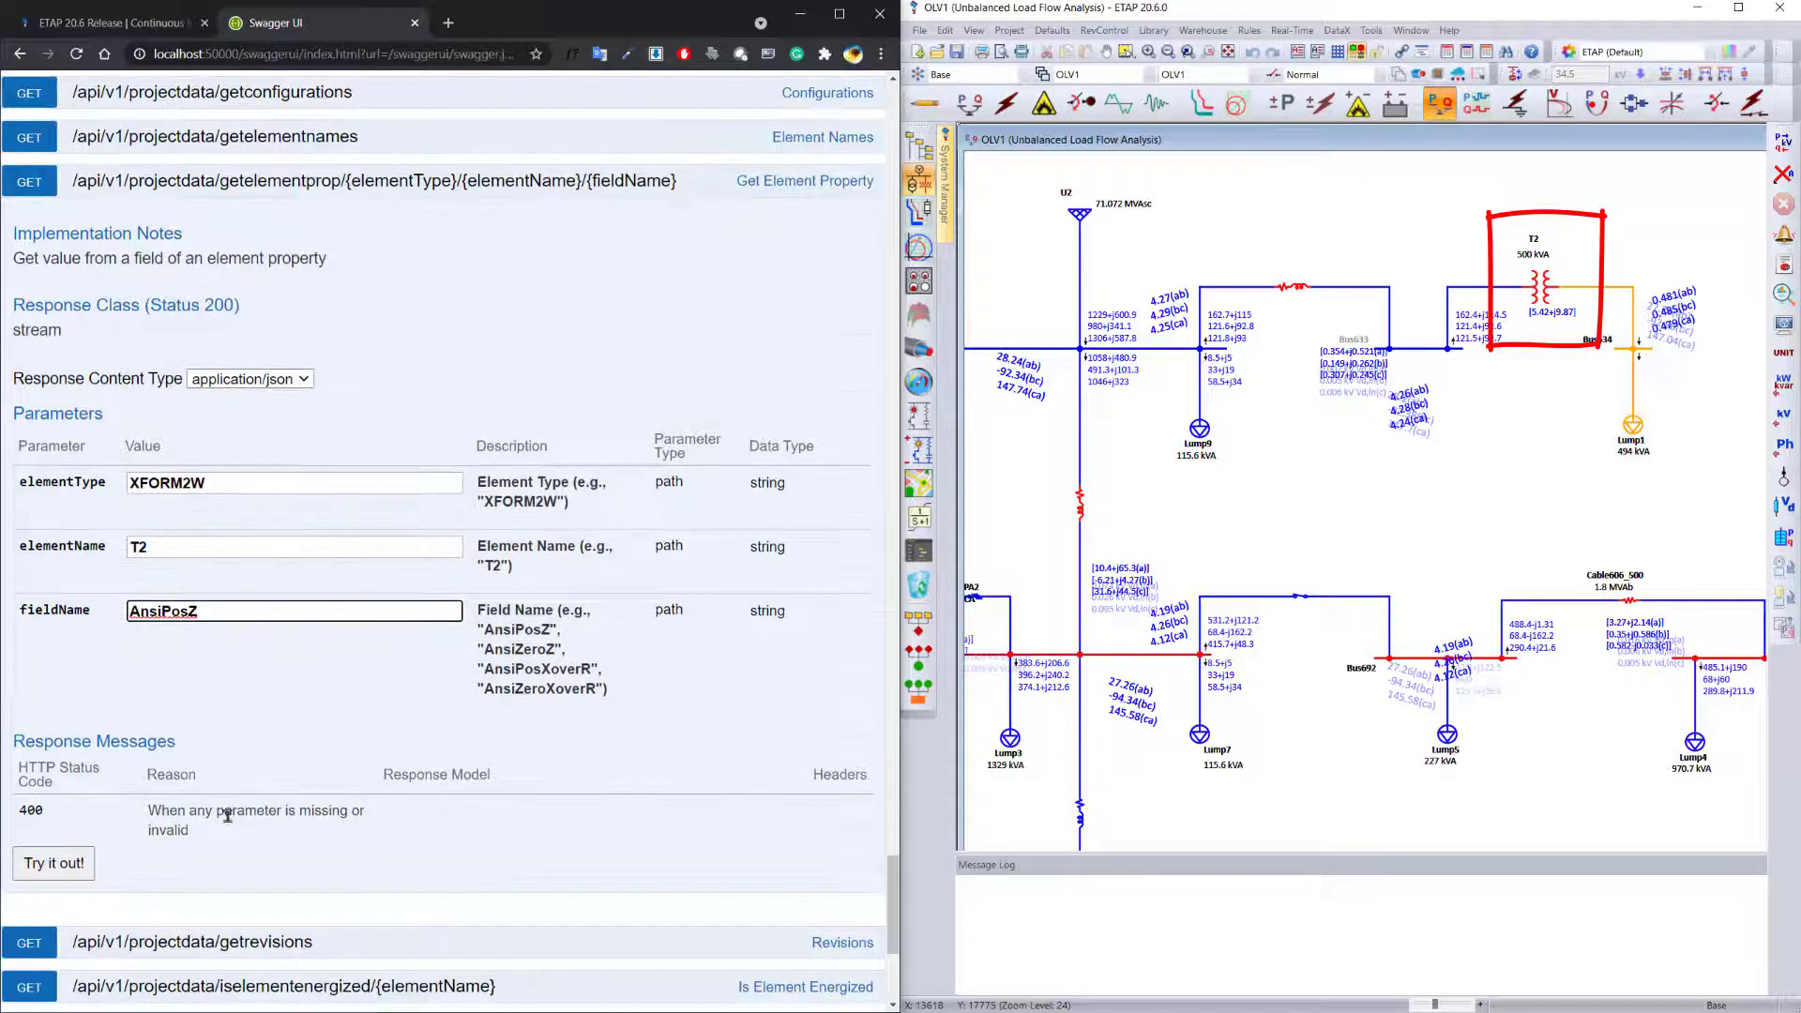
{"action": "left_click", "coordinate": [52, 863]}
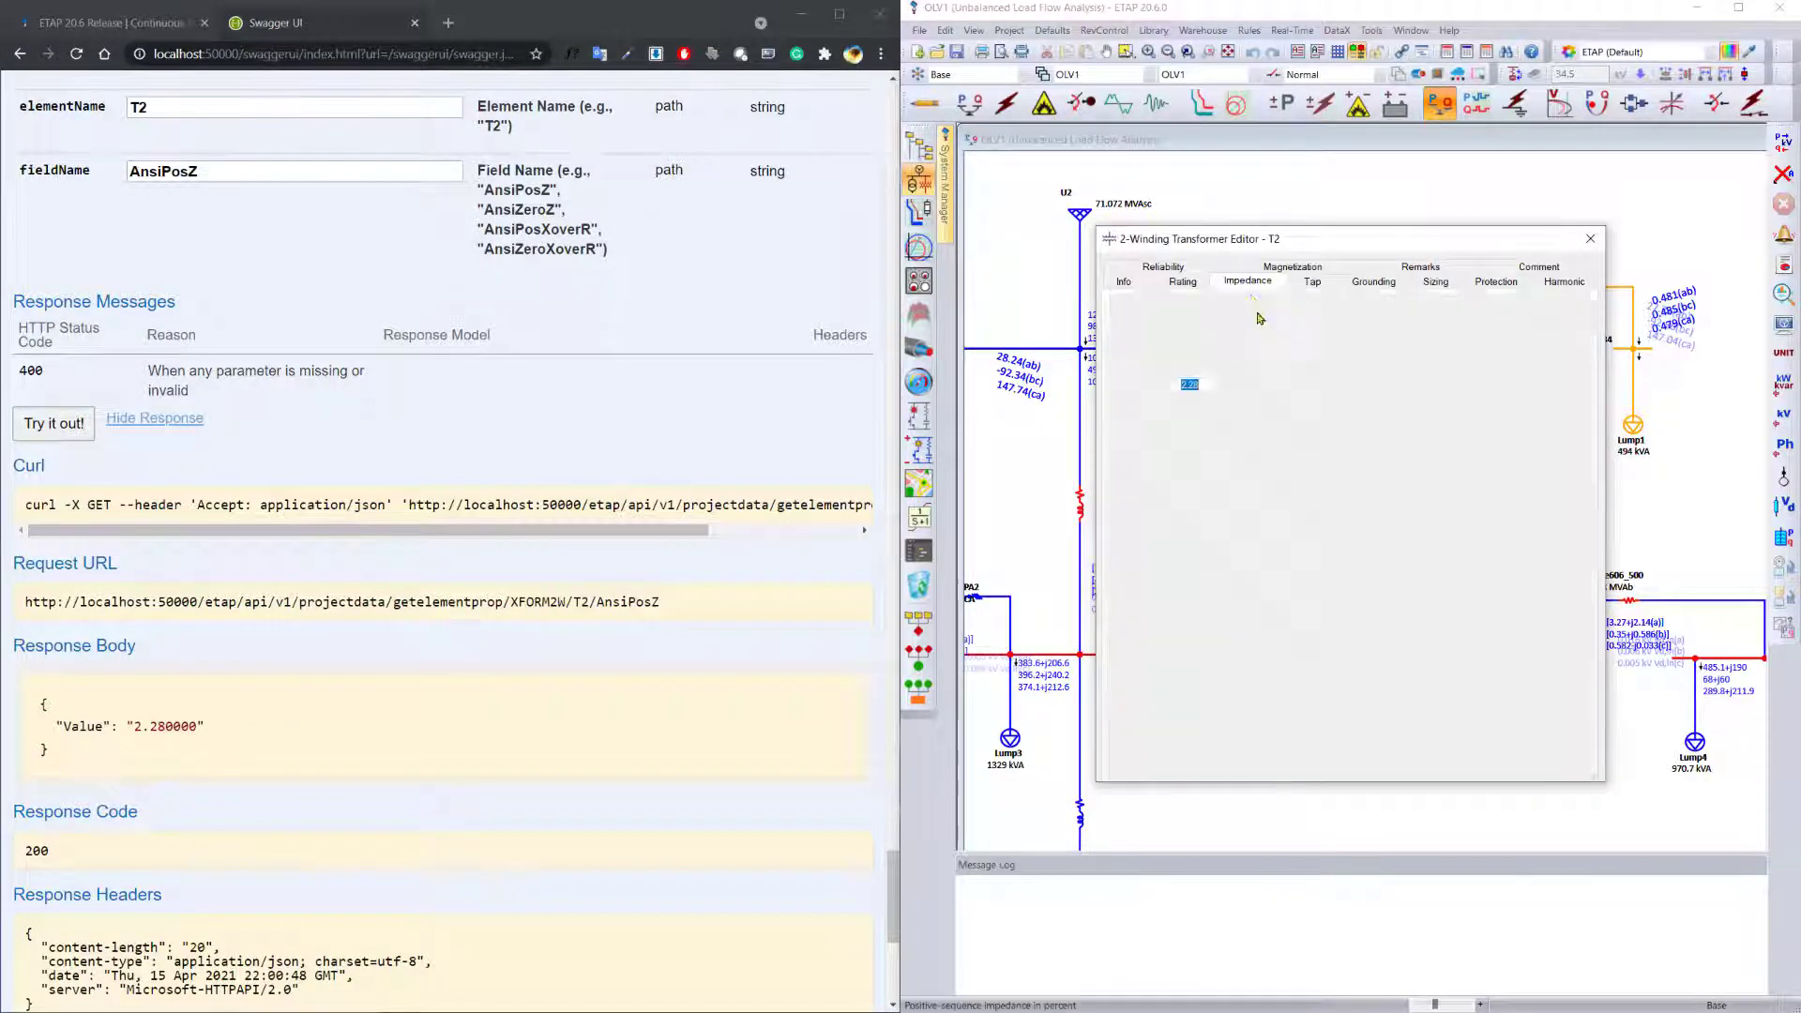
{"action": "left_click", "coordinate": [1247, 281]}
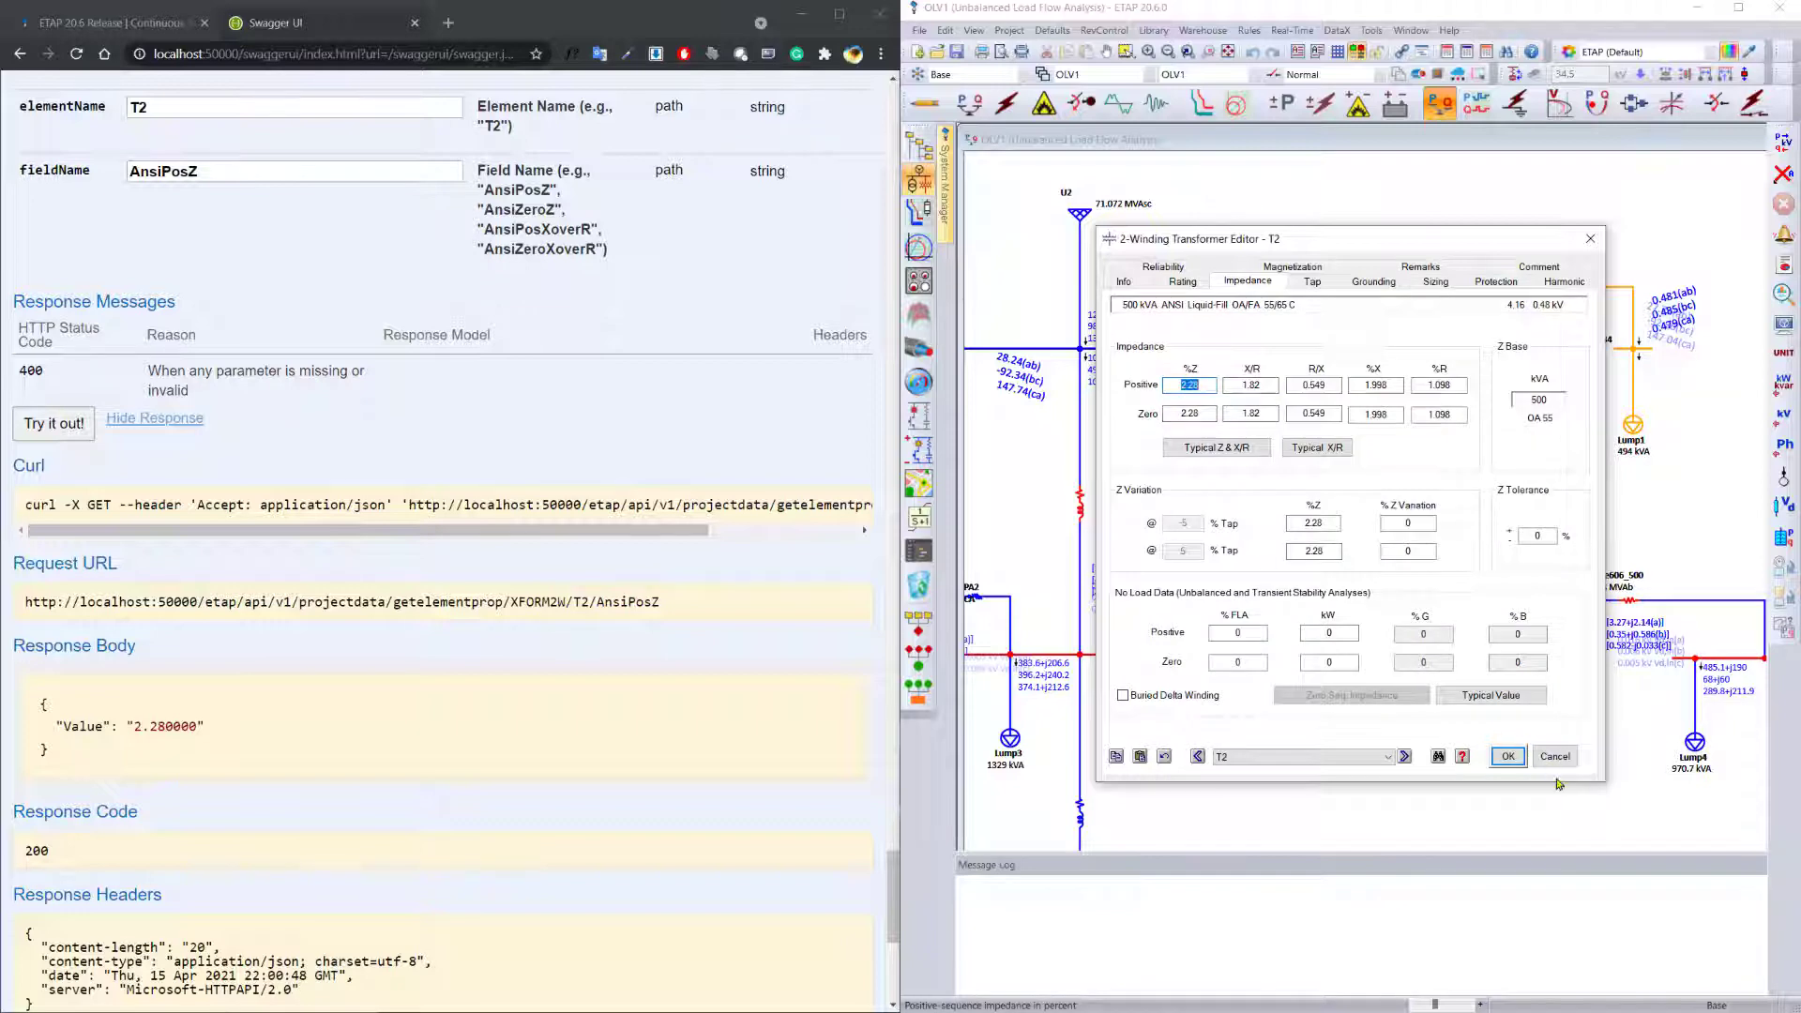
{"action": "left_click", "coordinate": [1505, 755]}
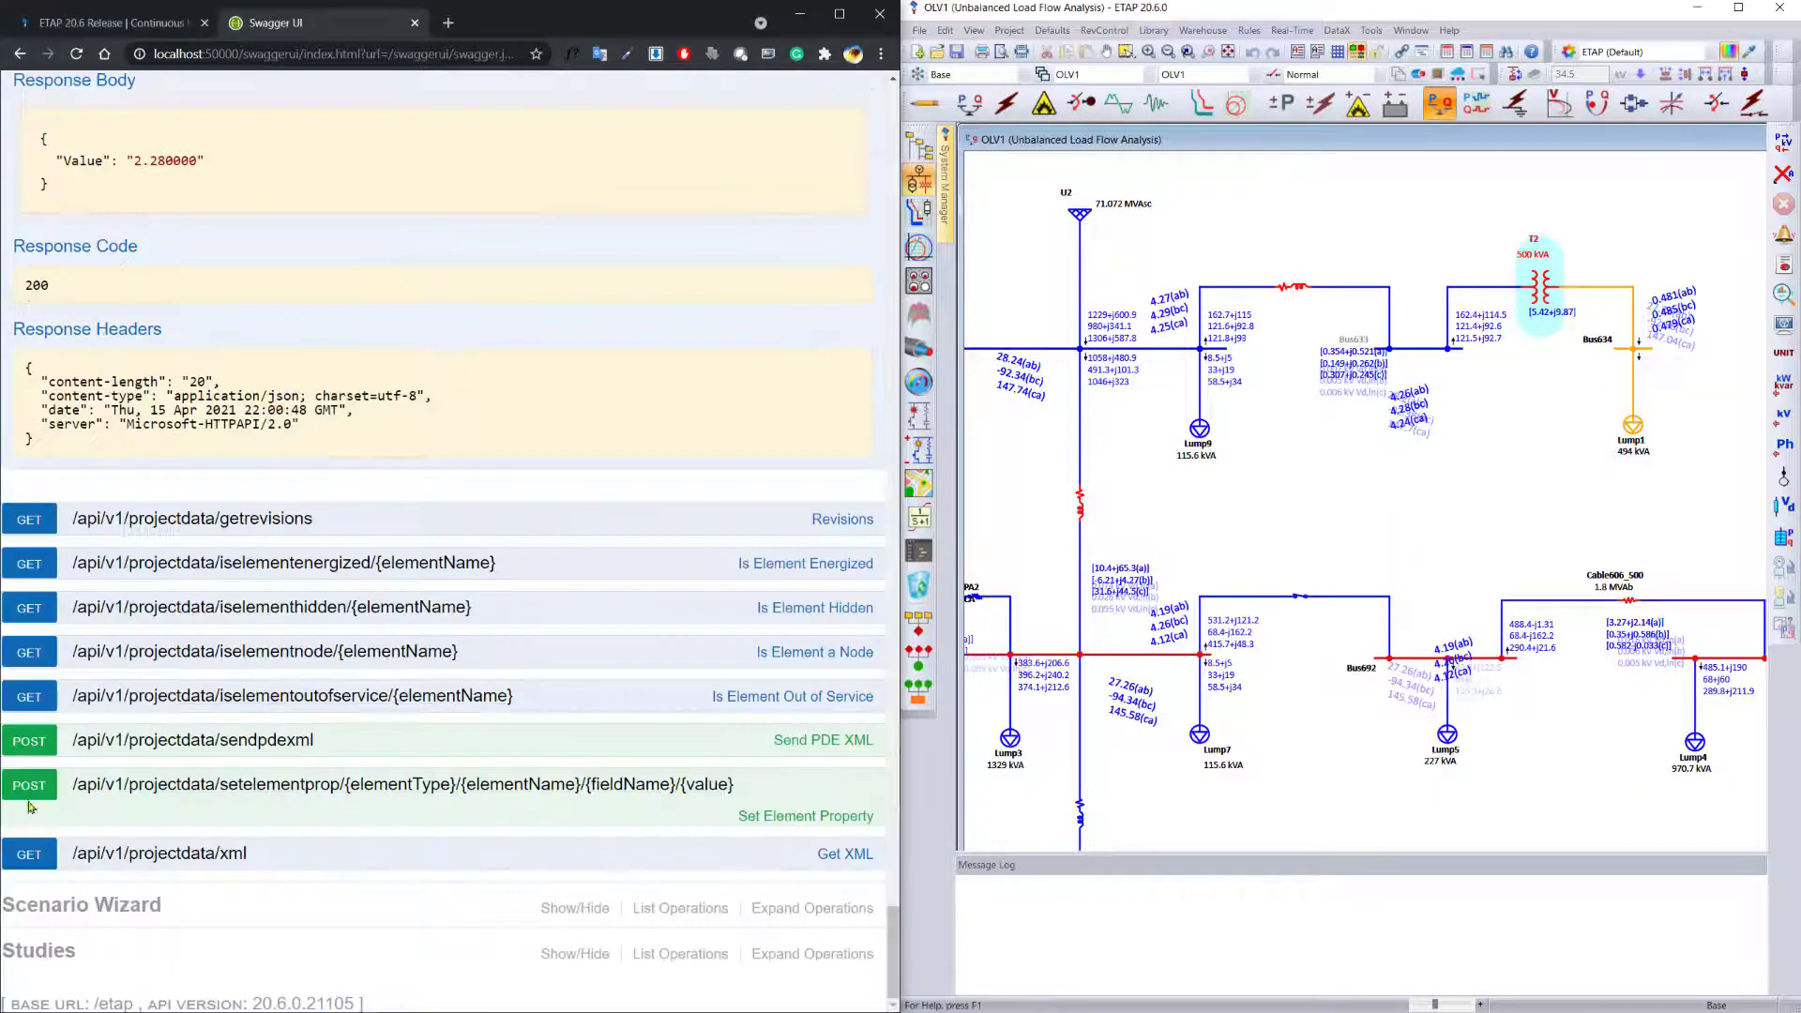
Step: Set XFORM2W T2's AnsiPosZ to 7.5 via setelementprop and reopen T2's editor in ETAP
{"action": "left_click", "coordinate": [402, 784]}
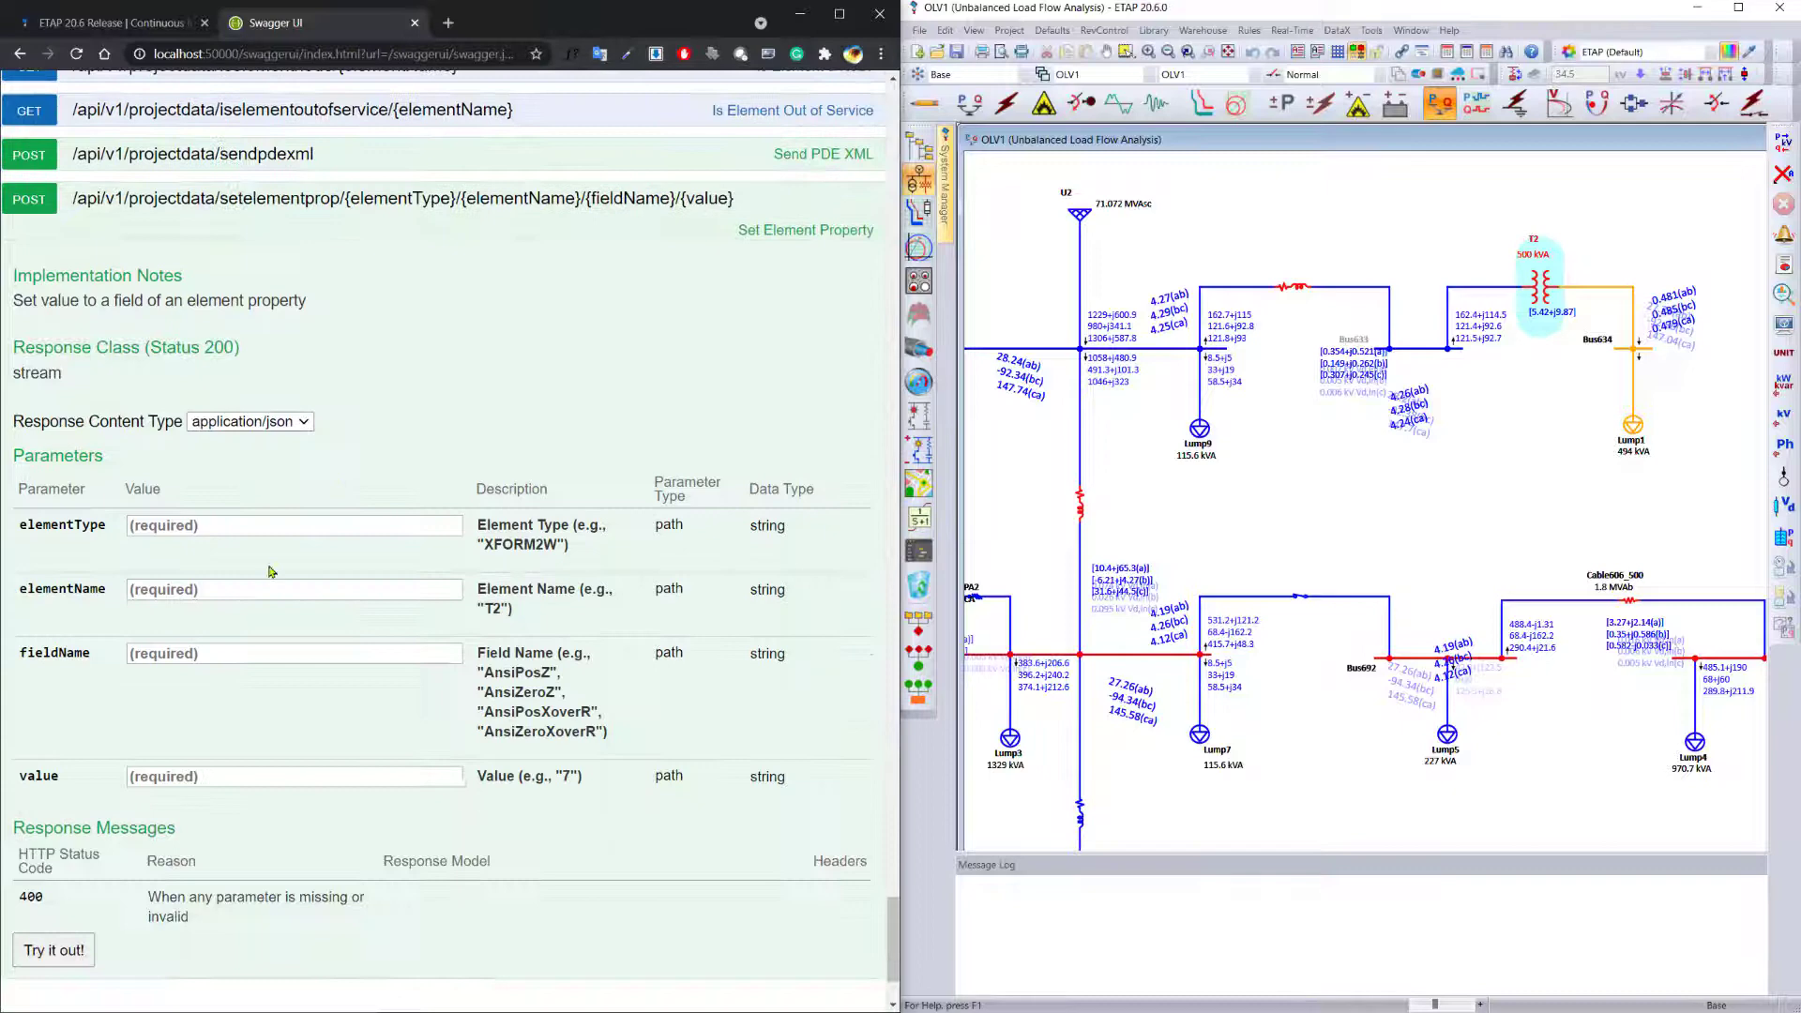
{"action": "left_click", "coordinate": [292, 526]}
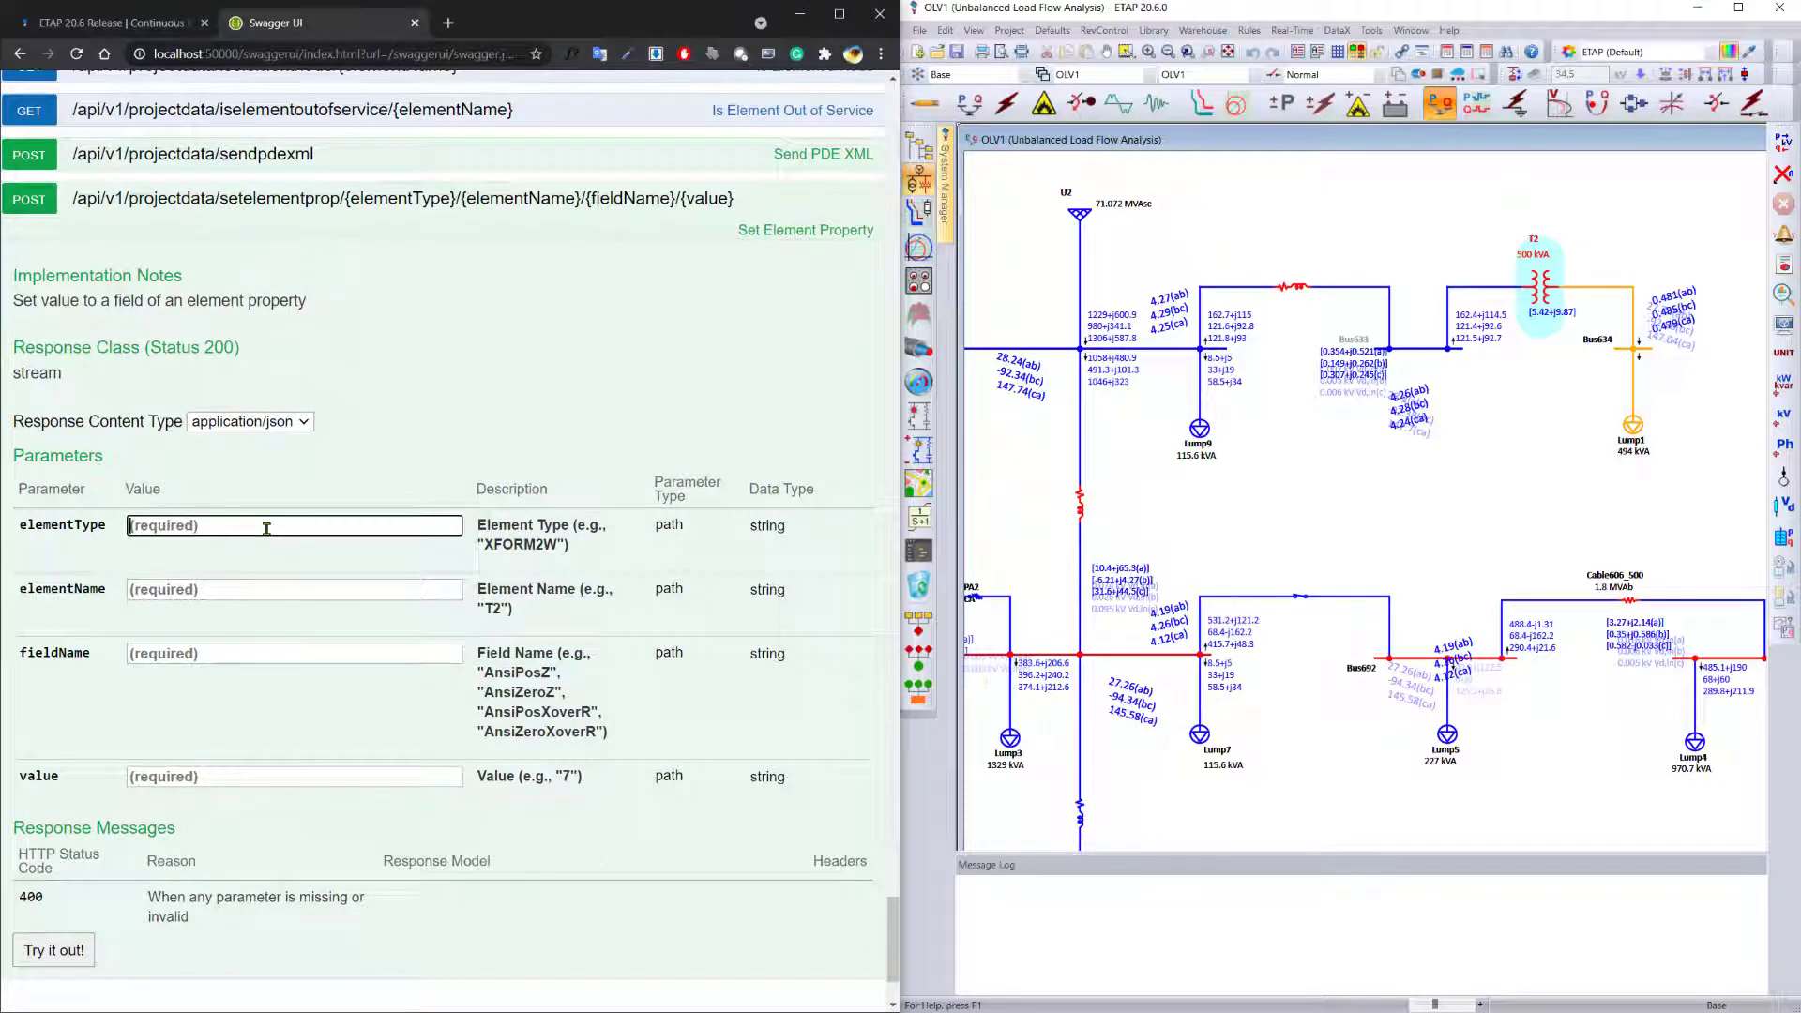
{"action": "type", "text": "XFORM2W"}
{"action": "left_click", "coordinate": [295, 653]}
{"action": "type", "text": "AnsiPosZ"}
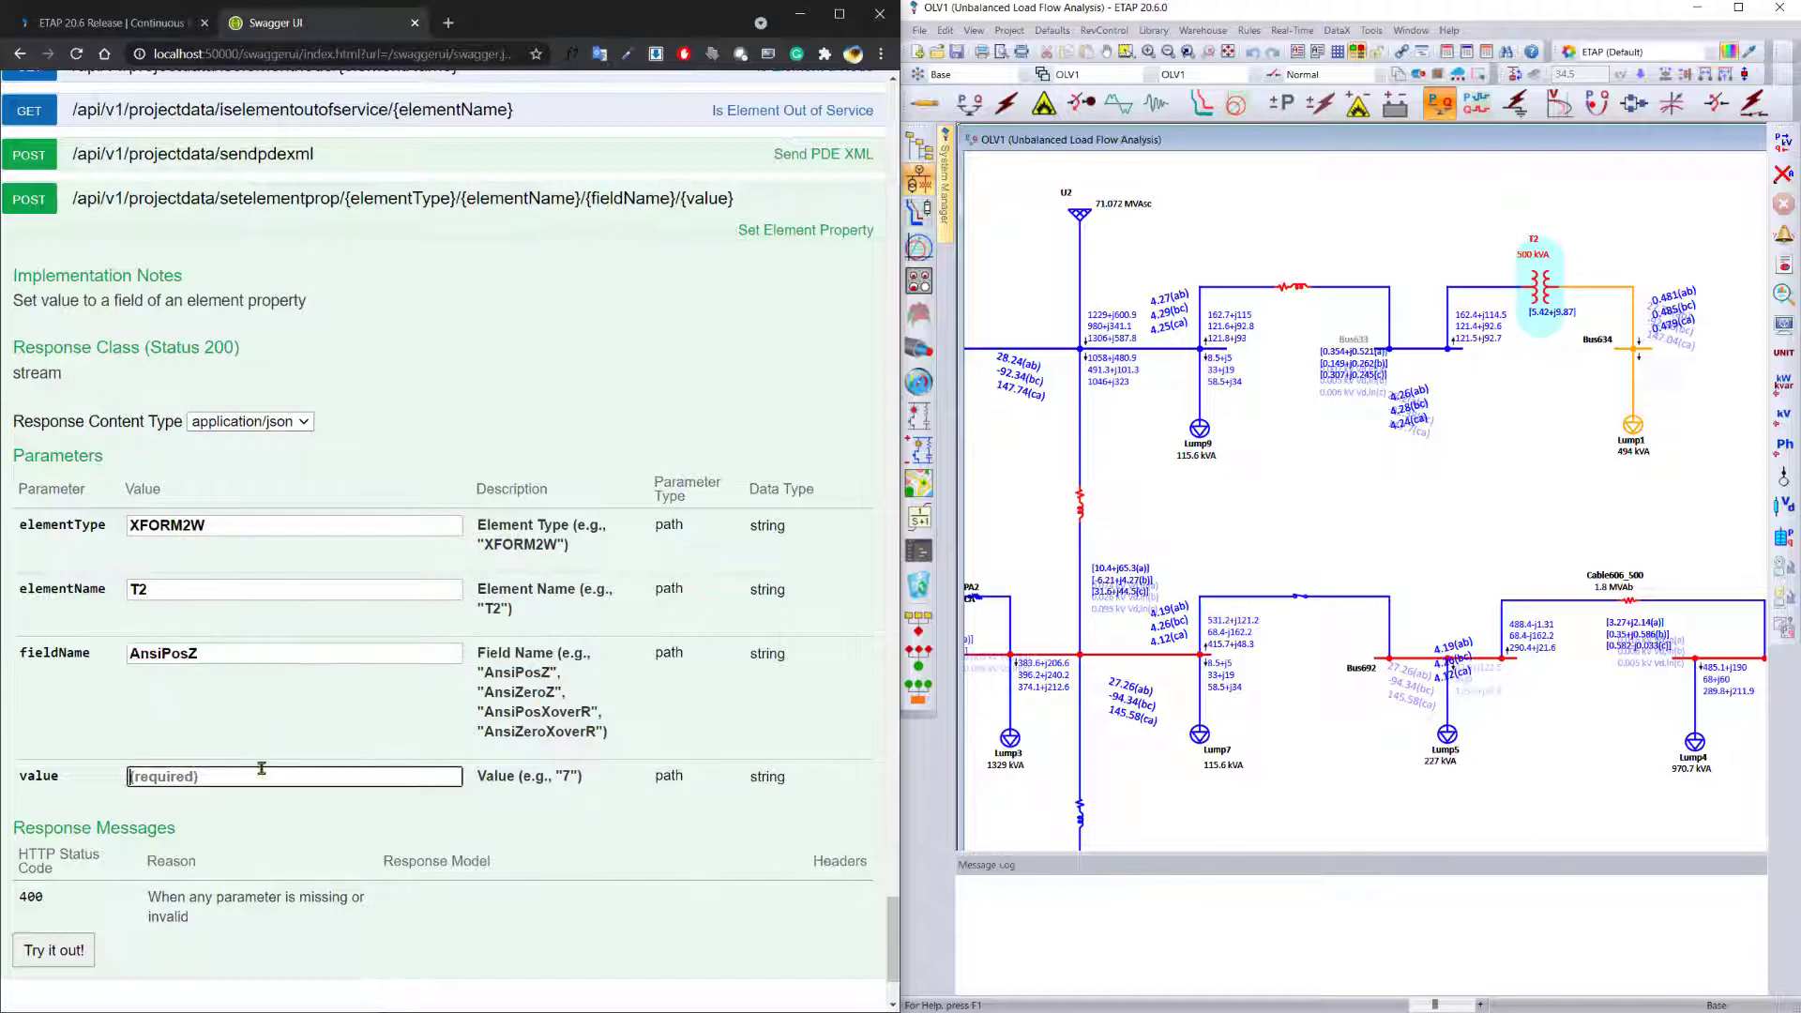
{"action": "type", "text": "7.5"}
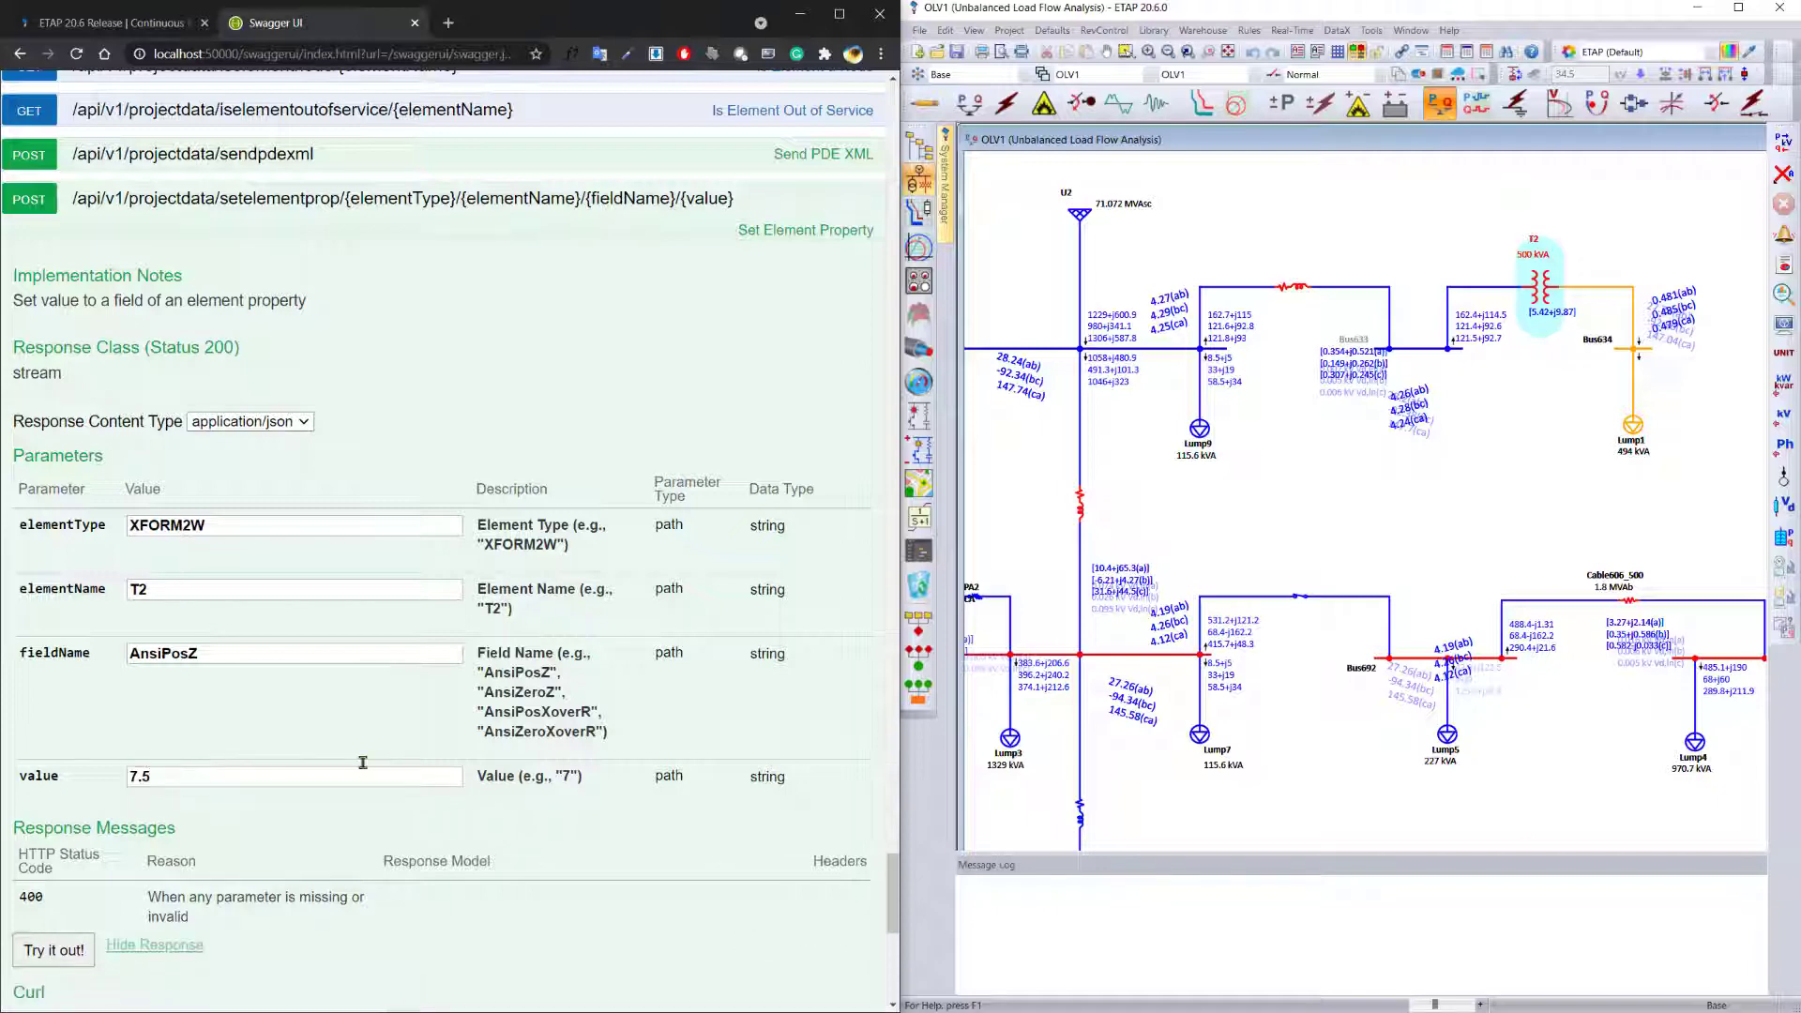
{"action": "left_click", "coordinate": [52, 950]}
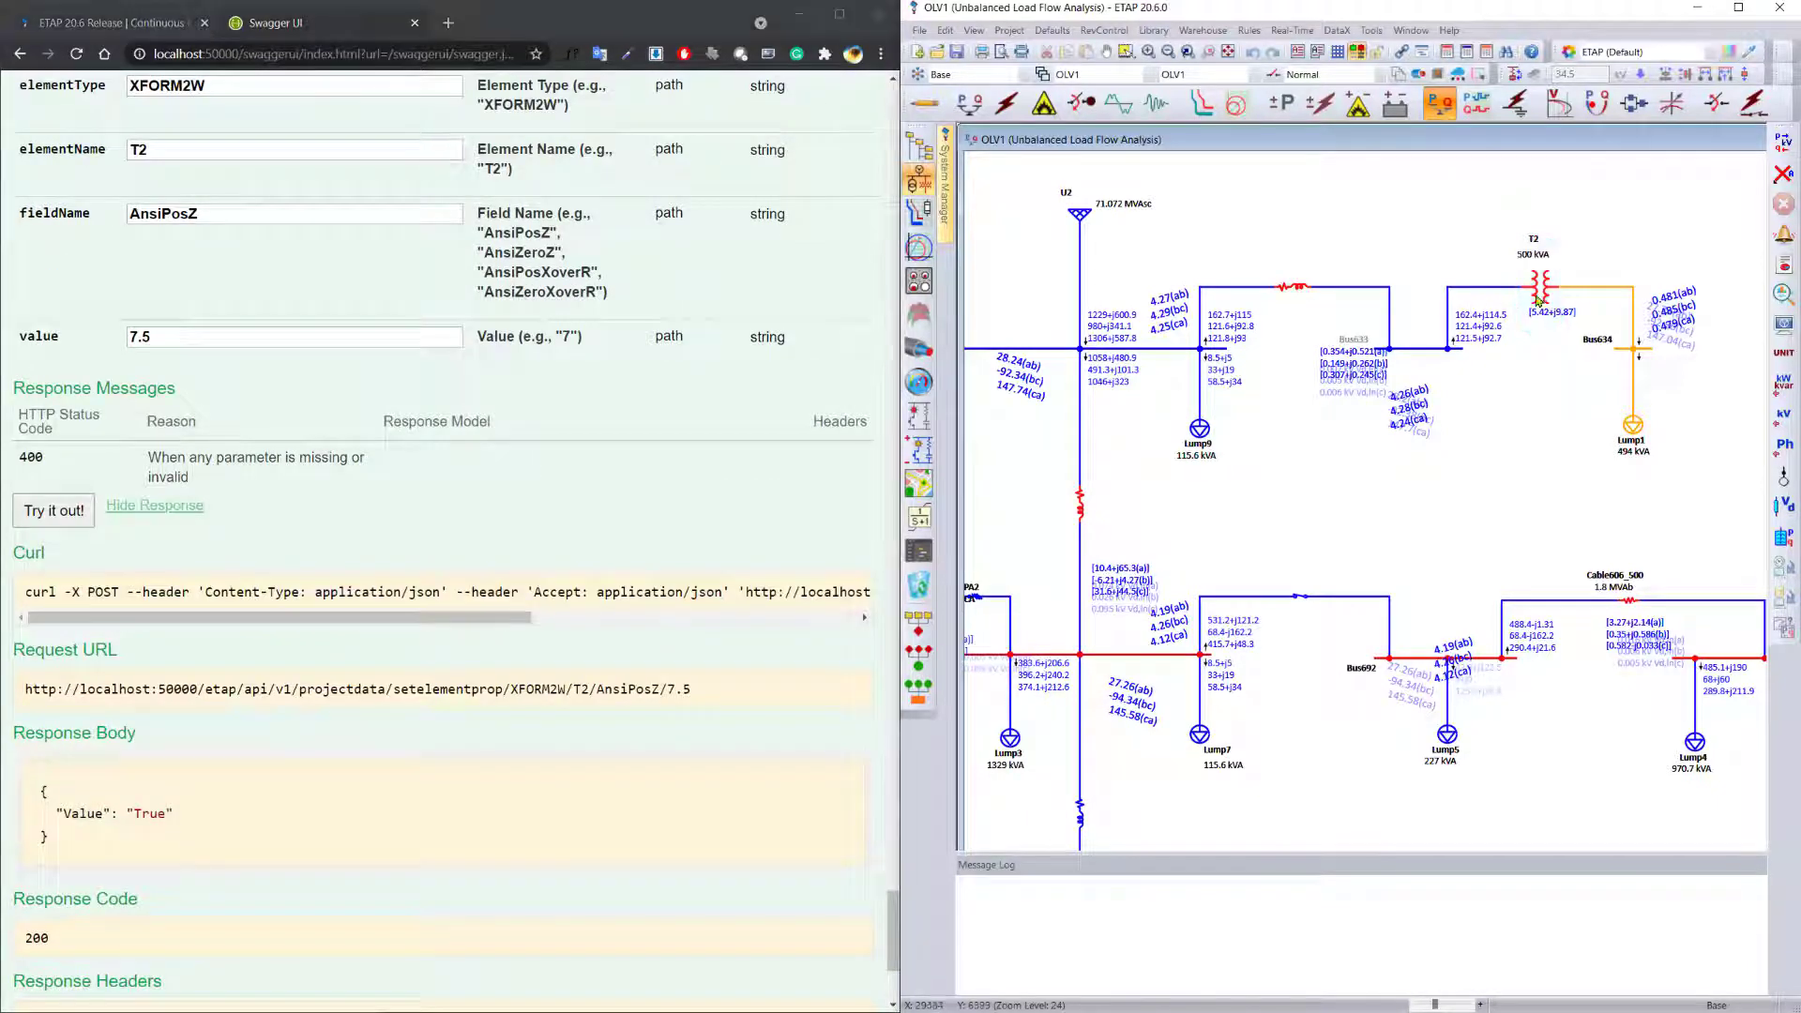
{"action": "double_click", "coordinate": [1539, 281]}
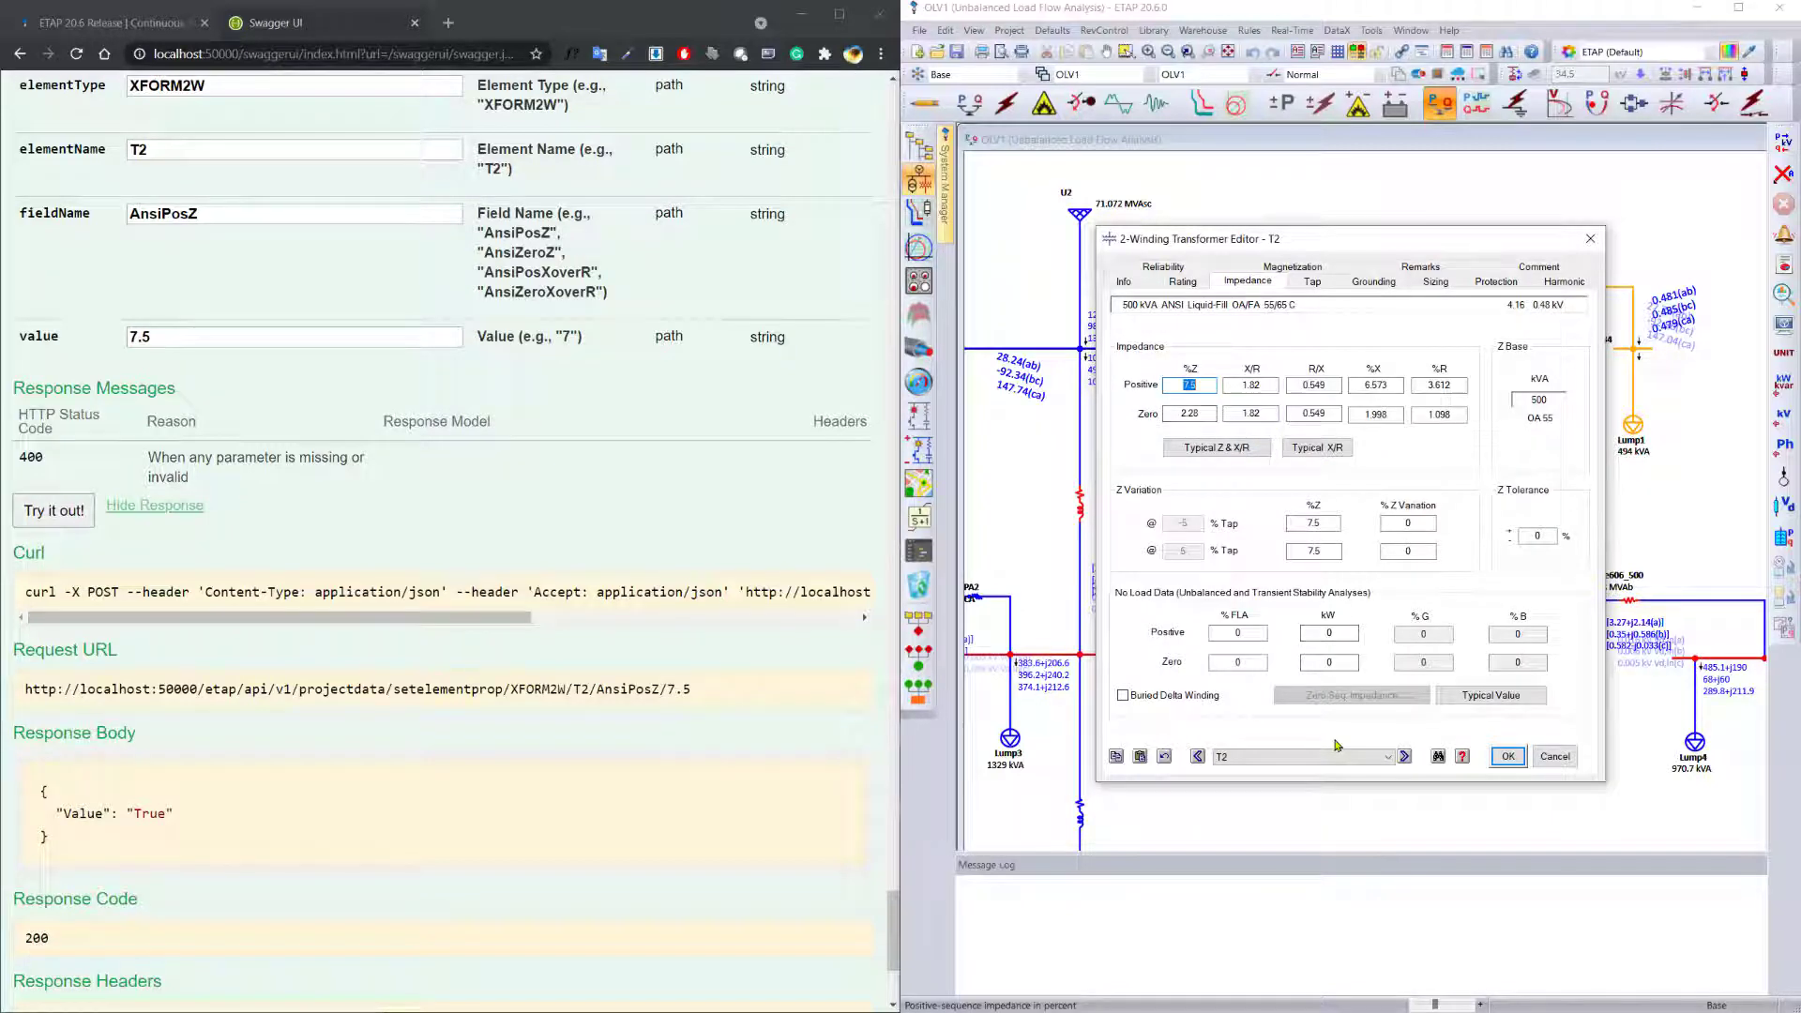
Step: Accept T2's editor and rerun the unbalanced load flow study
{"action": "left_click", "coordinate": [1505, 755]}
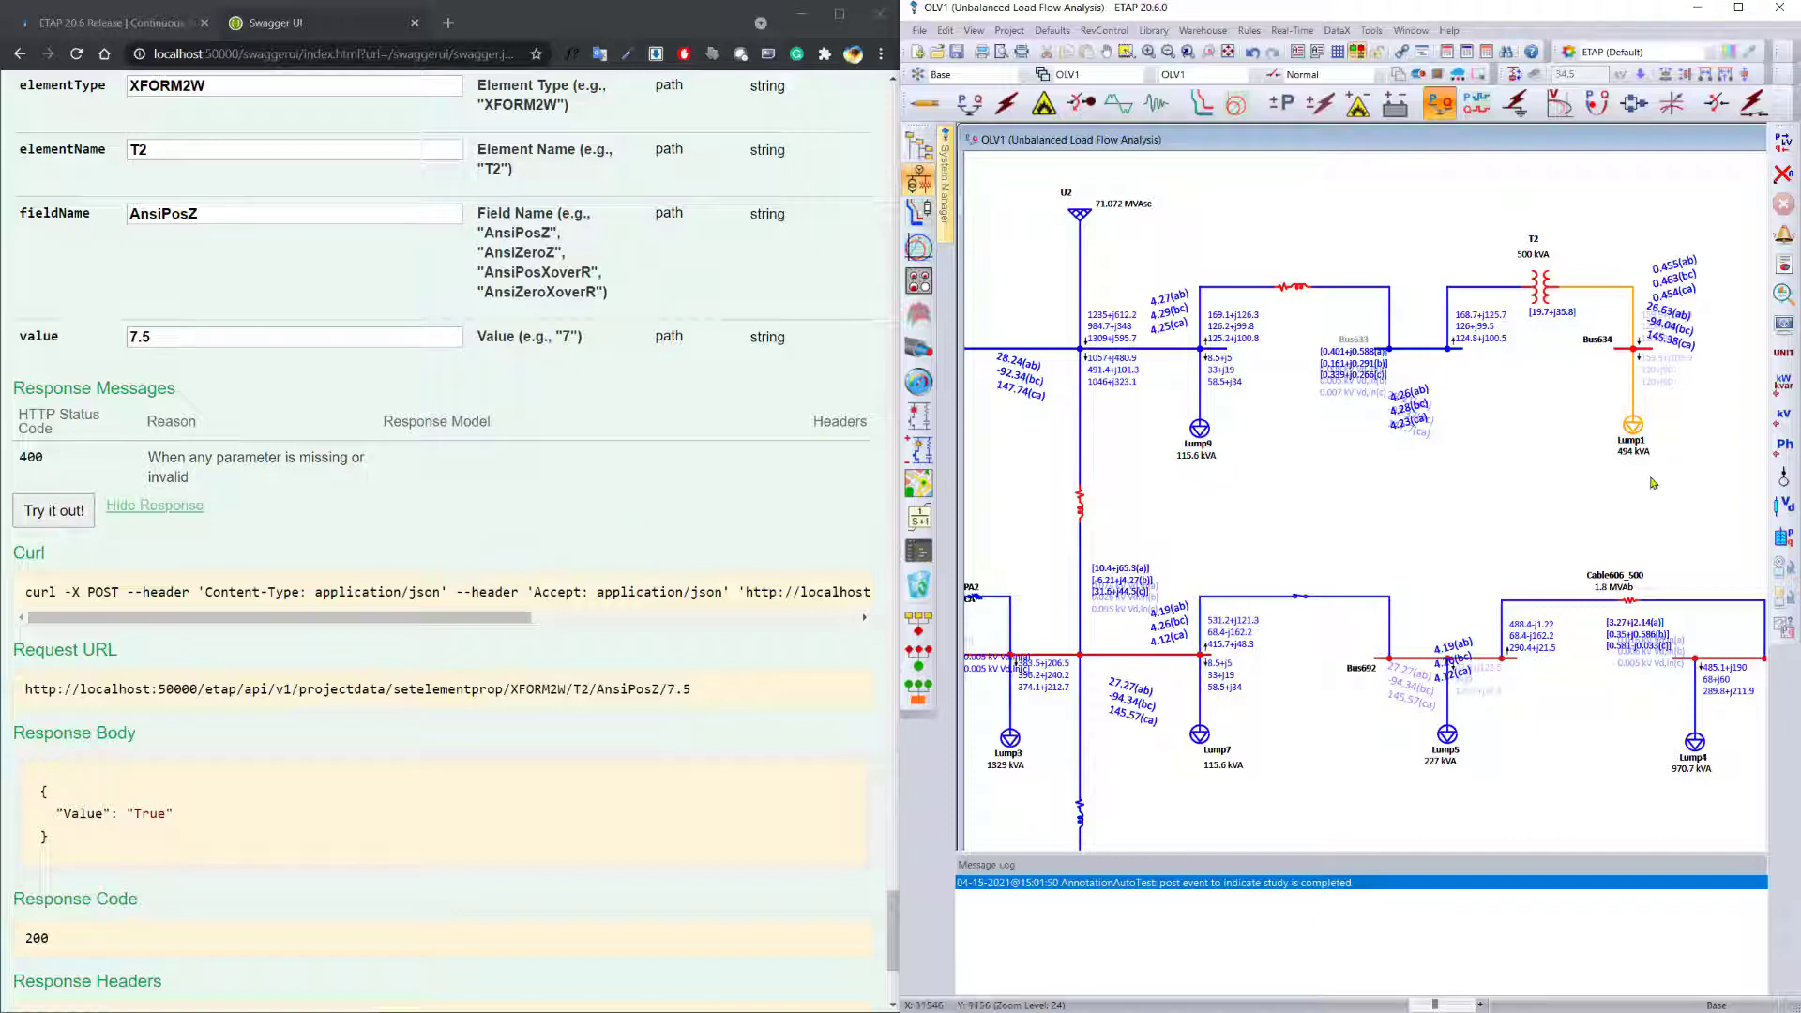
{"action": "scroll", "scroll_direction": "down", "scroll_amount": 3}
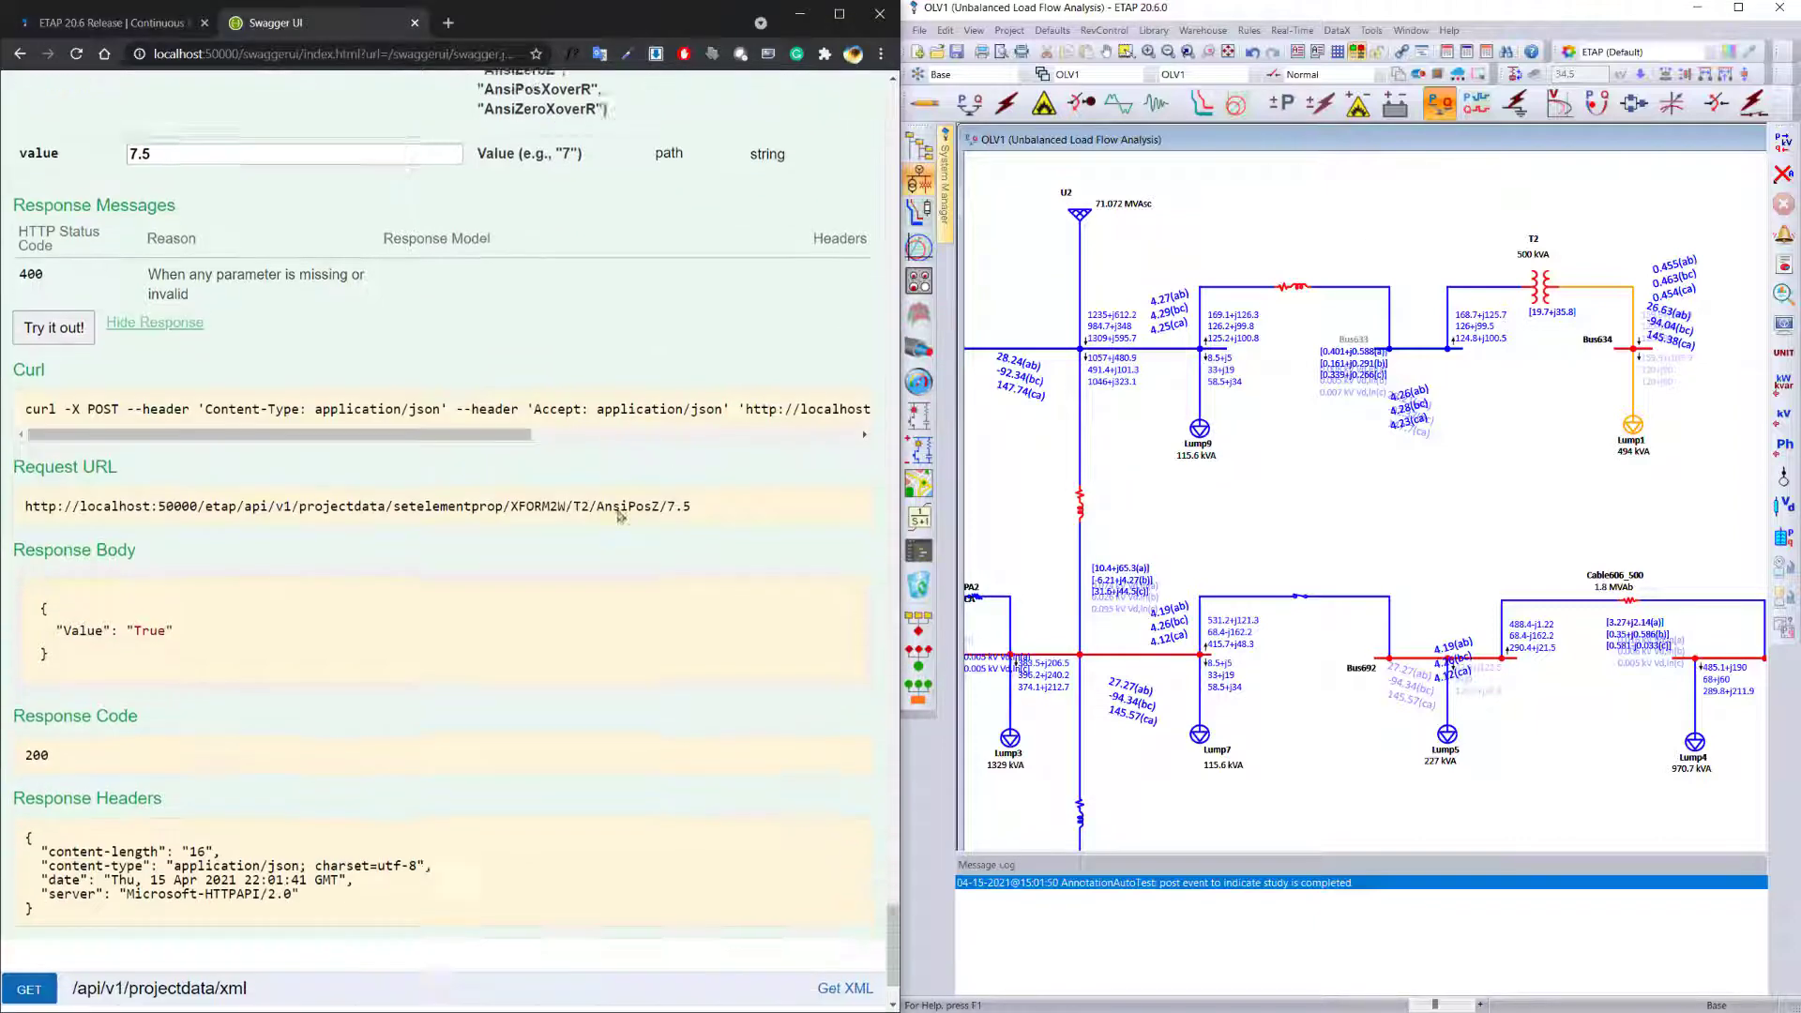
{"action": "scroll", "scroll_direction": "down", "scroll_amount": 3}
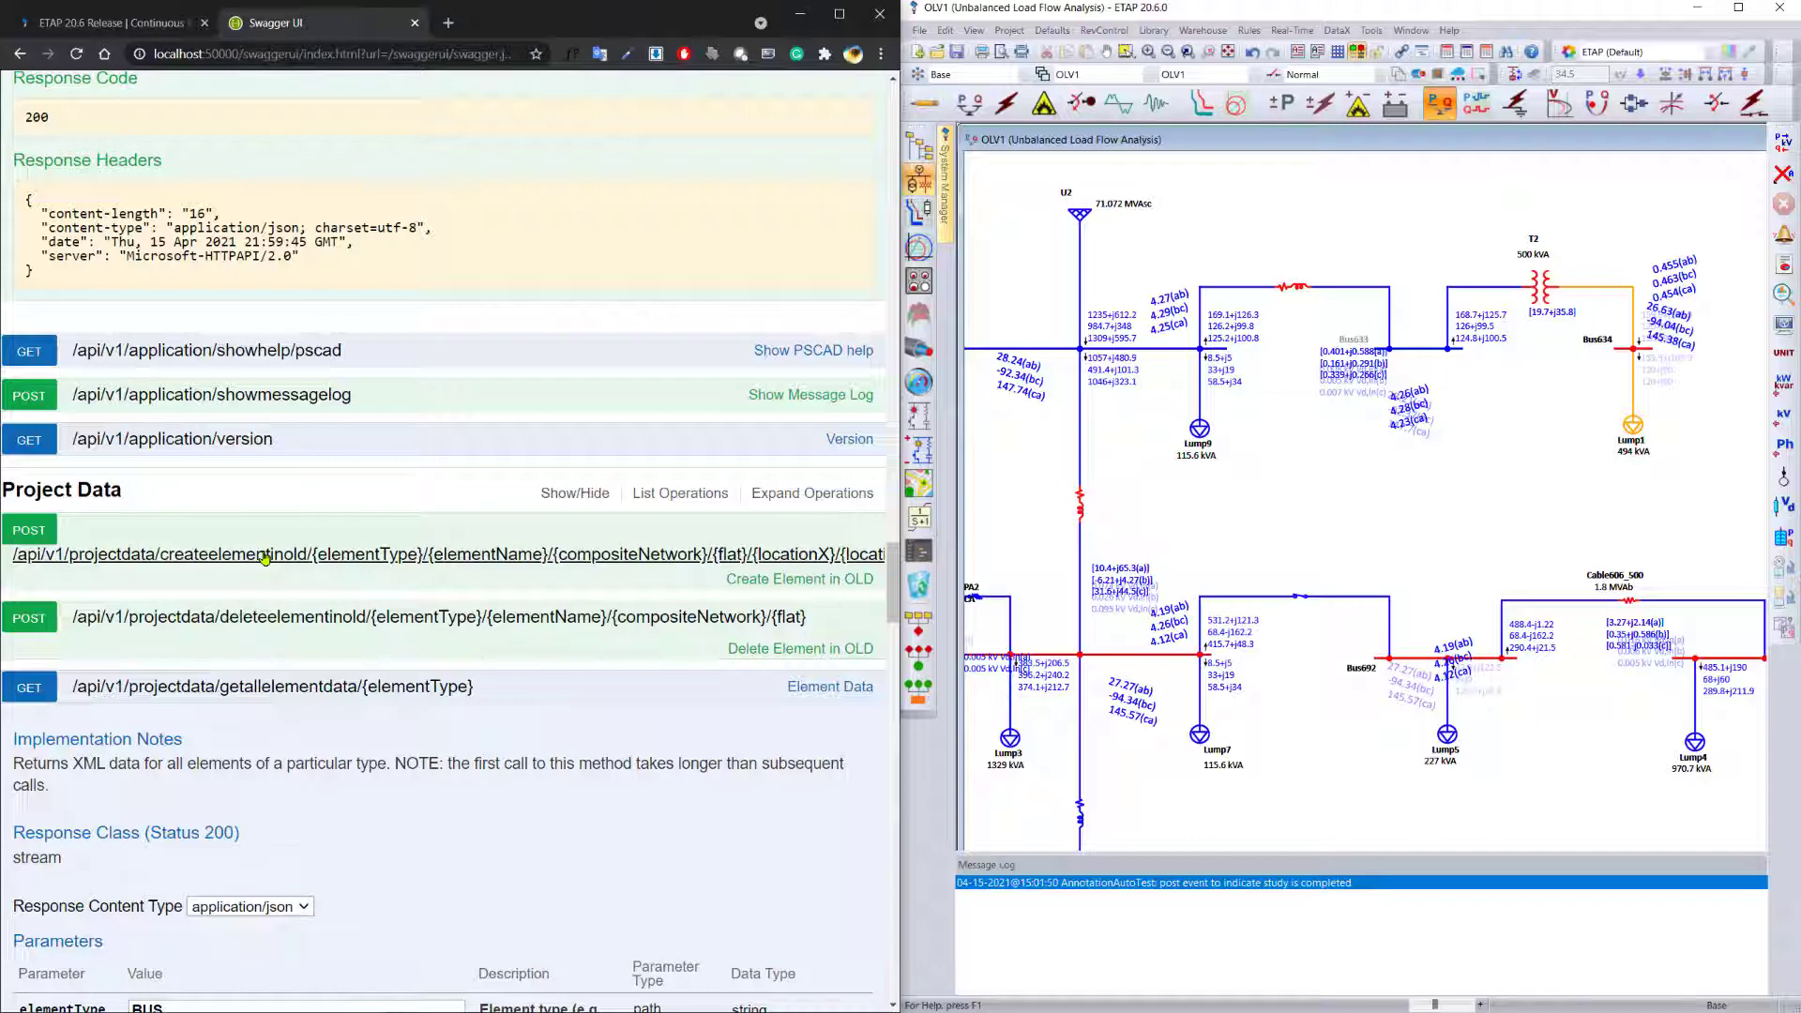
Step: Send createelementinold for XFORM3W T10 in Sub2A-N, not flat, at location 30, 50
{"action": "left_click", "coordinate": [264, 553]}
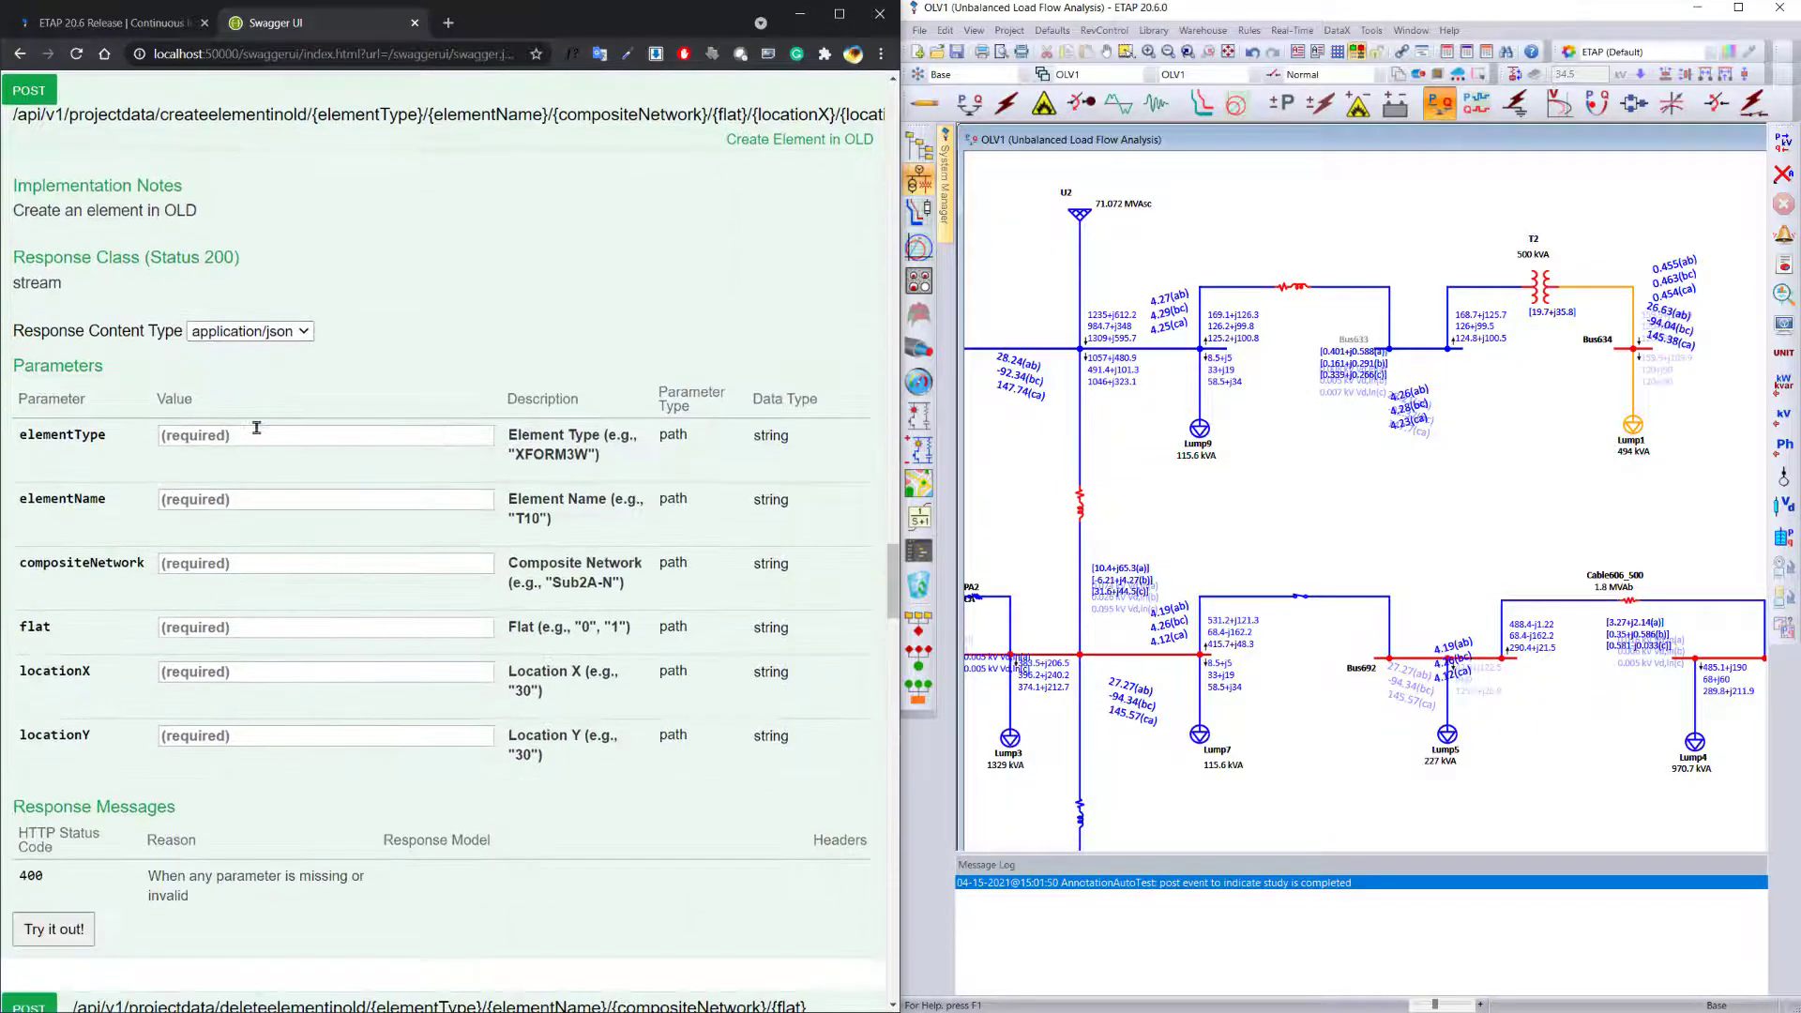
{"action": "double_click", "coordinate": [528, 454]}
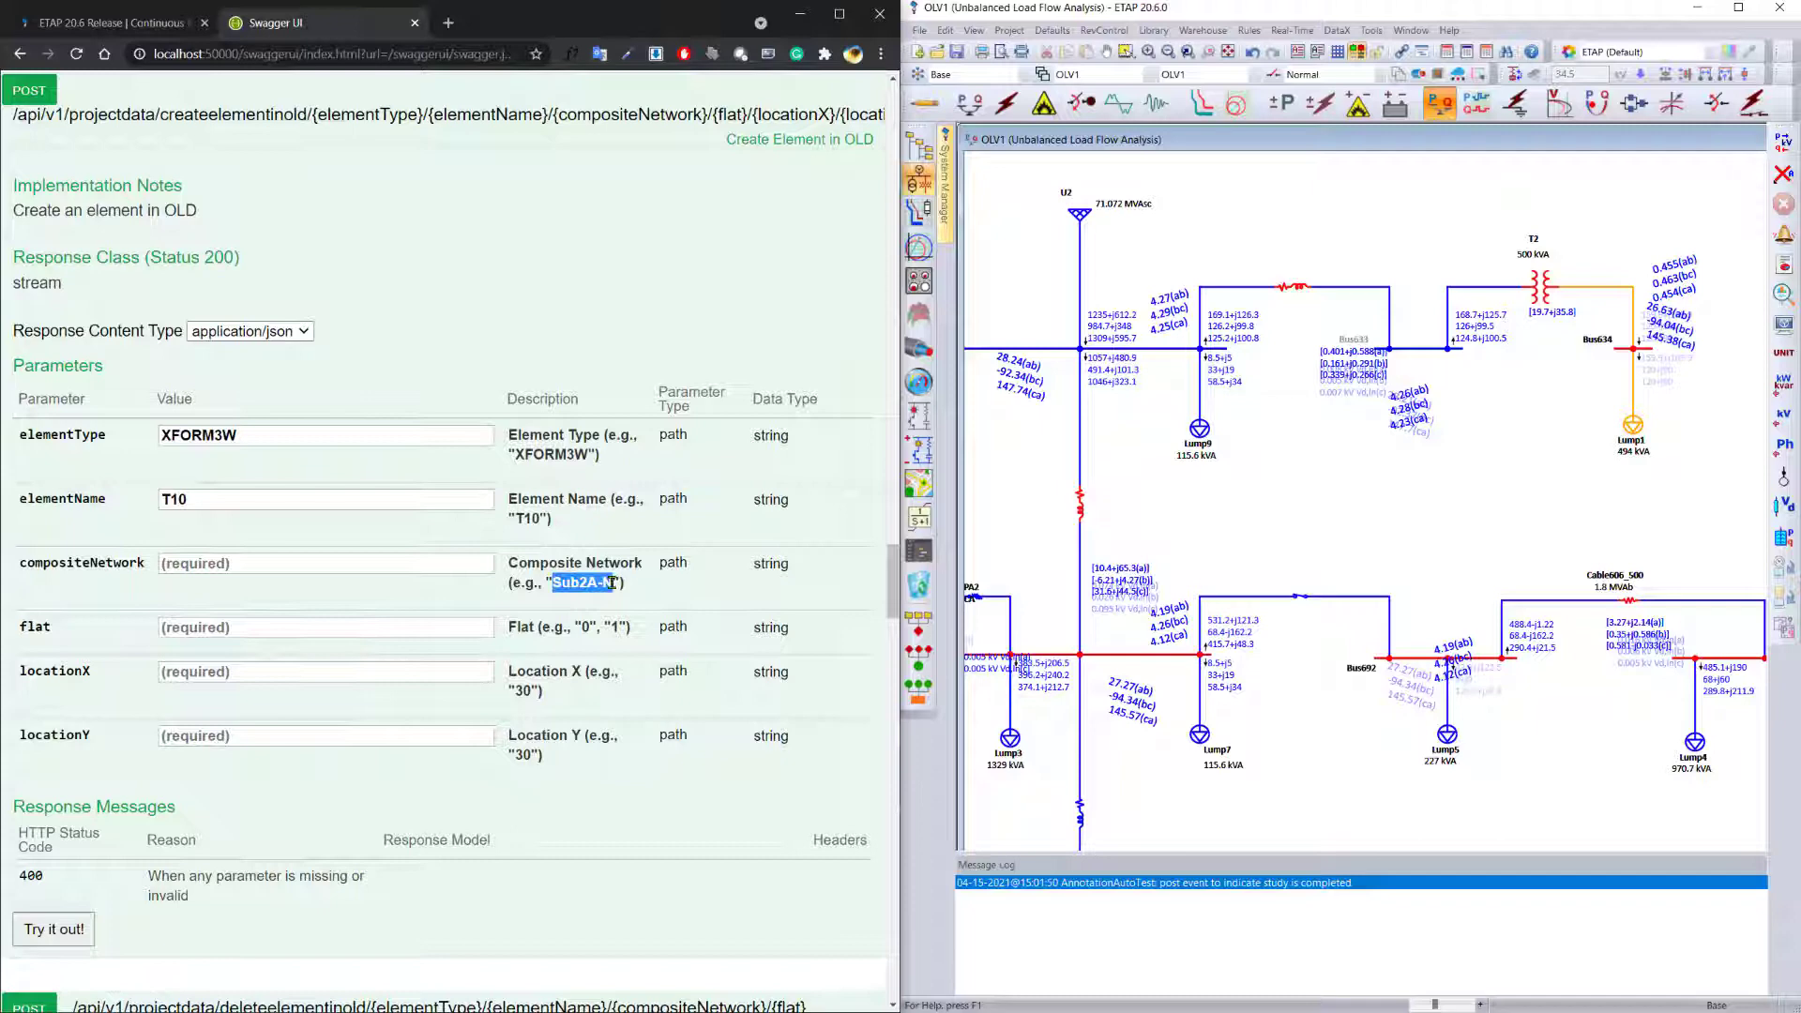
{"action": "type", "text": "Sub2A-N"}
{"action": "left_click", "coordinate": [325, 626]}
{"action": "type", "text": "0"}
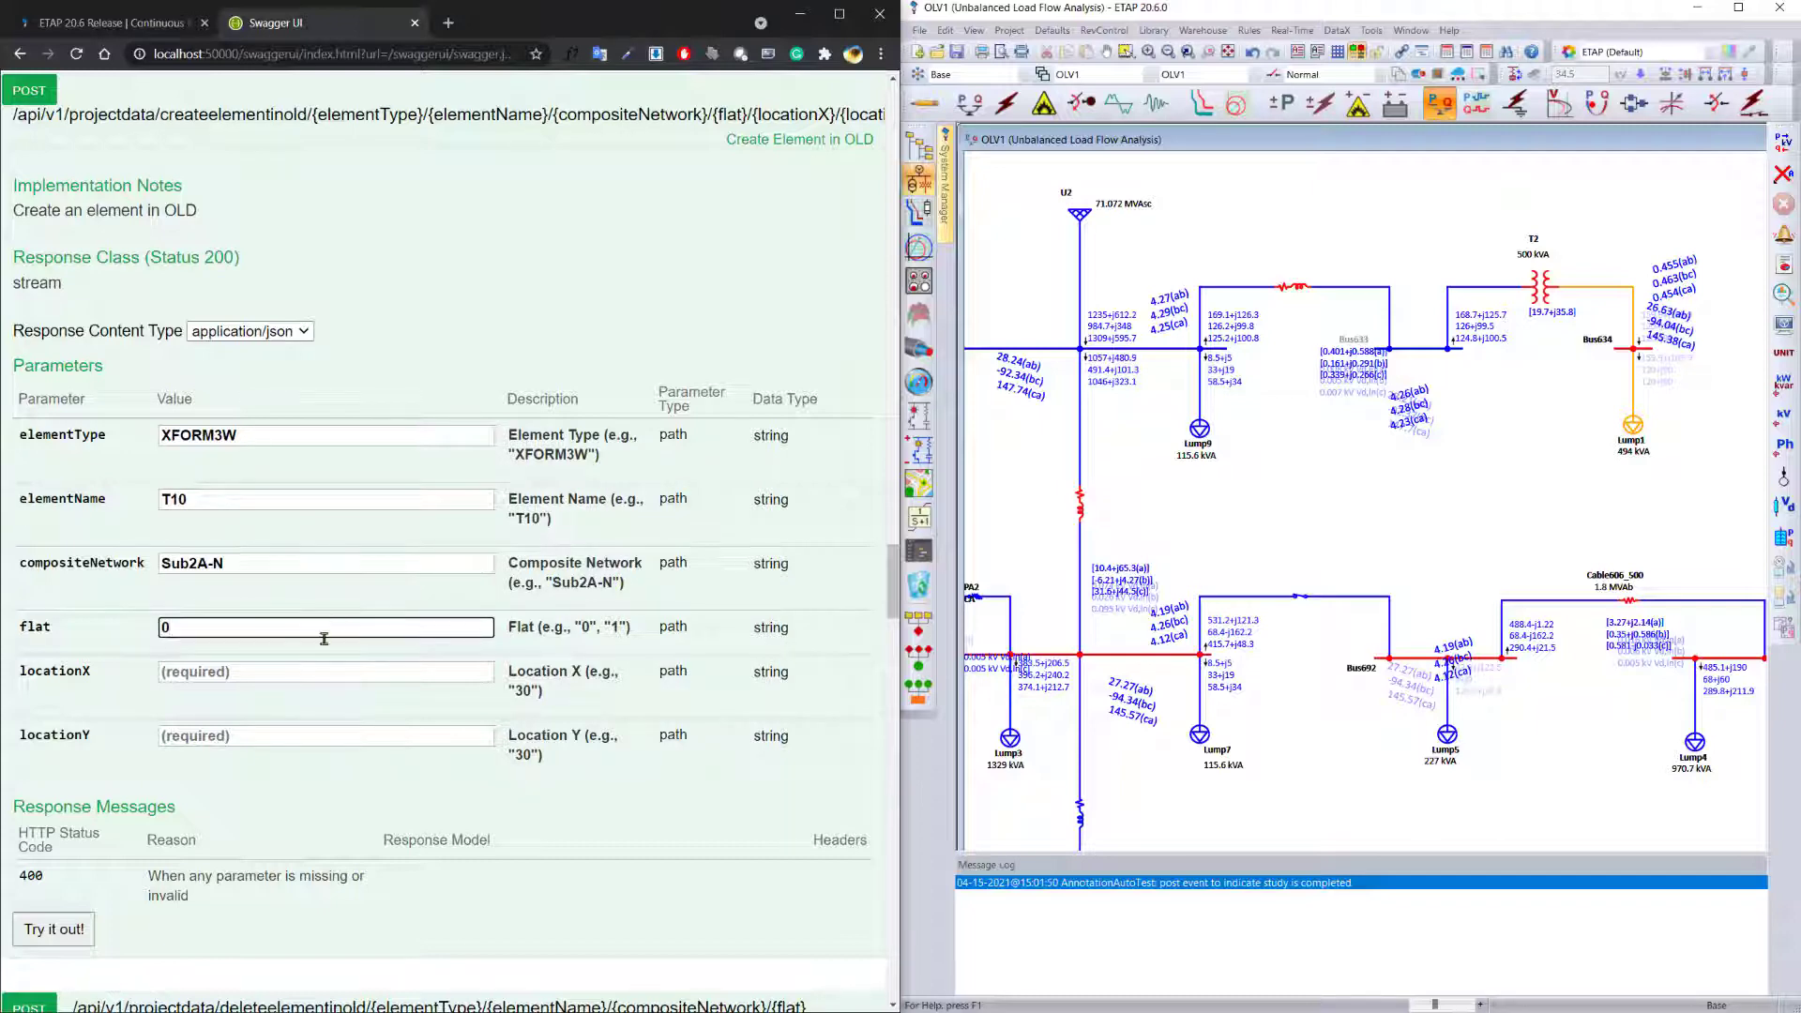
{"action": "left_click", "coordinate": [326, 672]}
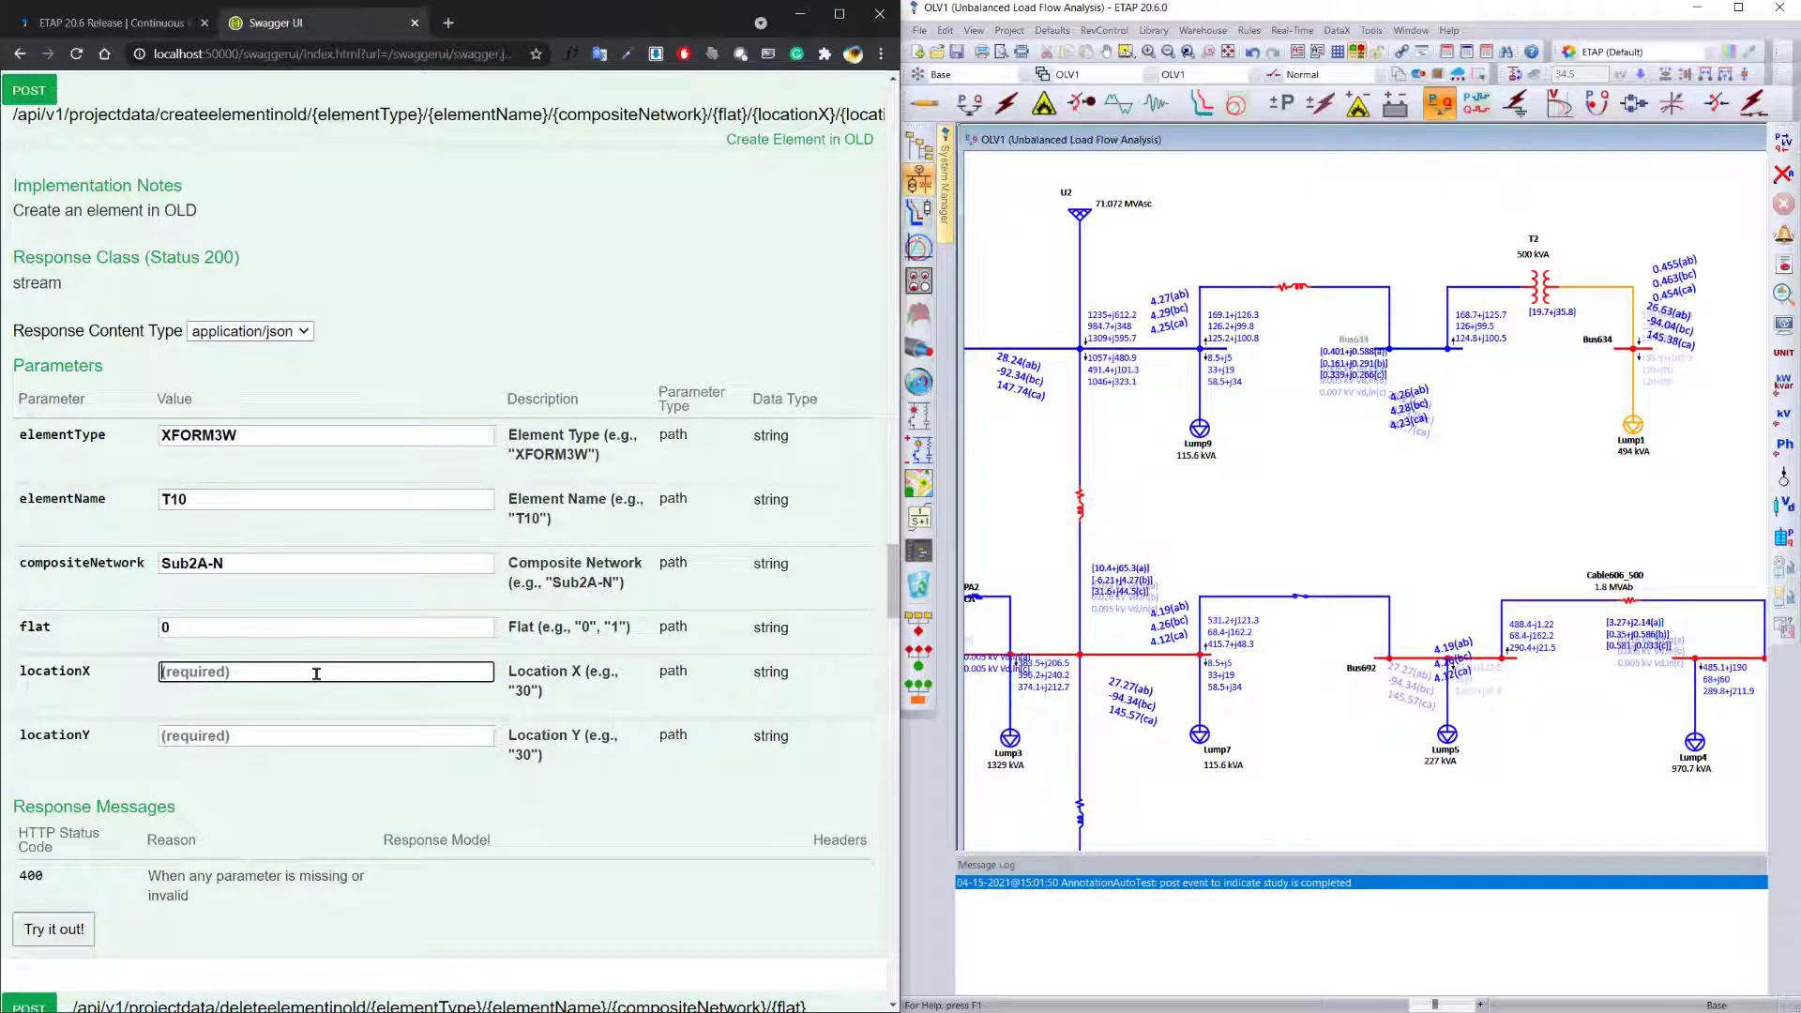
{"action": "type", "text": "30"}
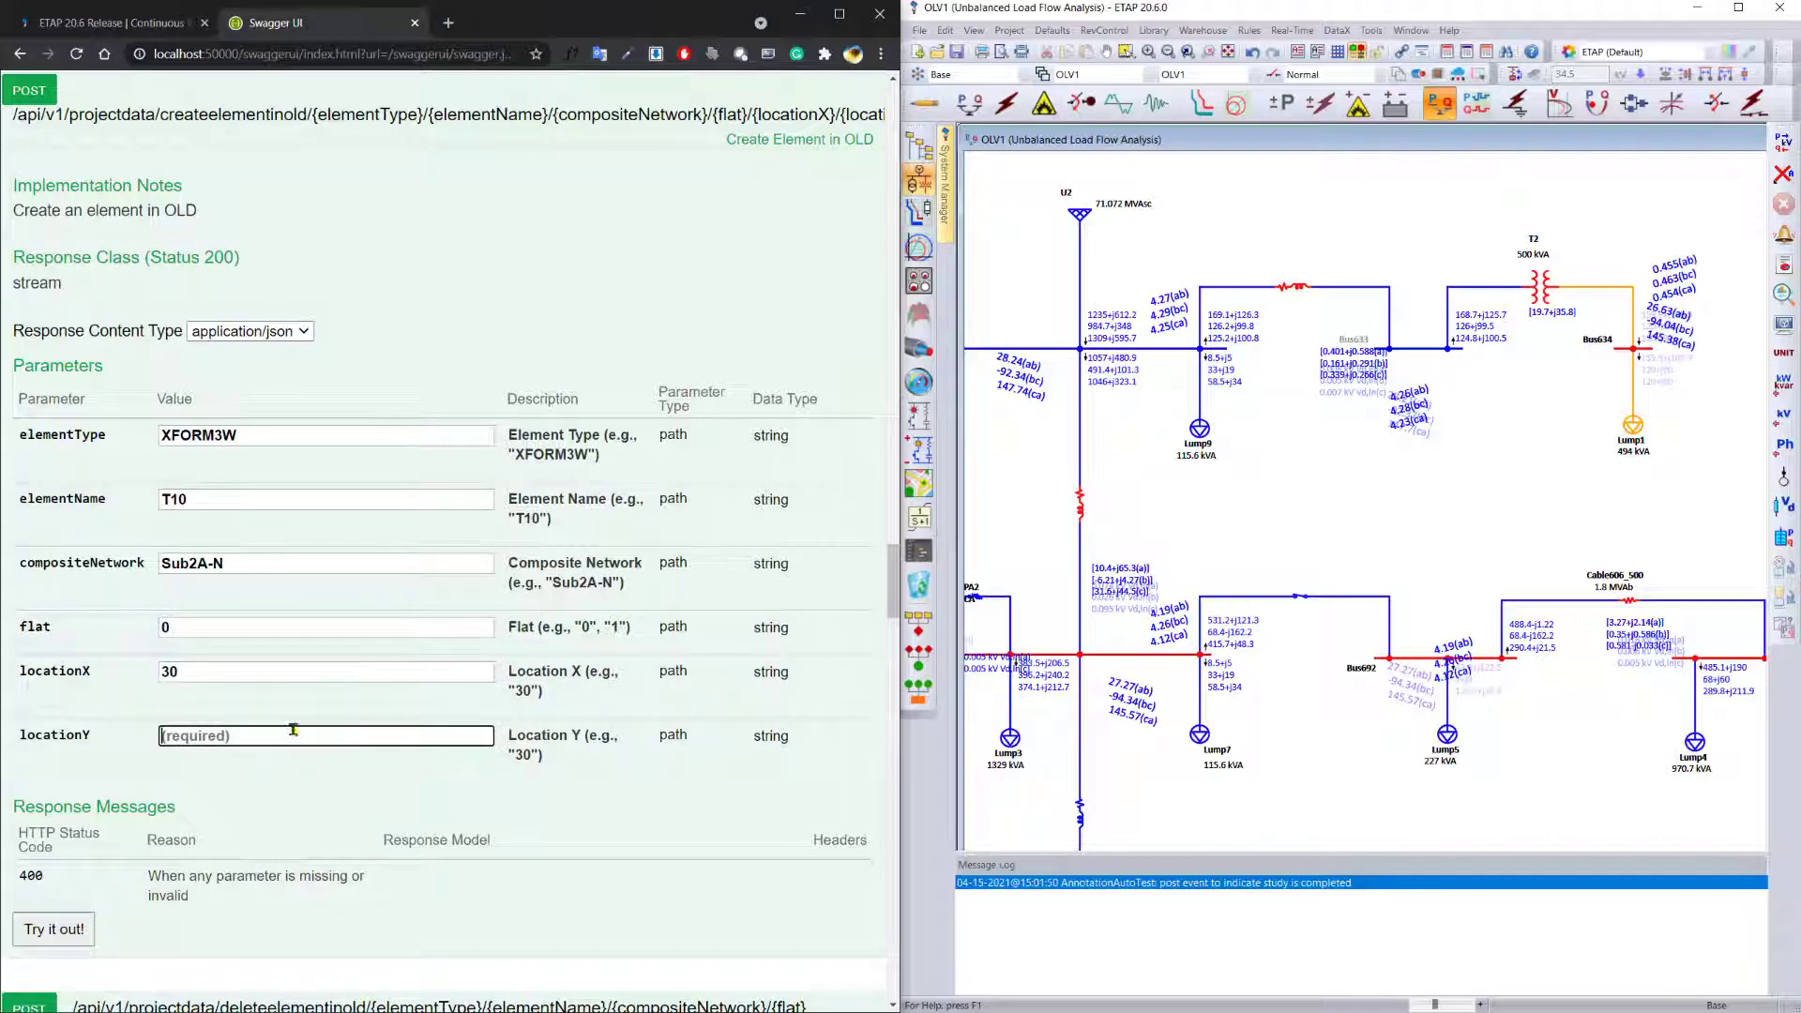
{"action": "type", "text": "50"}
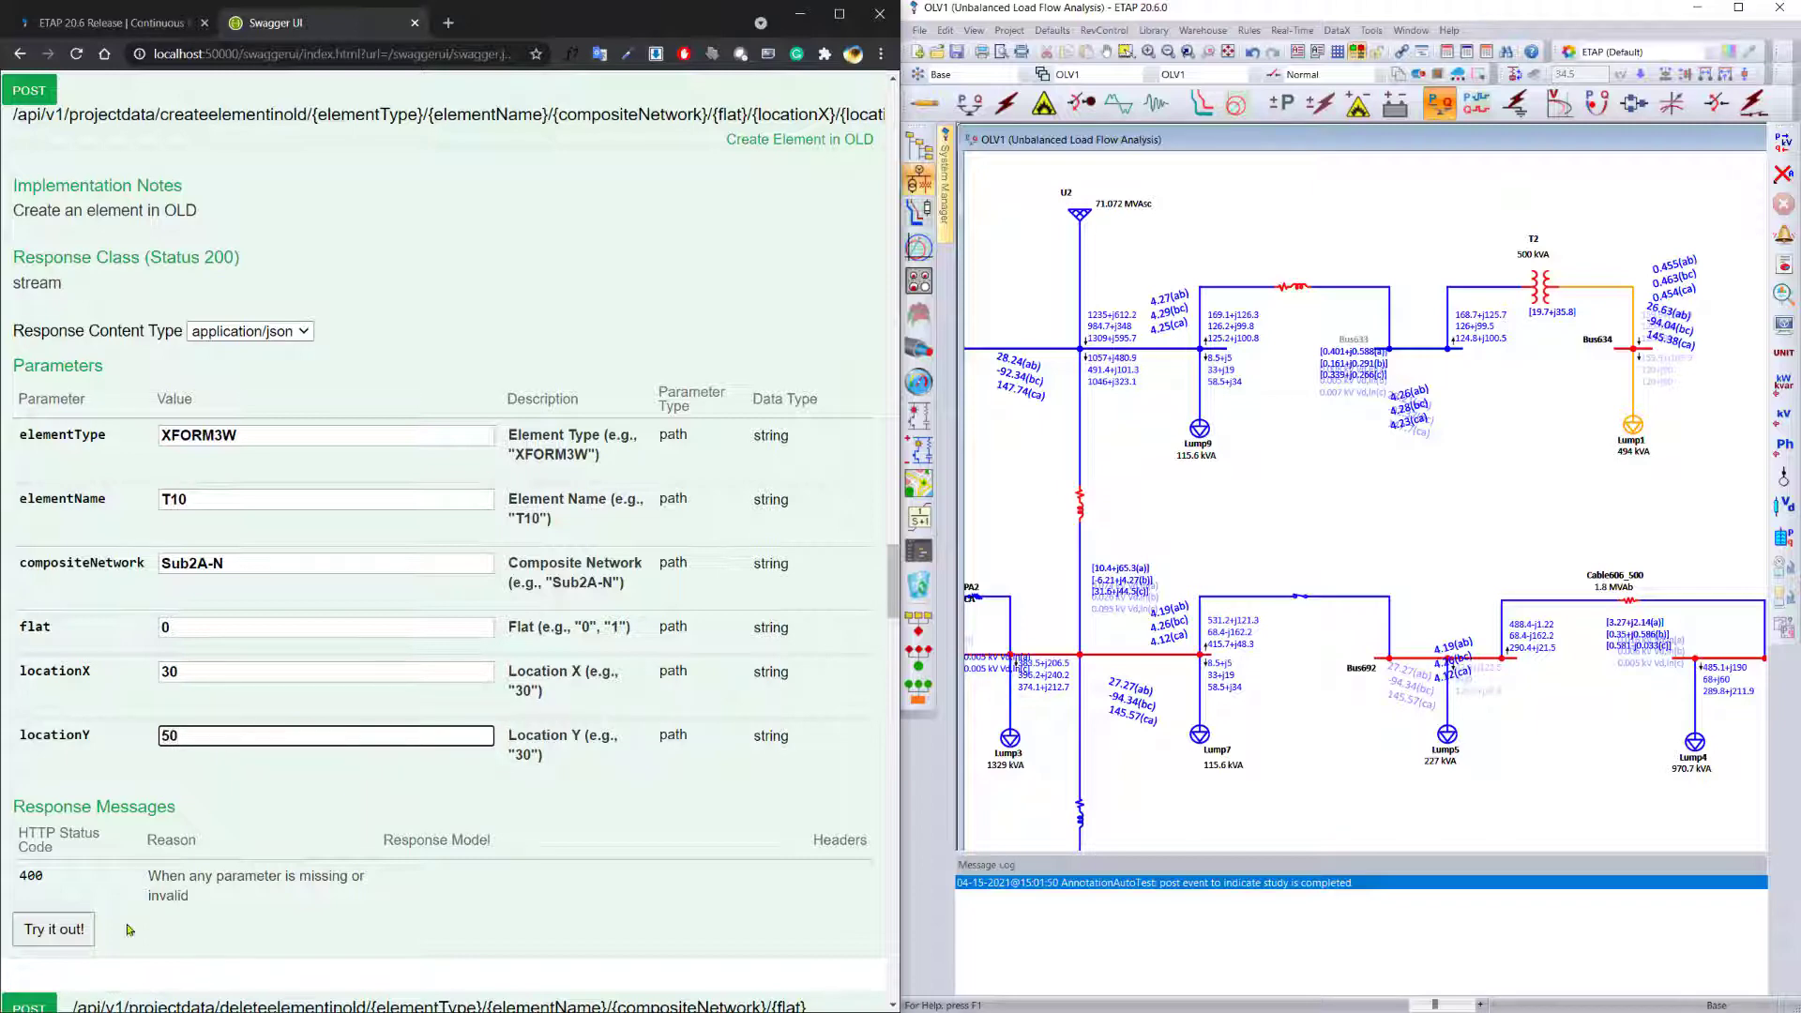
{"action": "left_click", "coordinate": [52, 930]}
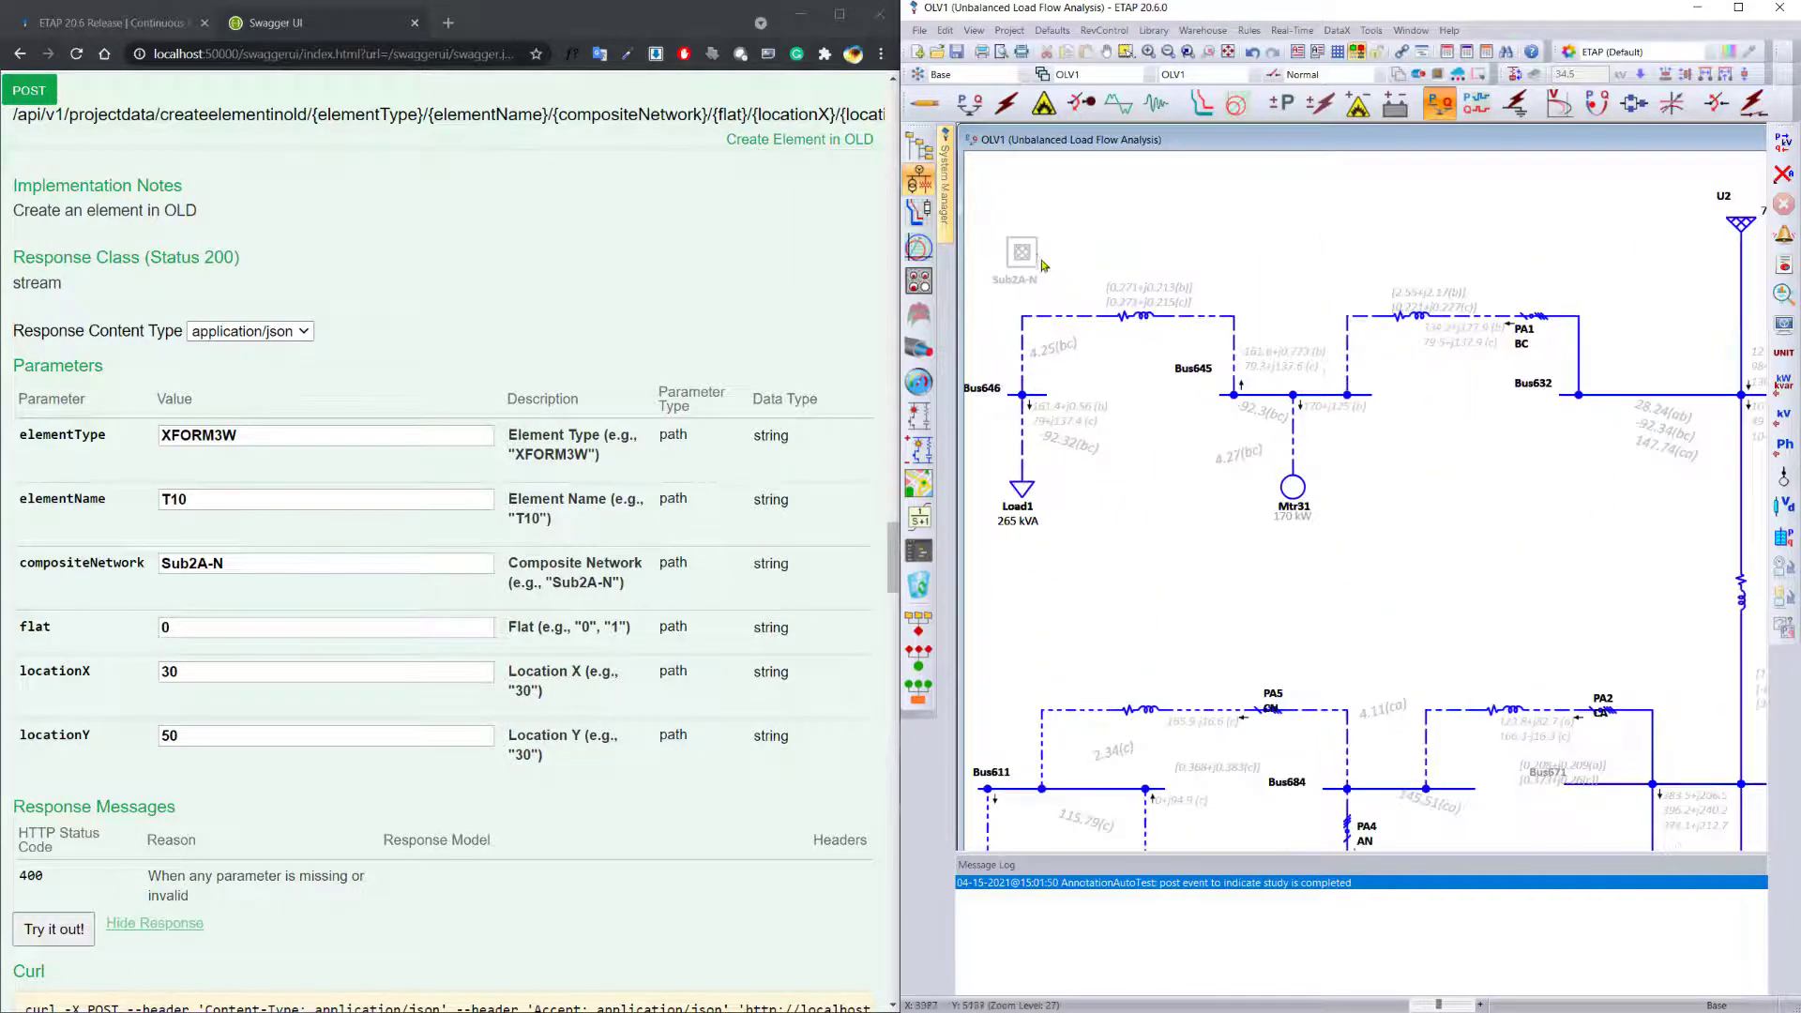
Step: Open the Sub2A-N composite network to reveal transformer T10
{"action": "left_click", "coordinate": [1021, 250]}
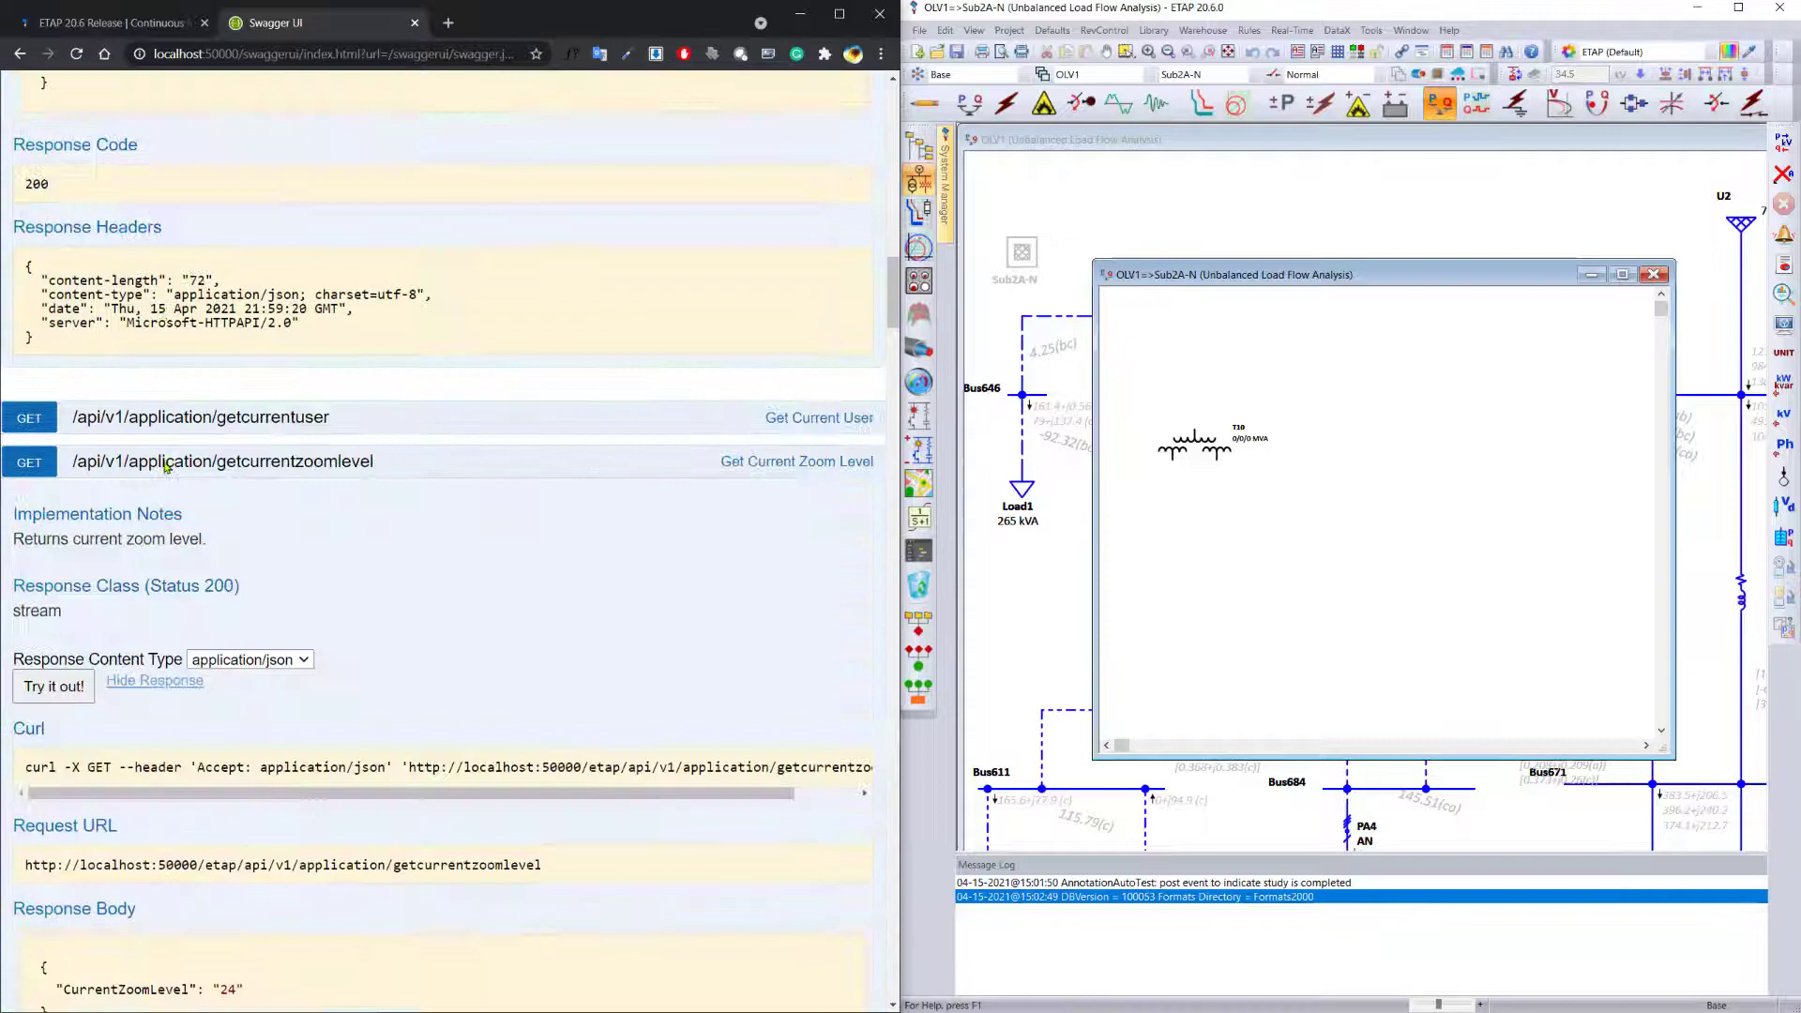
Step: Scroll to the top of Swagger and expand the Studies operation list
{"action": "scroll", "scroll_direction": "up", "scroll_amount": 3}
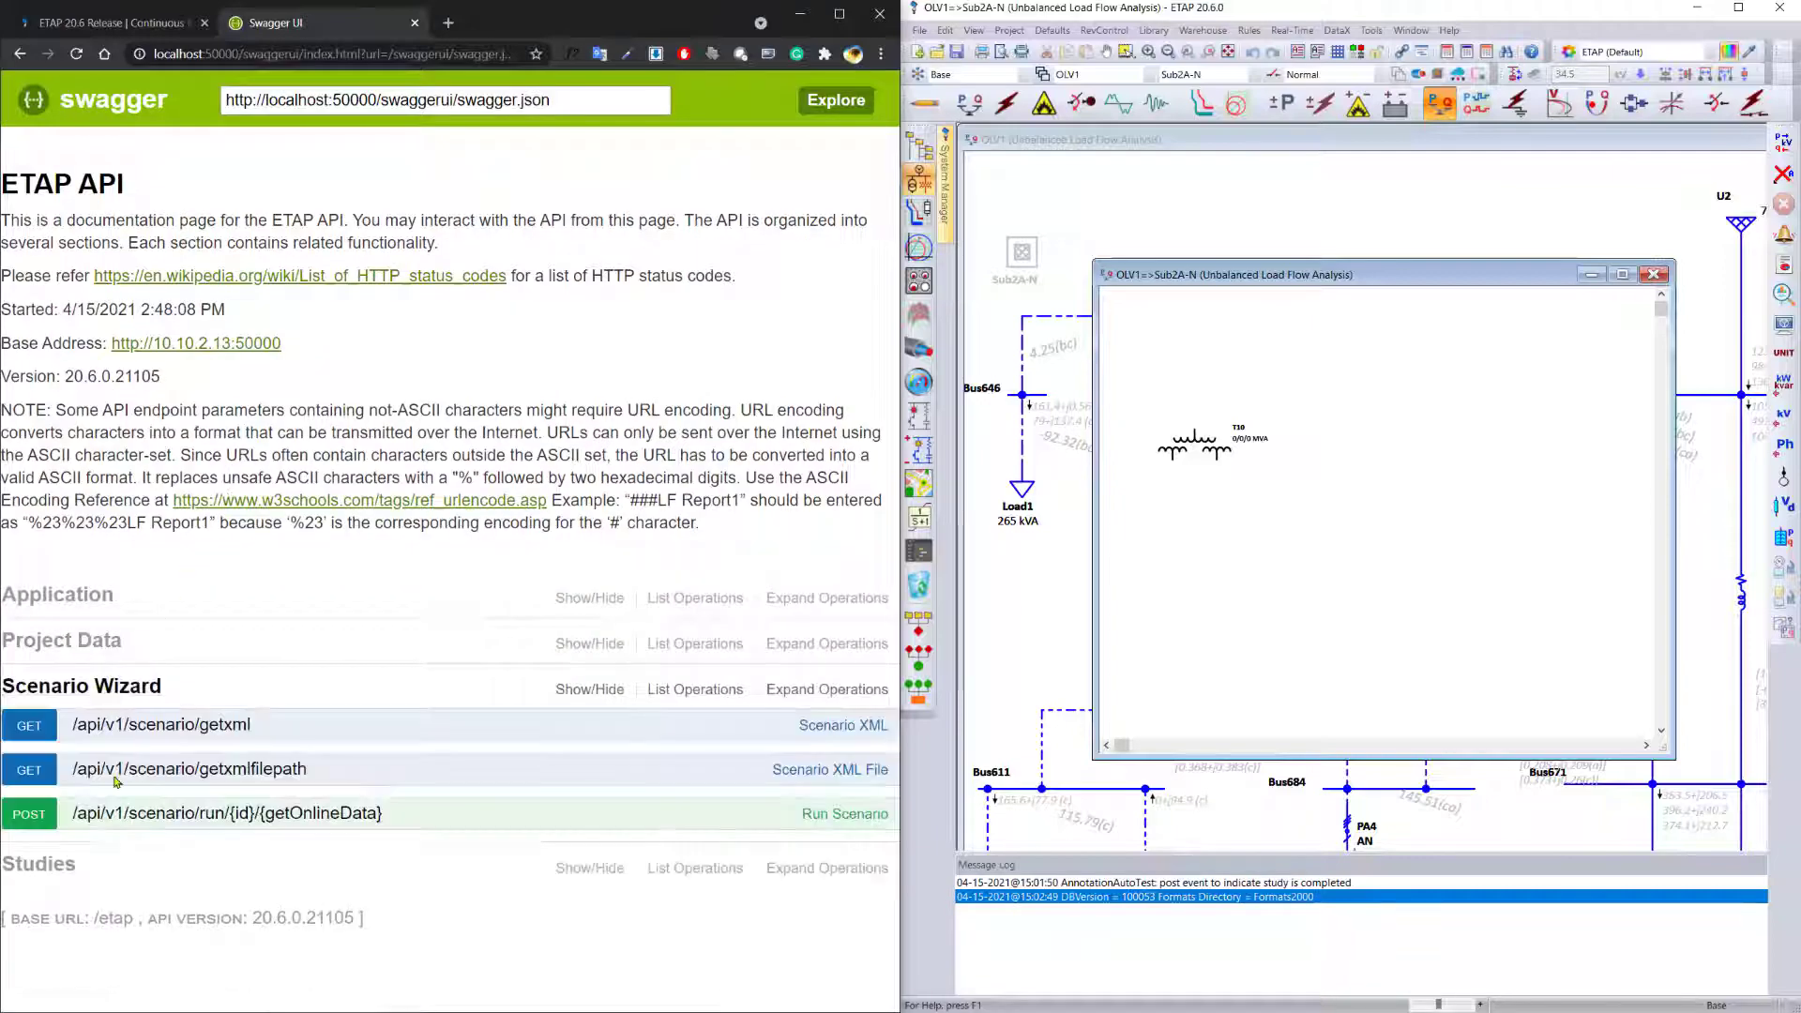
{"action": "scroll", "scroll_direction": "down", "scroll_amount": 3}
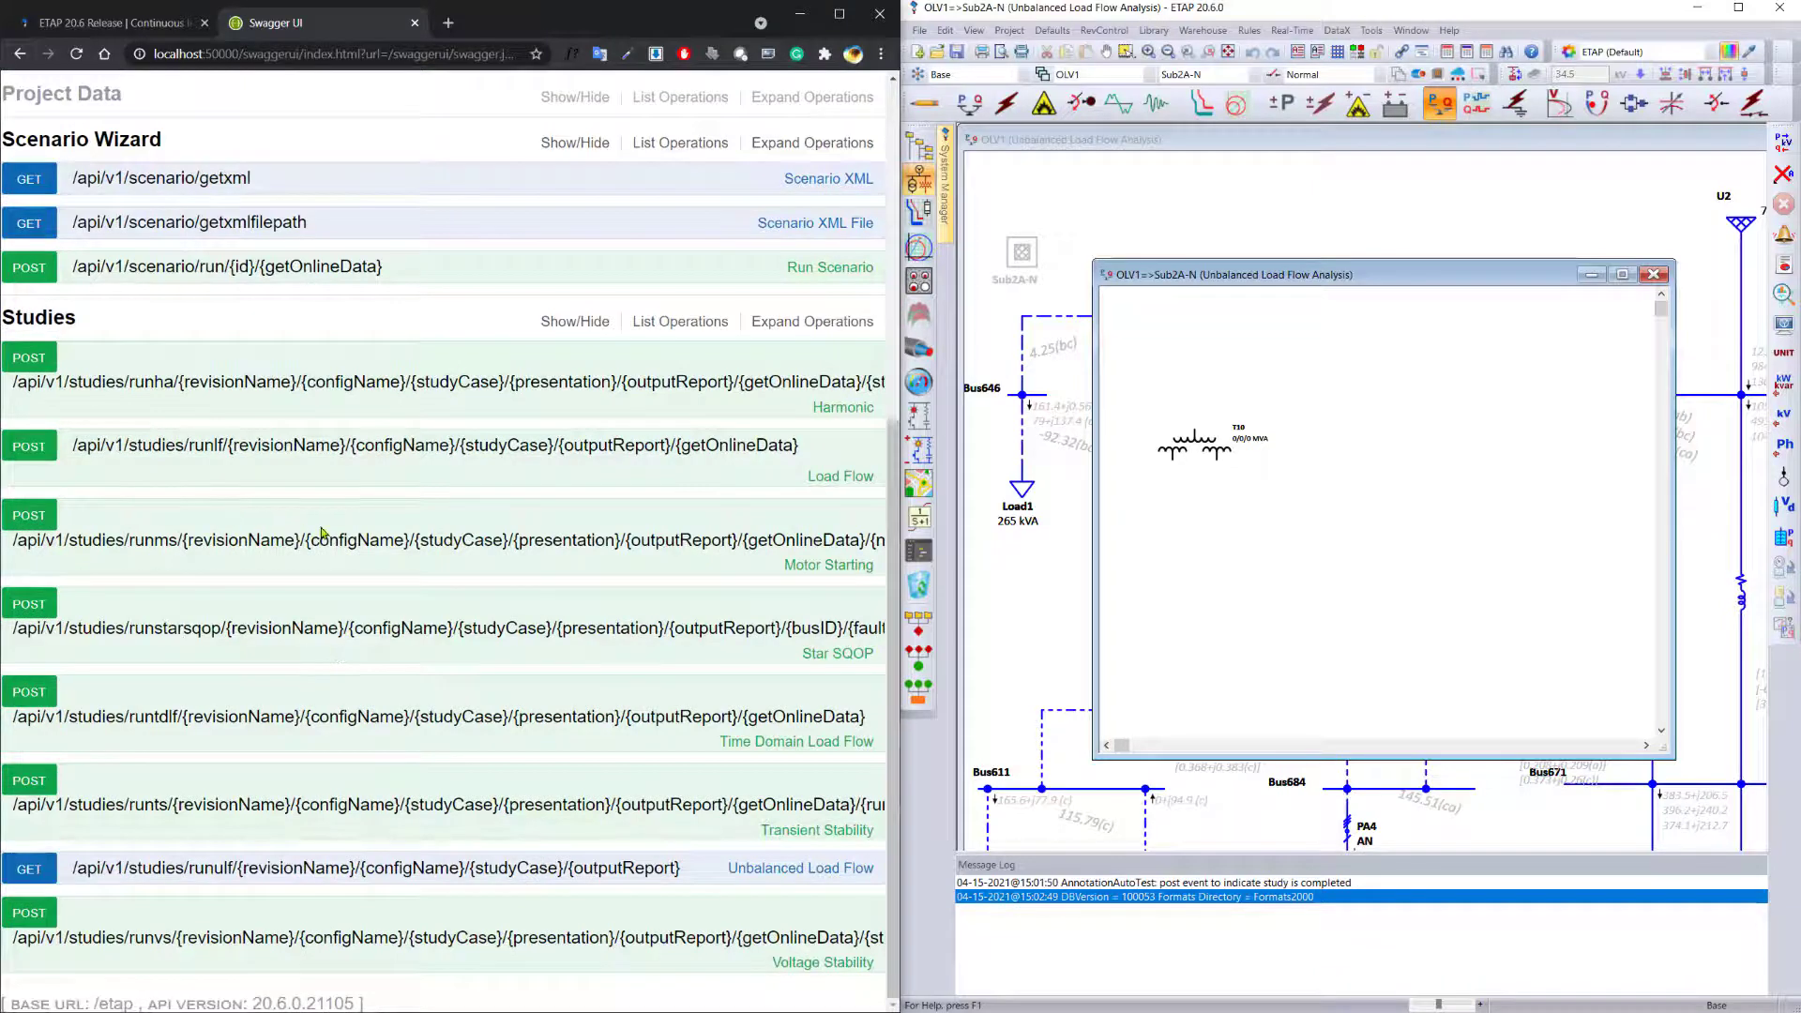
{"action": "mouse_move", "coordinate": [842, 666]}
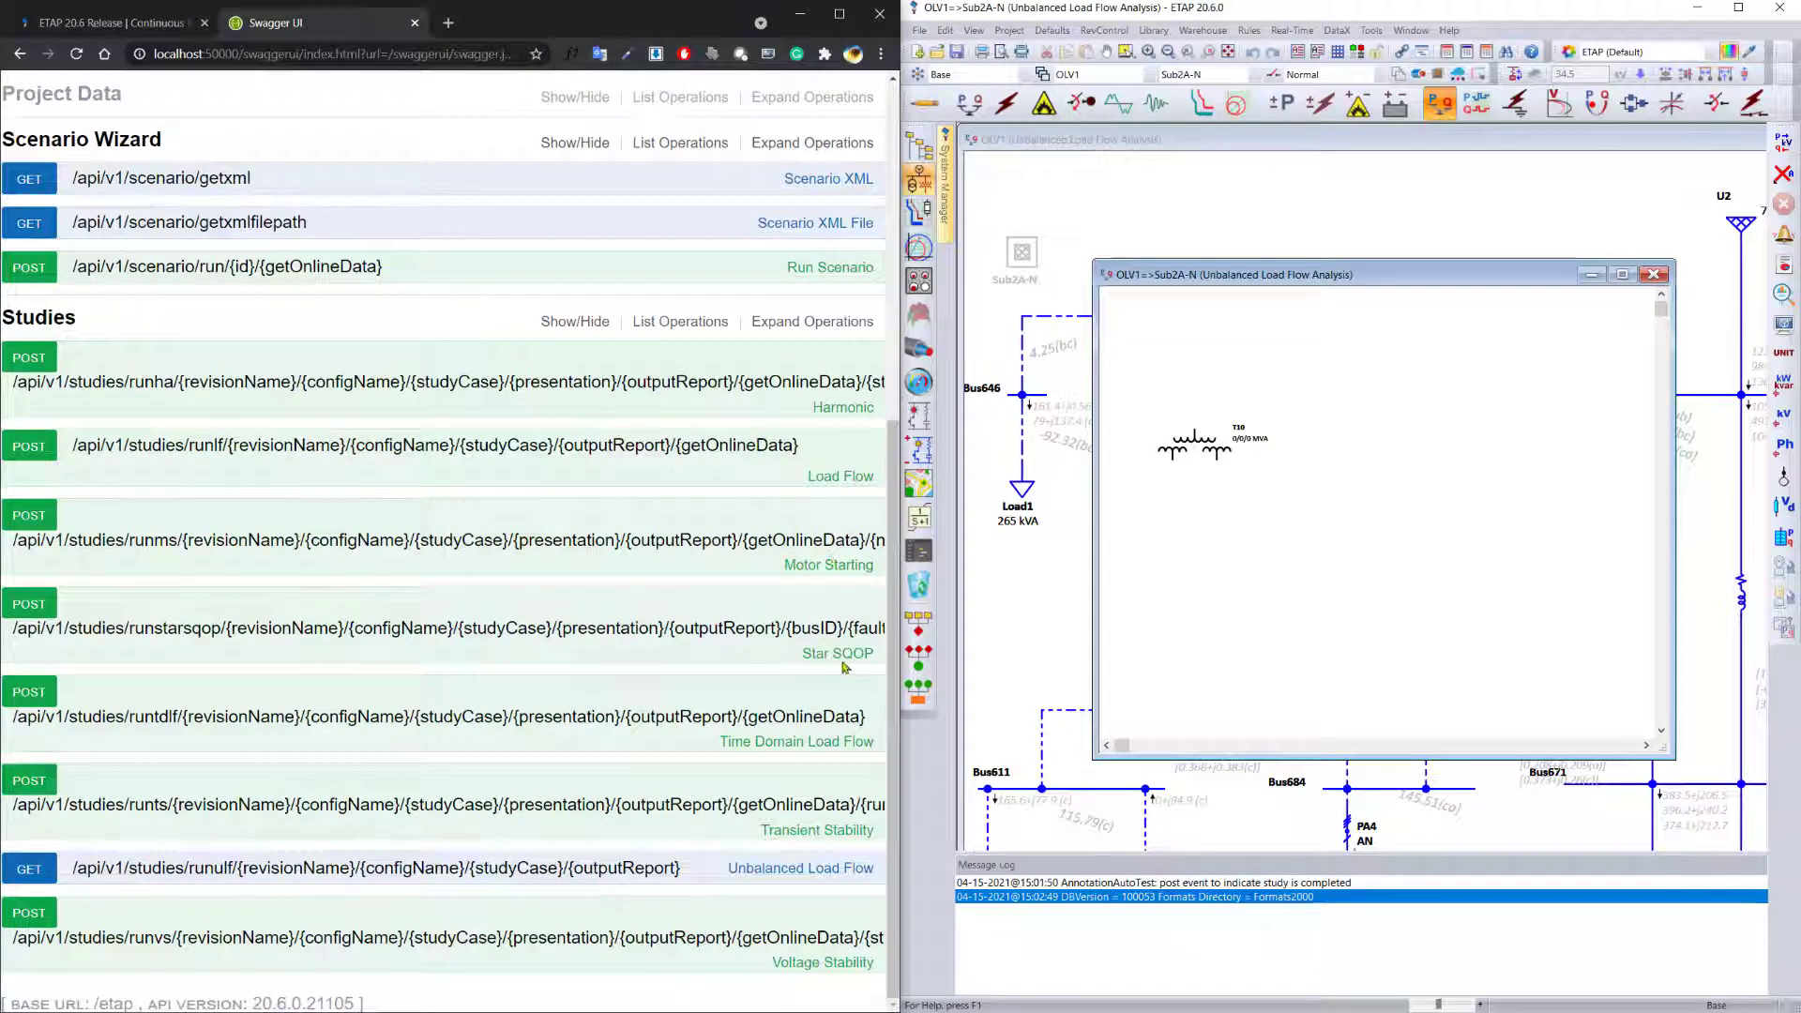
{"action": "mouse_move", "coordinate": [758, 873]}
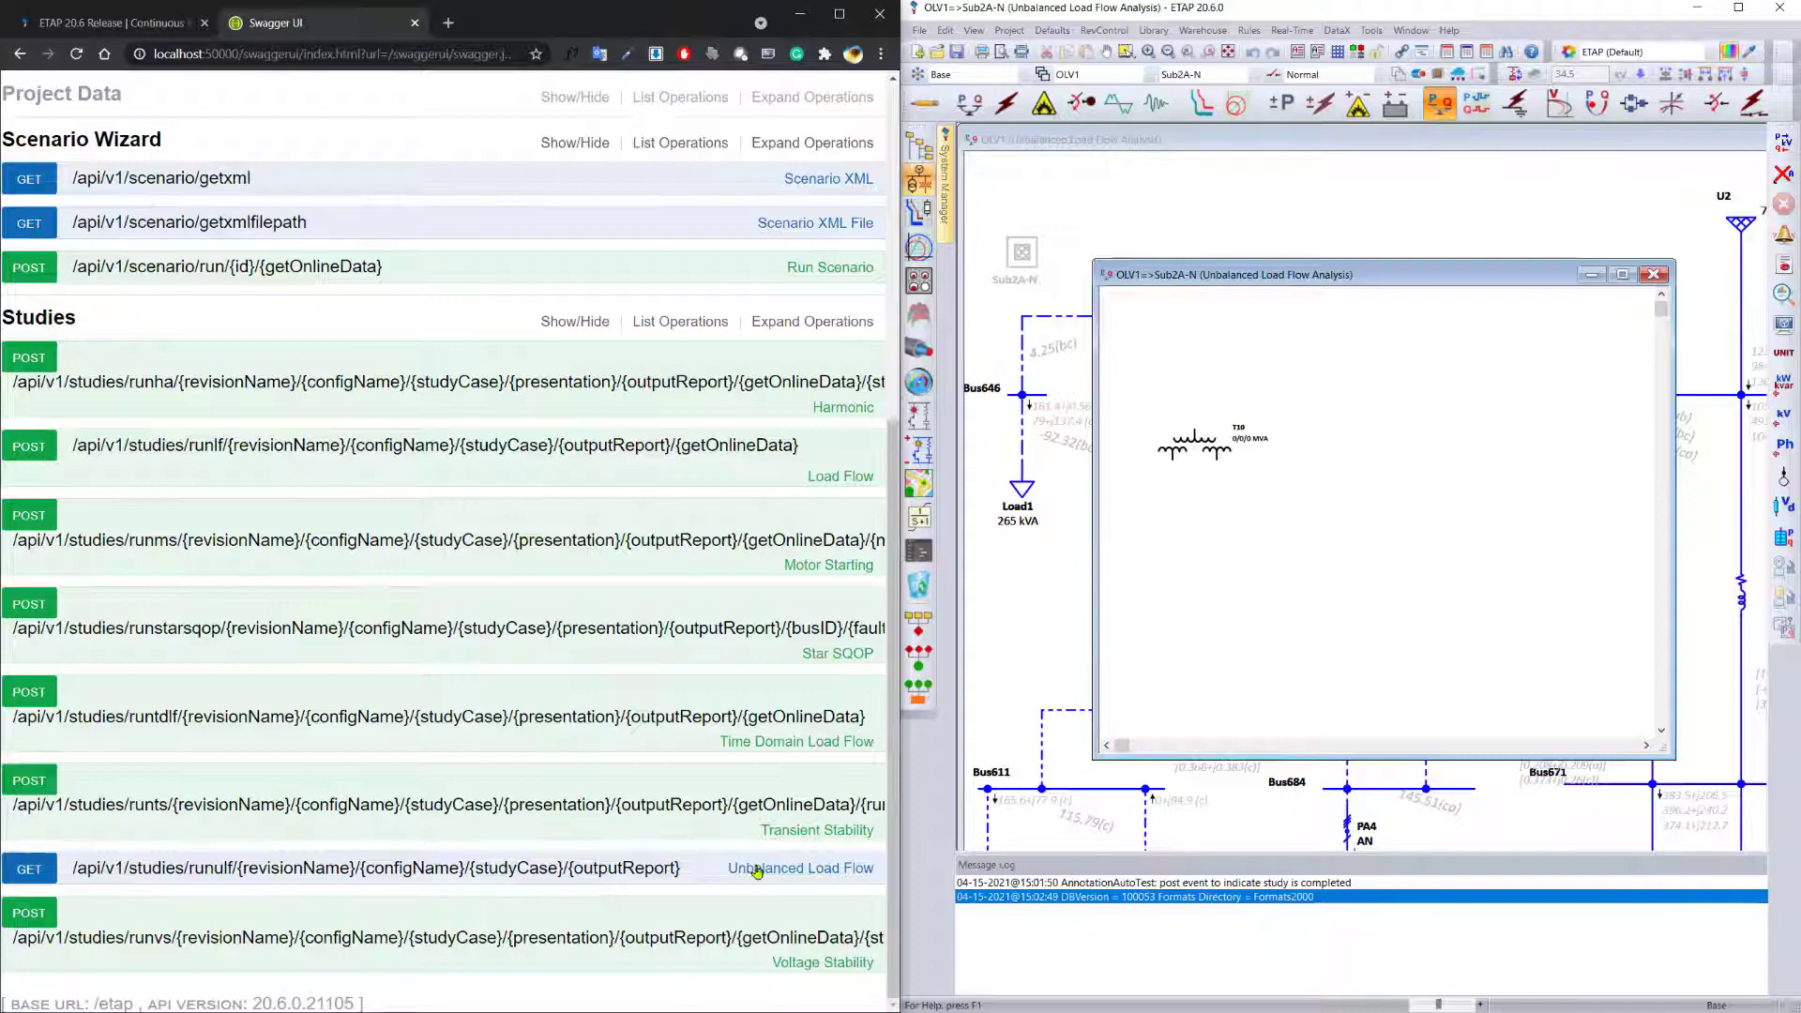
{"action": "mouse_move", "coordinate": [653, 807]}
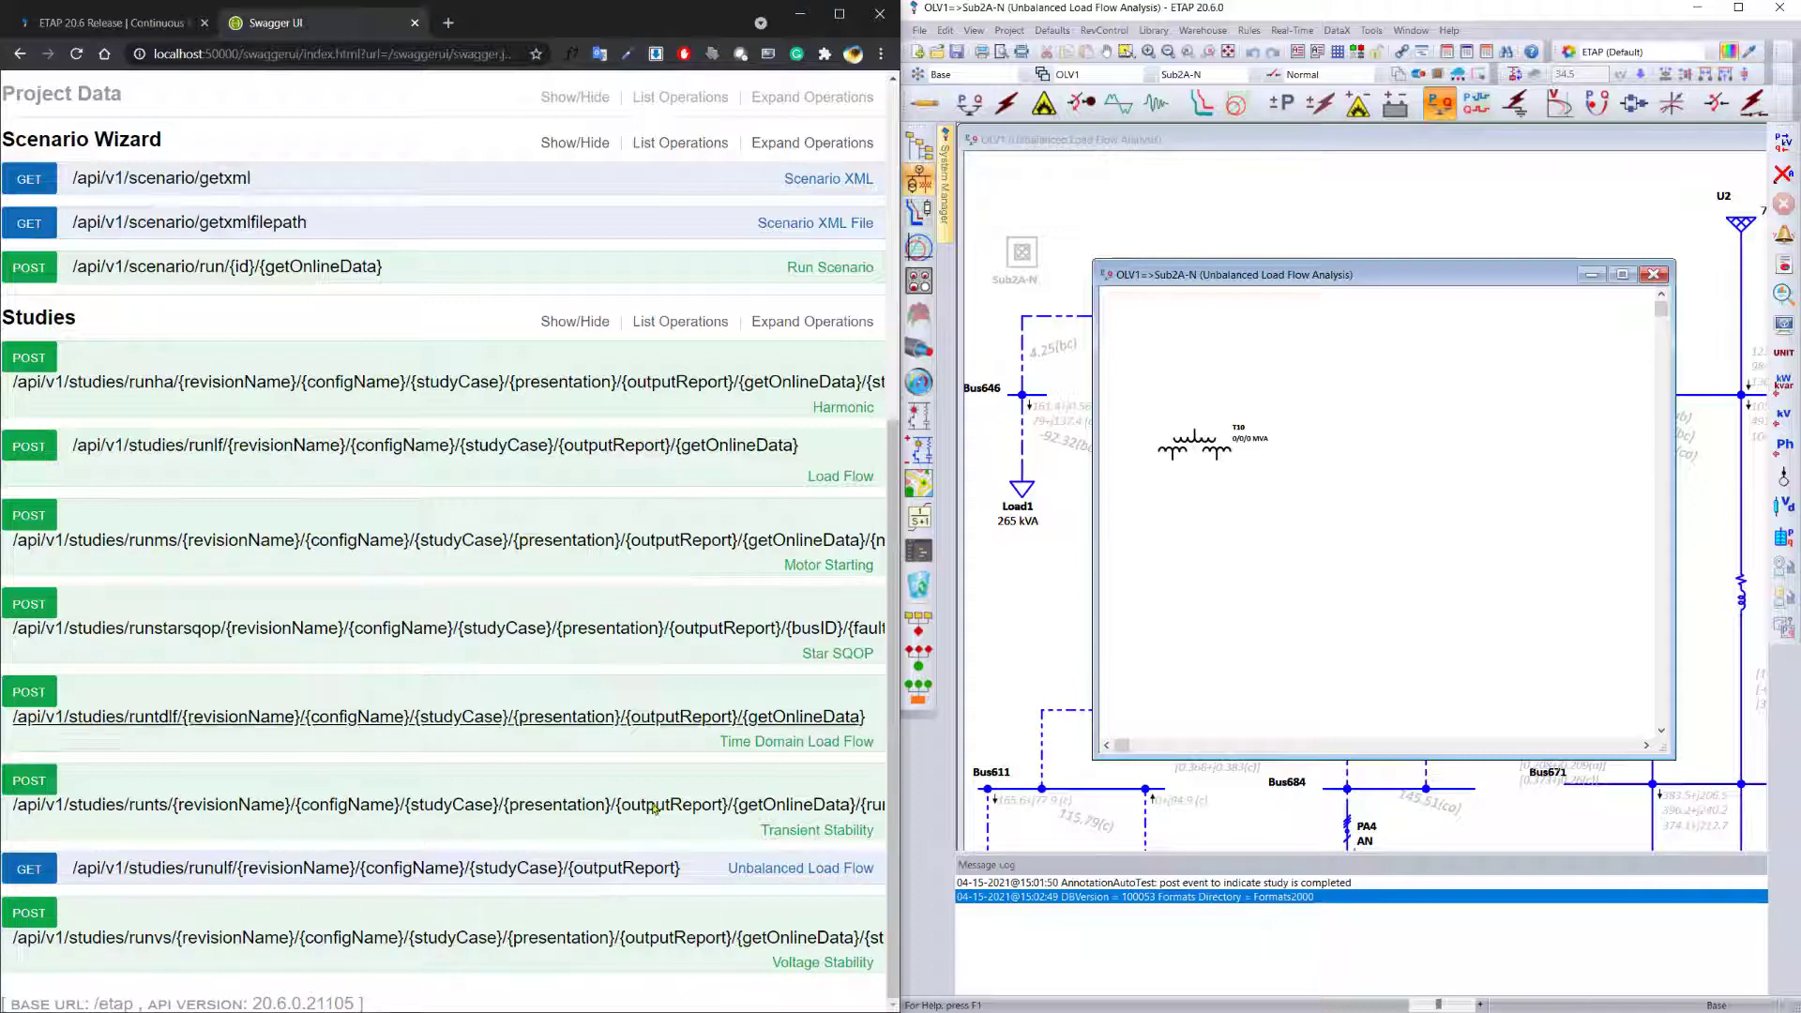